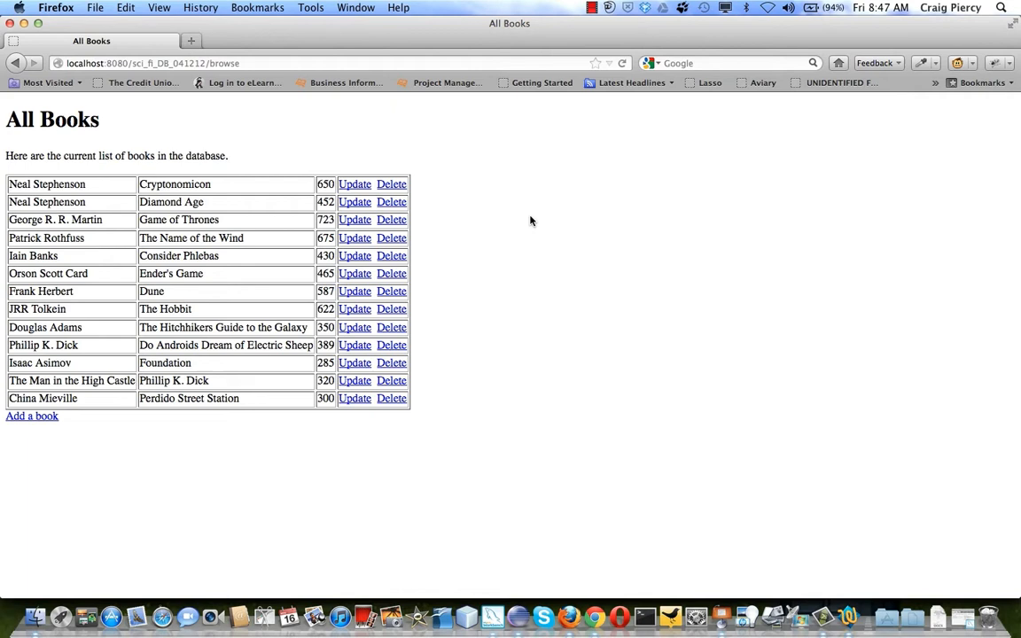
{"action": "mouse_move", "coordinate": [29, 408]}
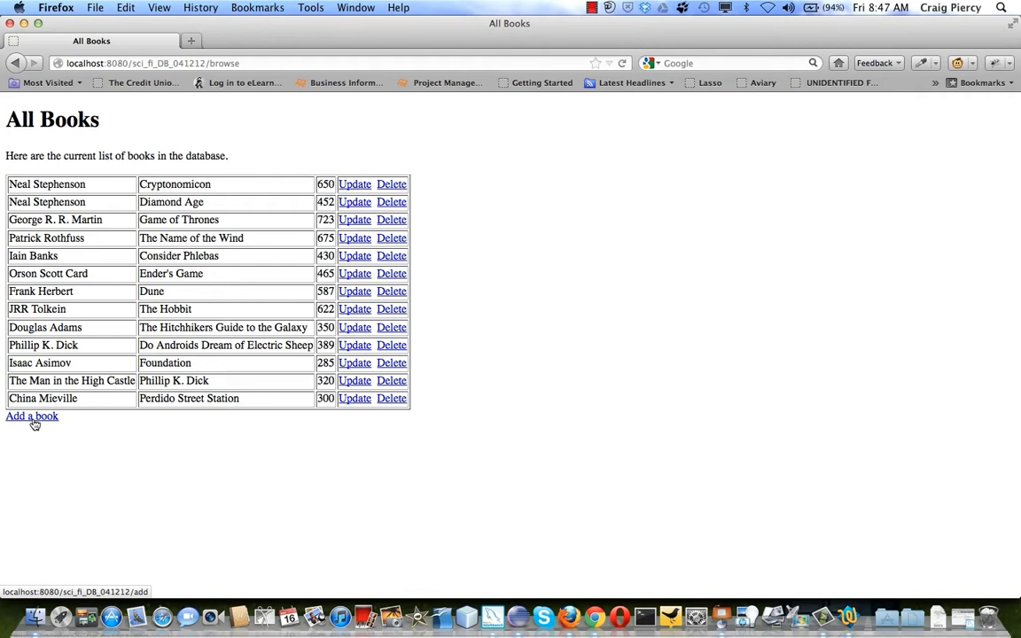
{"action": "mouse_move", "coordinate": [123, 442]}
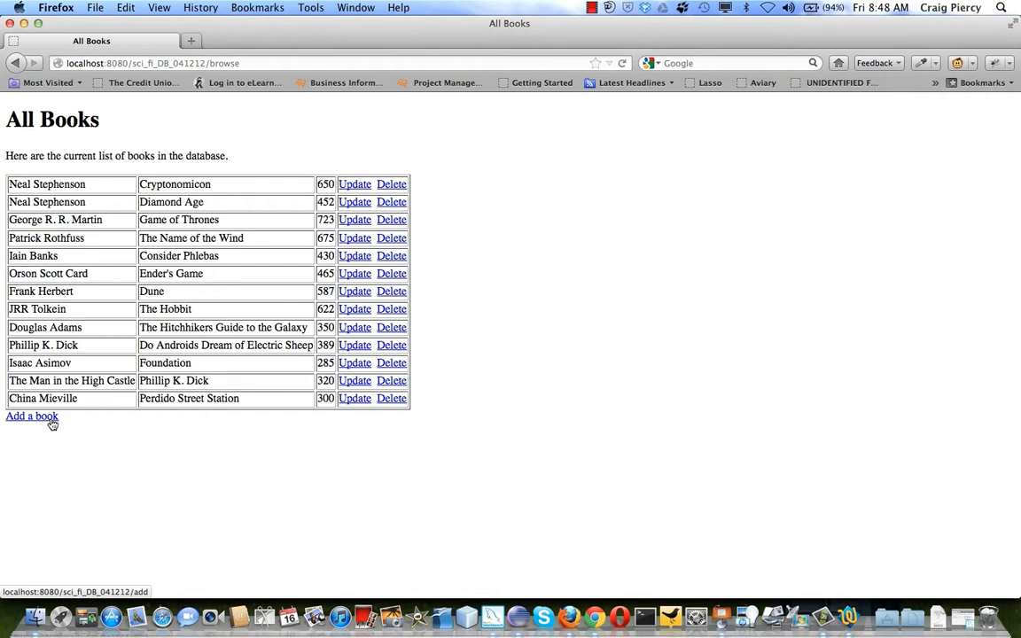
- Add the book Harry Potter by JK Rowling, 968 pages, through the Add a book form
{"action": "left_click", "coordinate": [32, 416]}
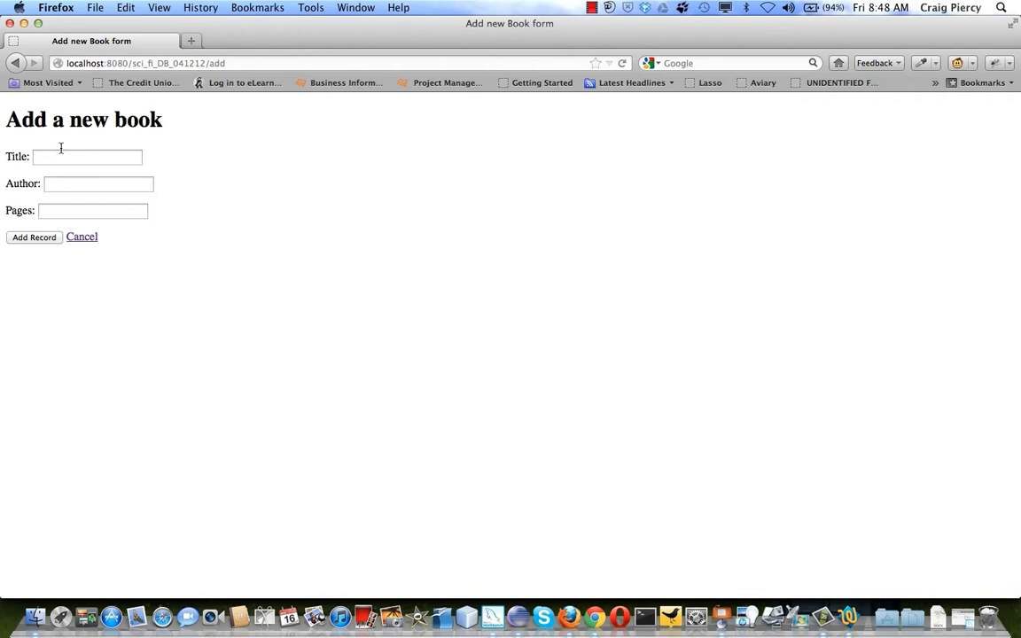
{"action": "type", "text": "H"}
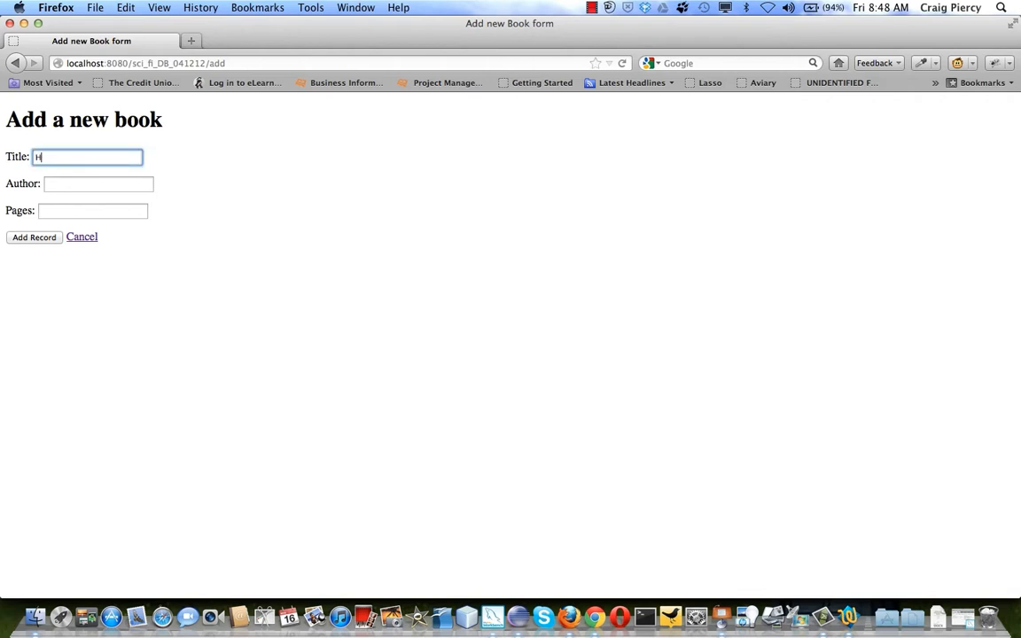
{"action": "type", "text": "arry Pot"}
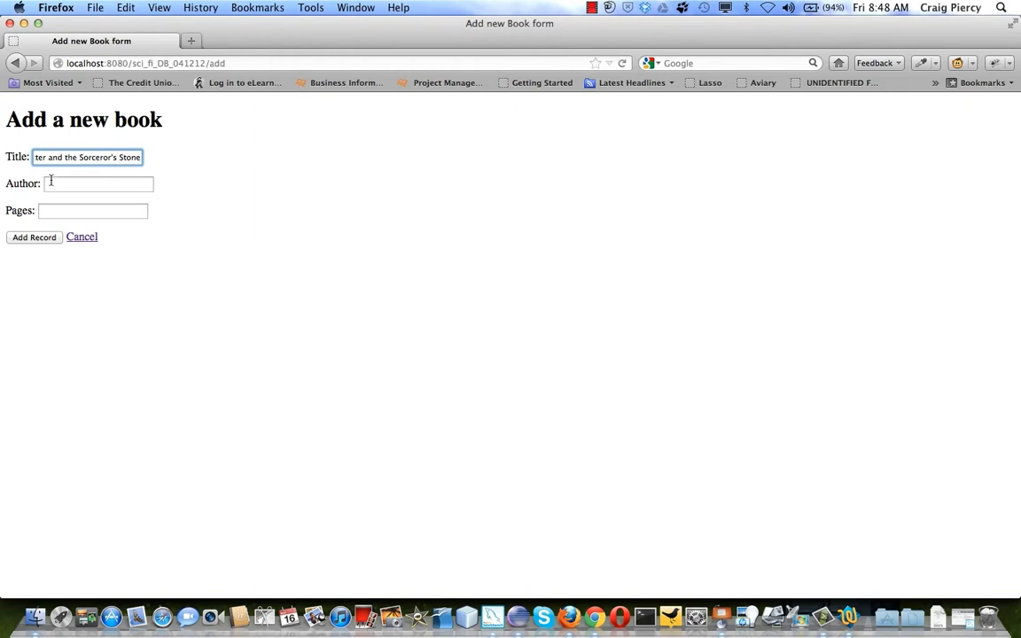
{"action": "type", "text": "JK Rowling"}
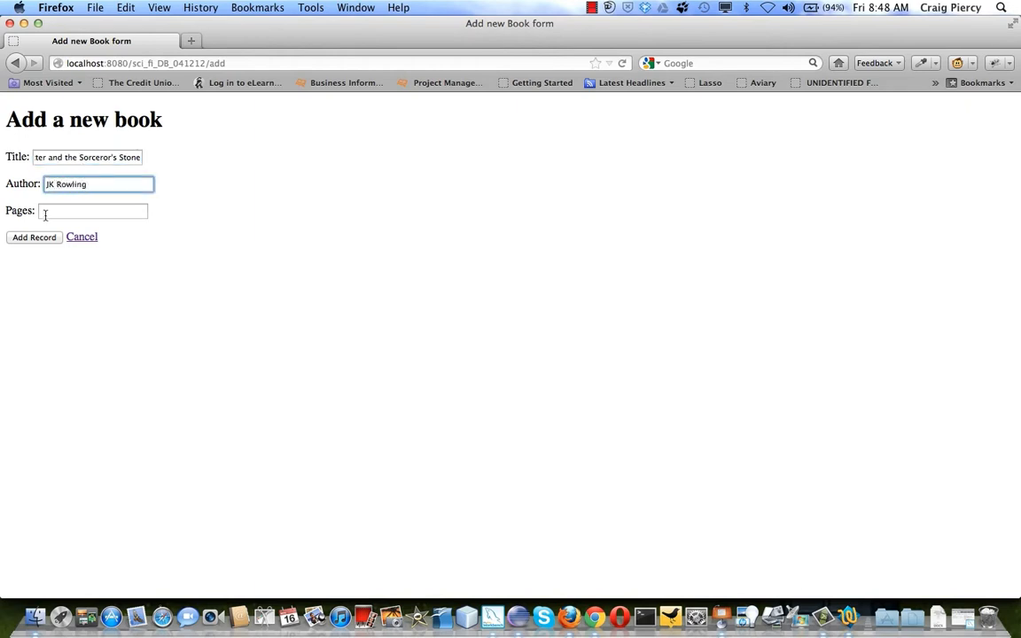
{"action": "left_click", "coordinate": [92, 211]}
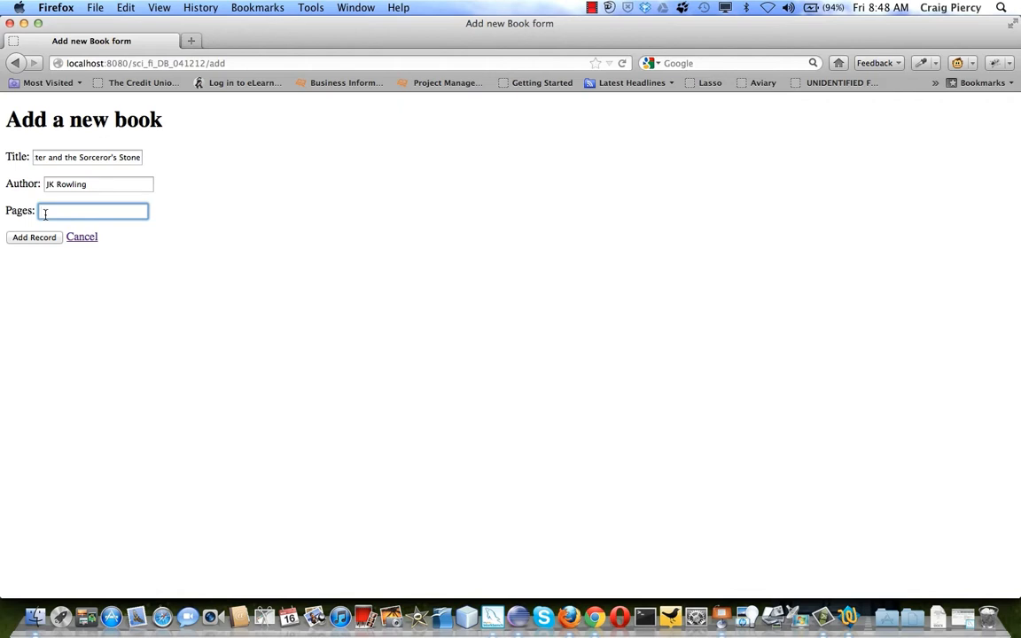
{"action": "type", "text": "968"}
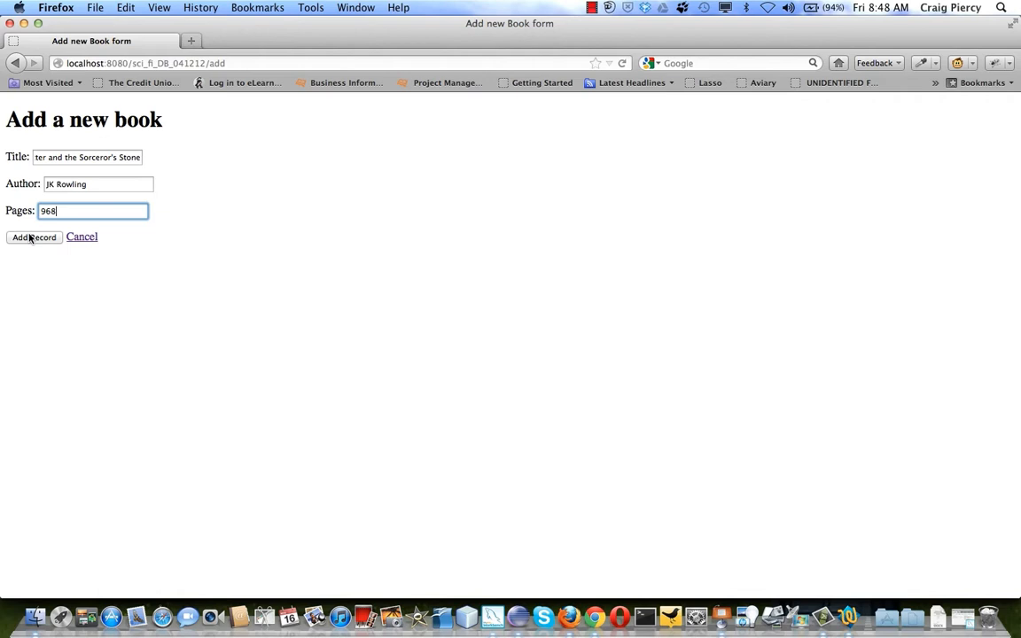
{"action": "left_click", "coordinate": [34, 237]}
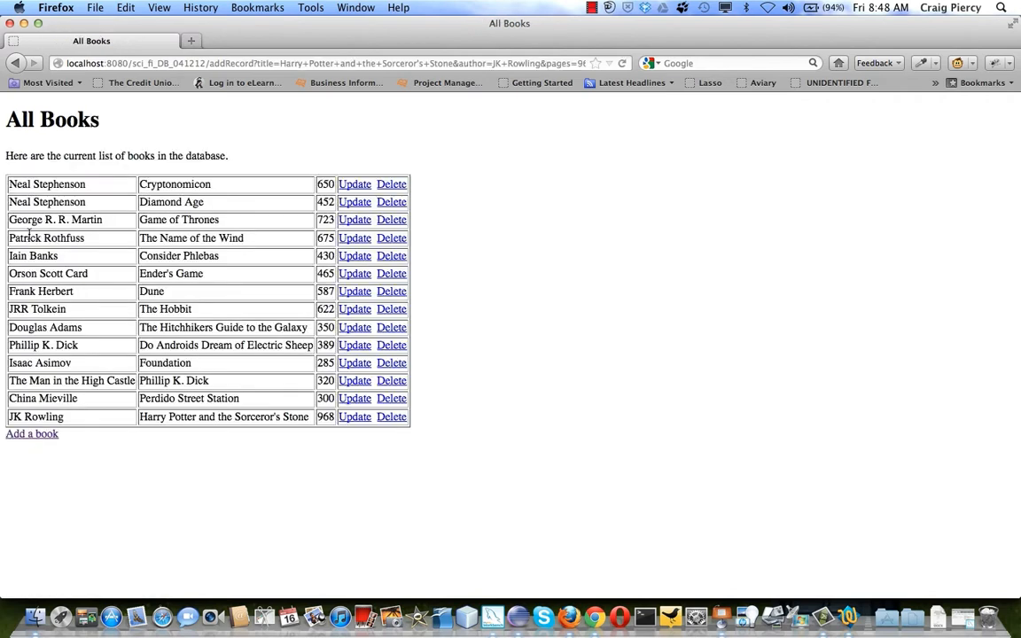
{"action": "mouse_move", "coordinate": [544, 183]}
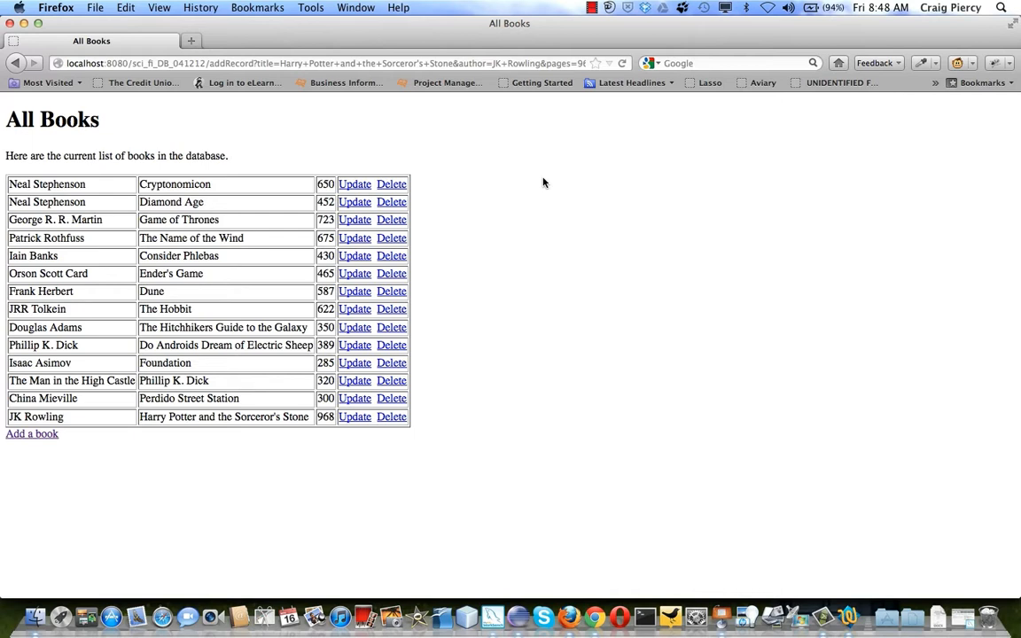
{"action": "mouse_move", "coordinate": [74, 425]}
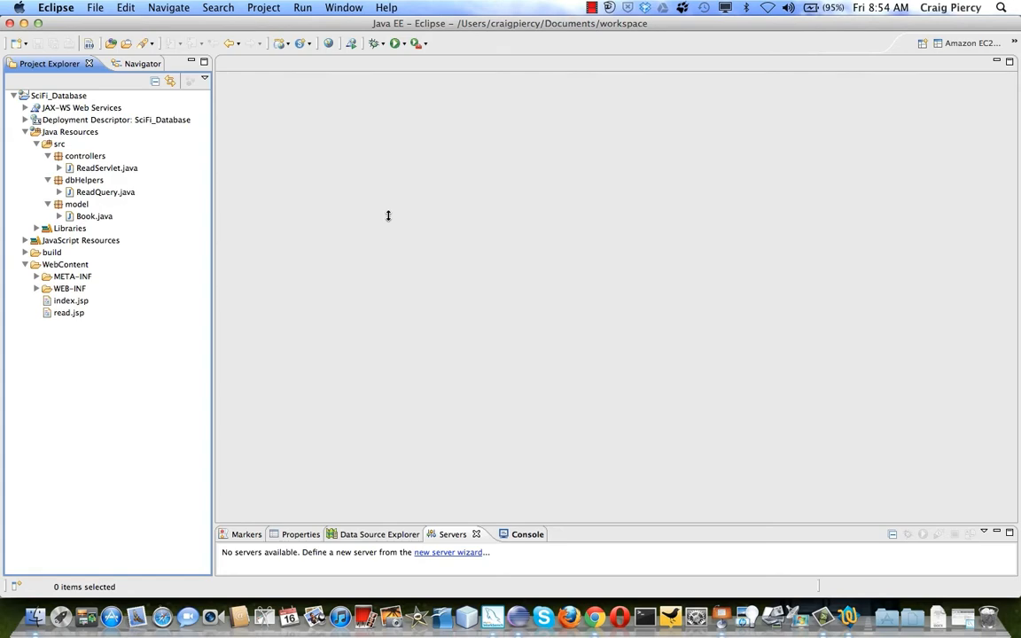
- Open read.jsp and add an 'Add a Book' link to add below the table
{"action": "left_click", "coordinate": [69, 312]}
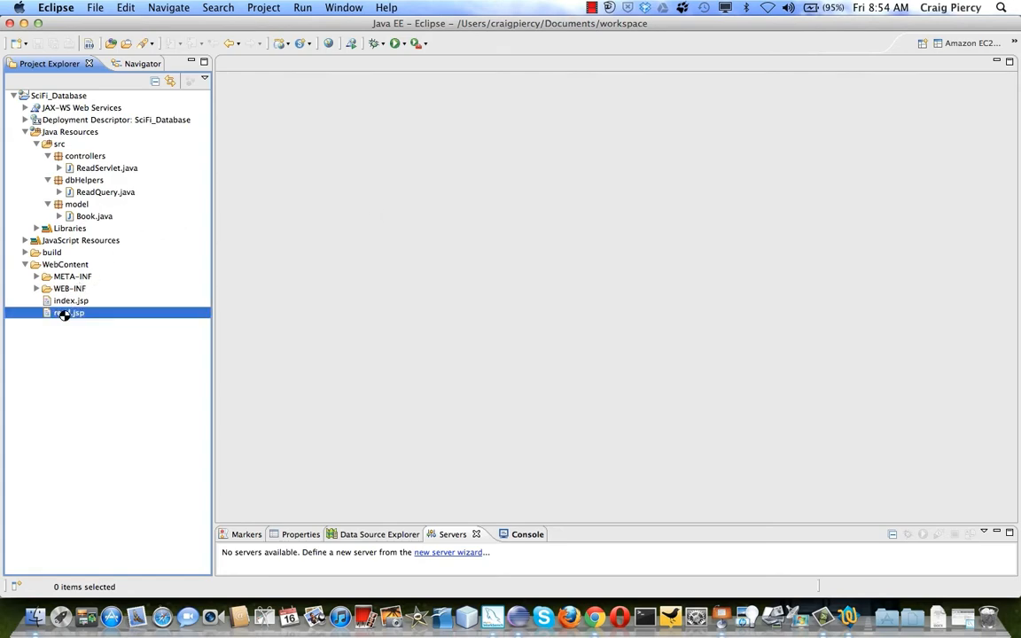
{"action": "double_click", "coordinate": [71, 312]}
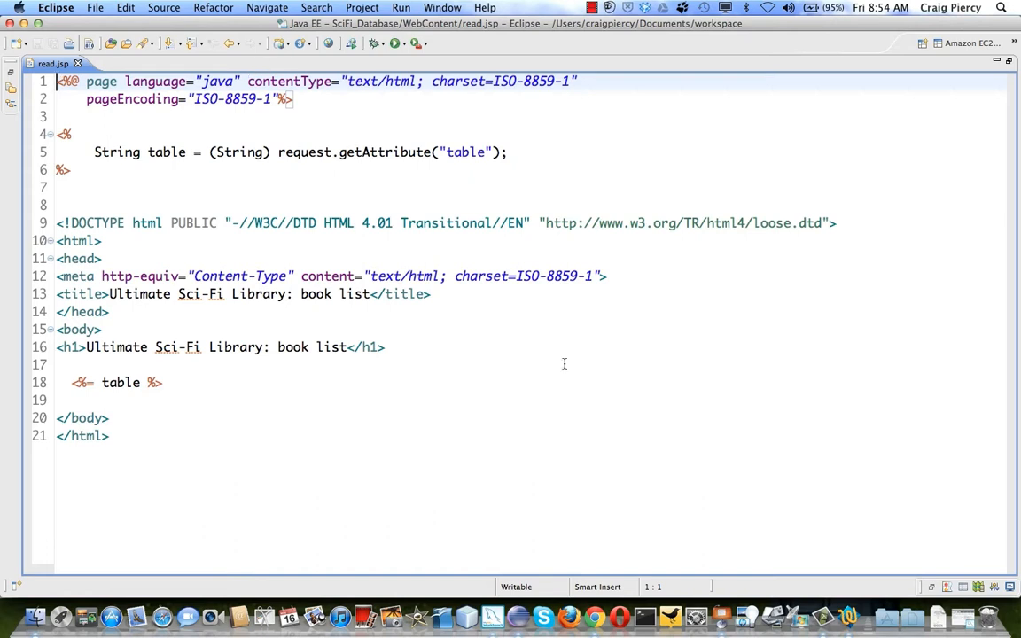
{"action": "mouse_move", "coordinate": [345, 171]}
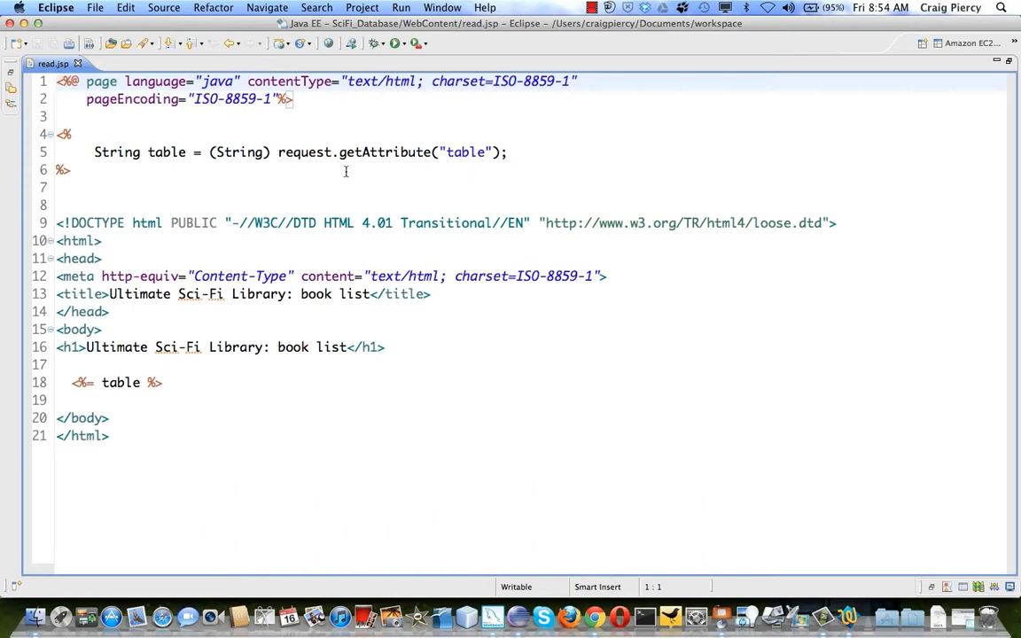
{"action": "mouse_move", "coordinate": [166, 151]}
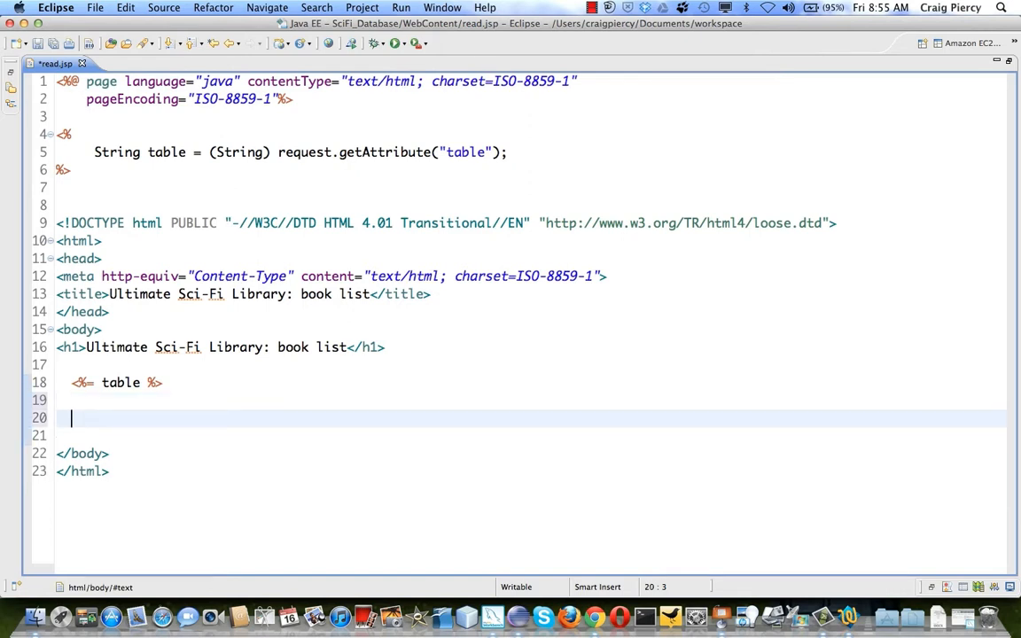
{"action": "type", "text": "<a href=\"\">Add a Book</a>"}
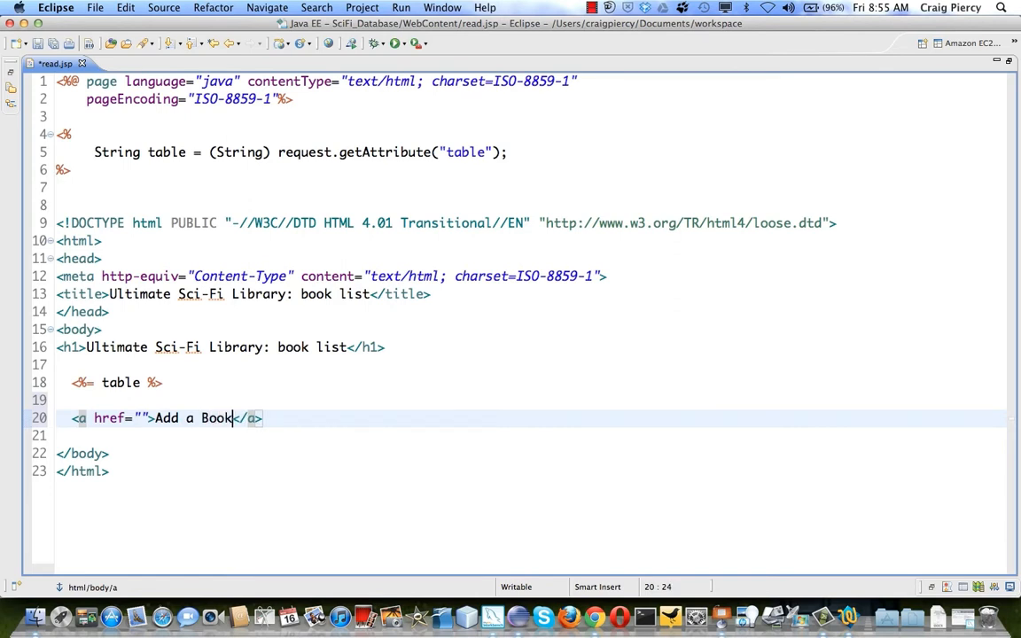
{"action": "mouse_move", "coordinate": [141, 418]}
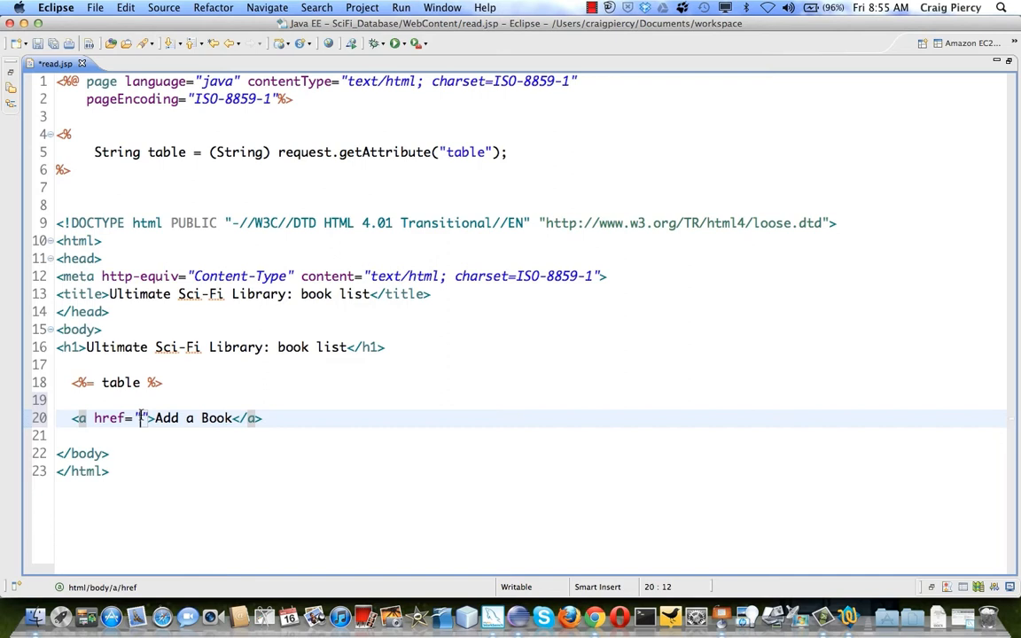
{"action": "type", "text": "add"}
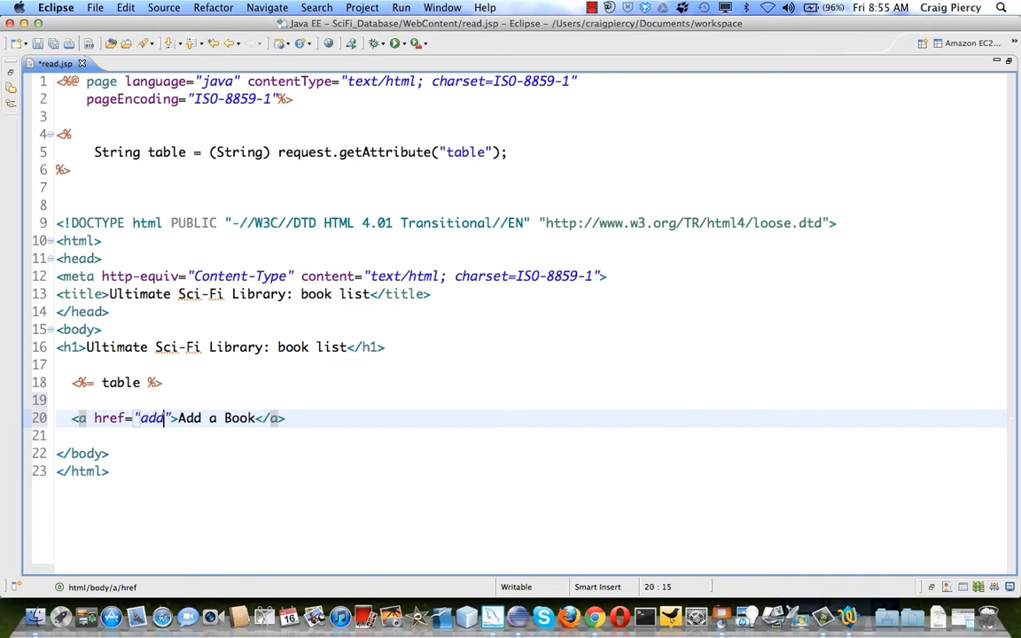
{"action": "mouse_move", "coordinate": [153, 418]}
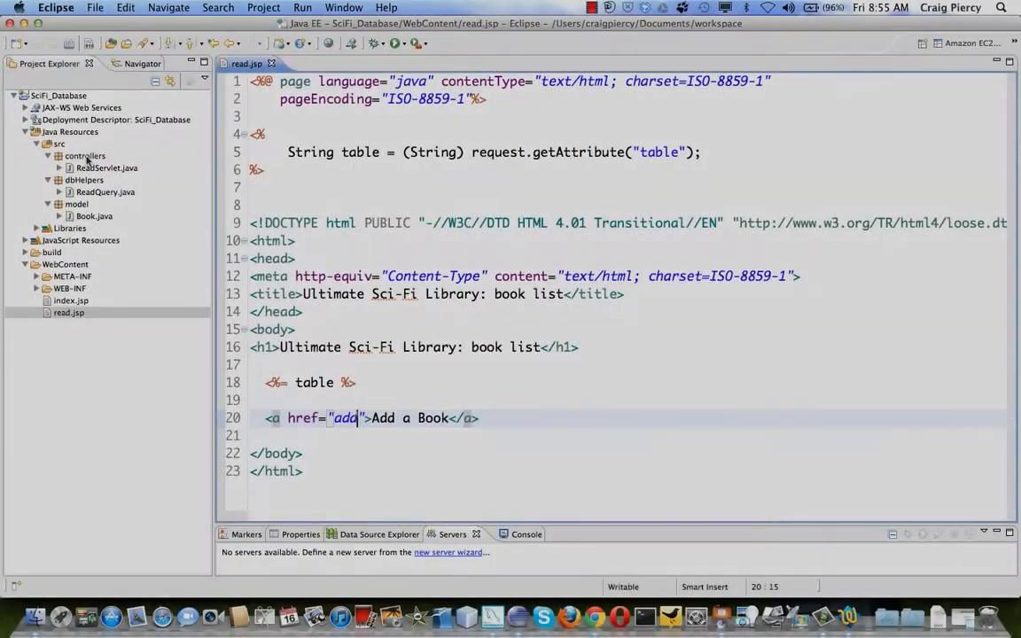
- Create servlet AddFormServlet in controllers with its URL mapping changed to /add
{"action": "left_click", "coordinate": [86, 156]}
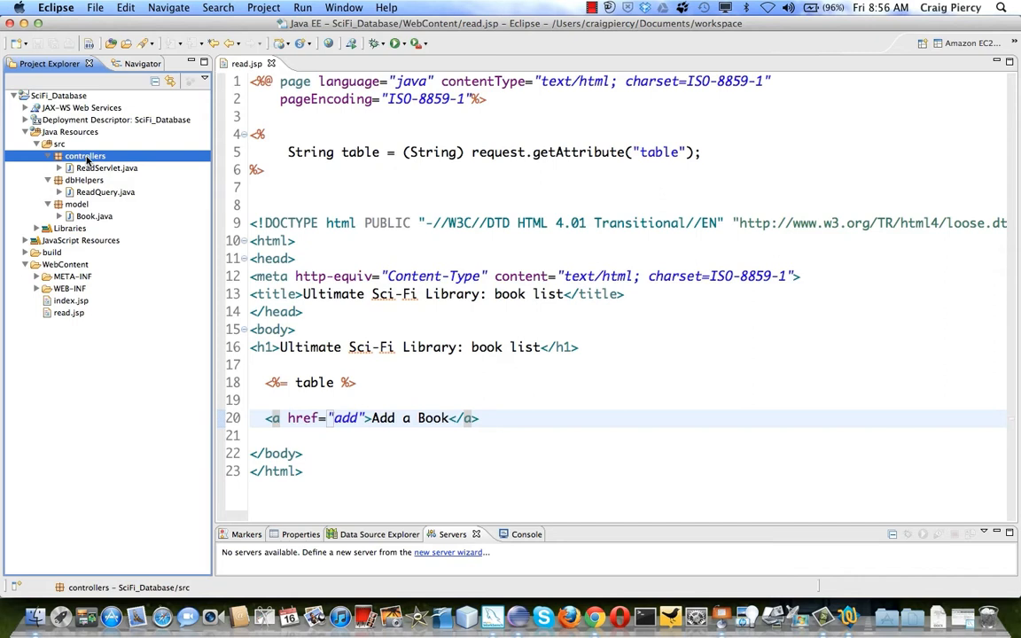
{"action": "right_click", "coordinate": [85, 155]}
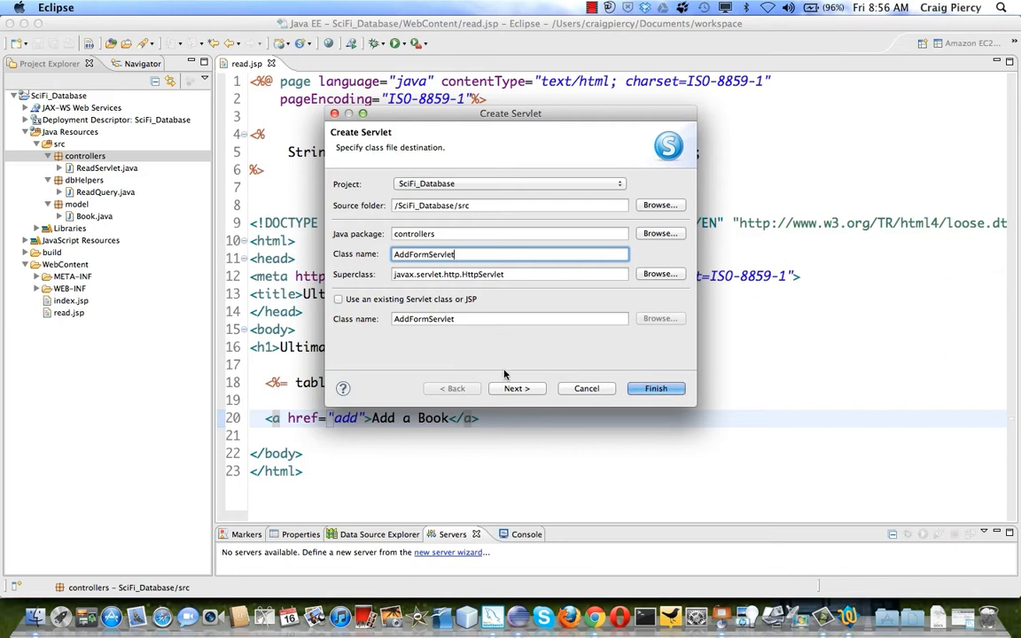
{"action": "left_click", "coordinate": [515, 388]}
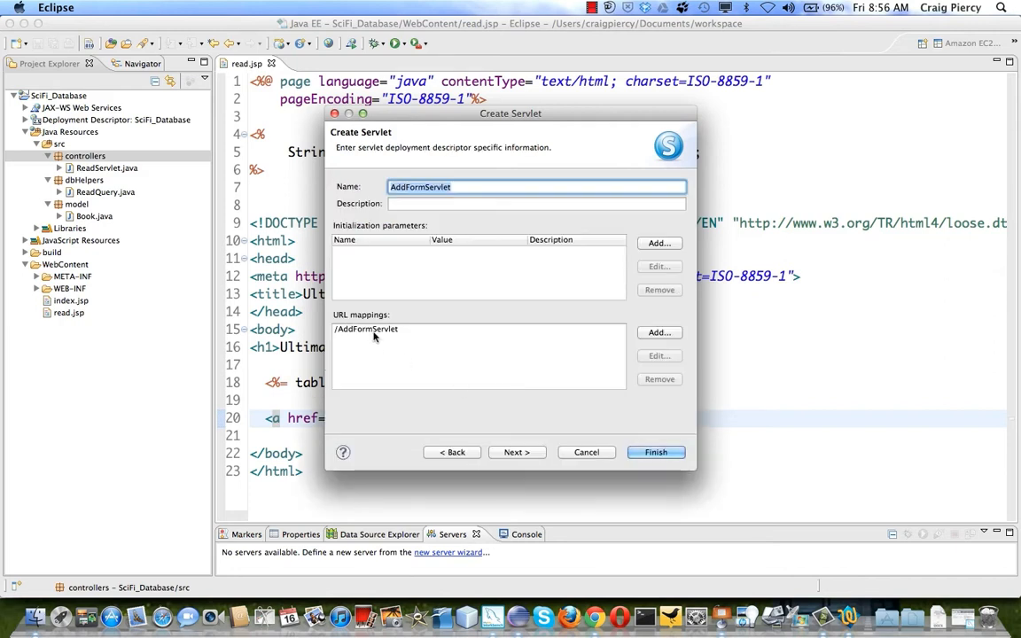
{"action": "left_click", "coordinate": [365, 328]}
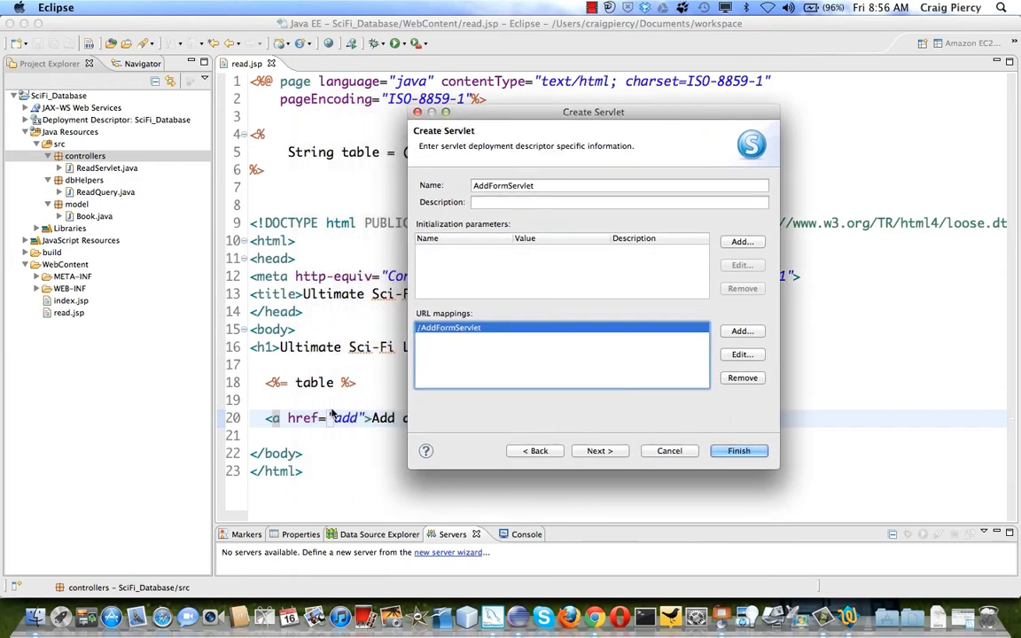
{"action": "left_click", "coordinate": [741, 355]}
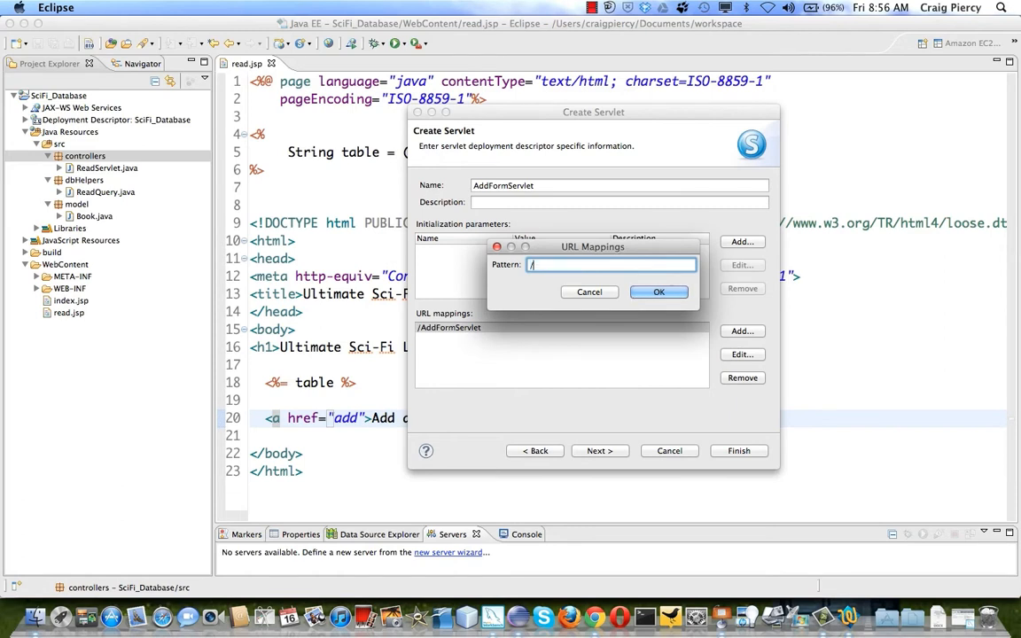
{"action": "type", "text": "/add"}
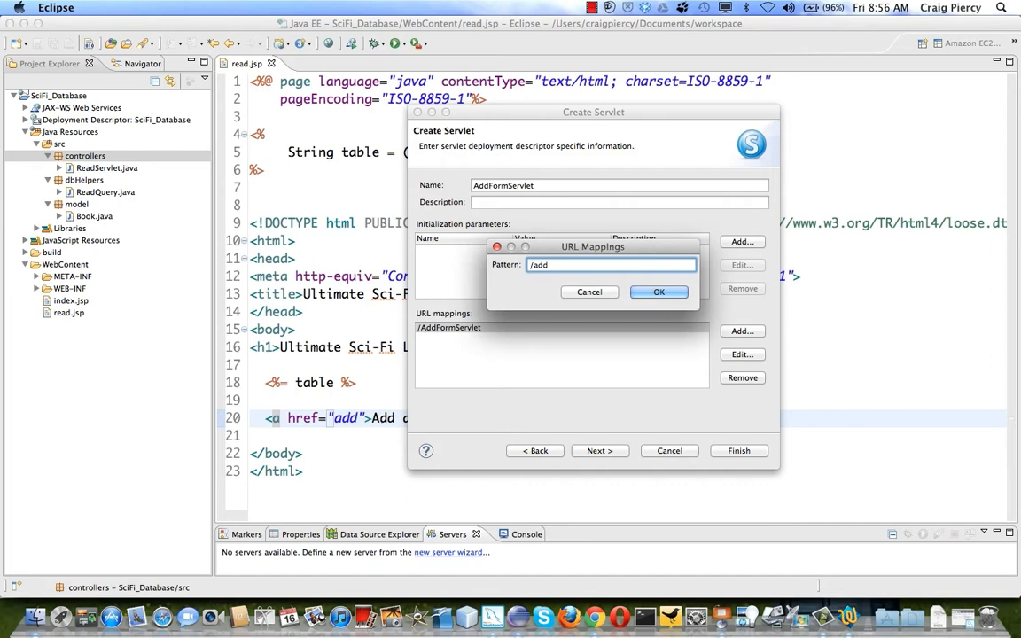
{"action": "left_click", "coordinate": [658, 291]}
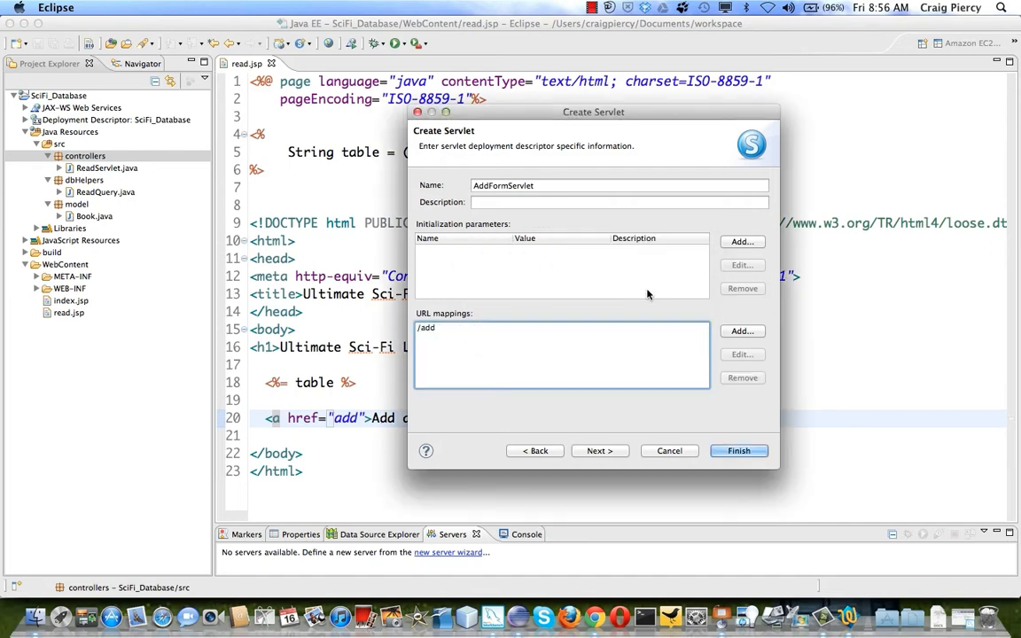
{"action": "left_click", "coordinate": [738, 451]}
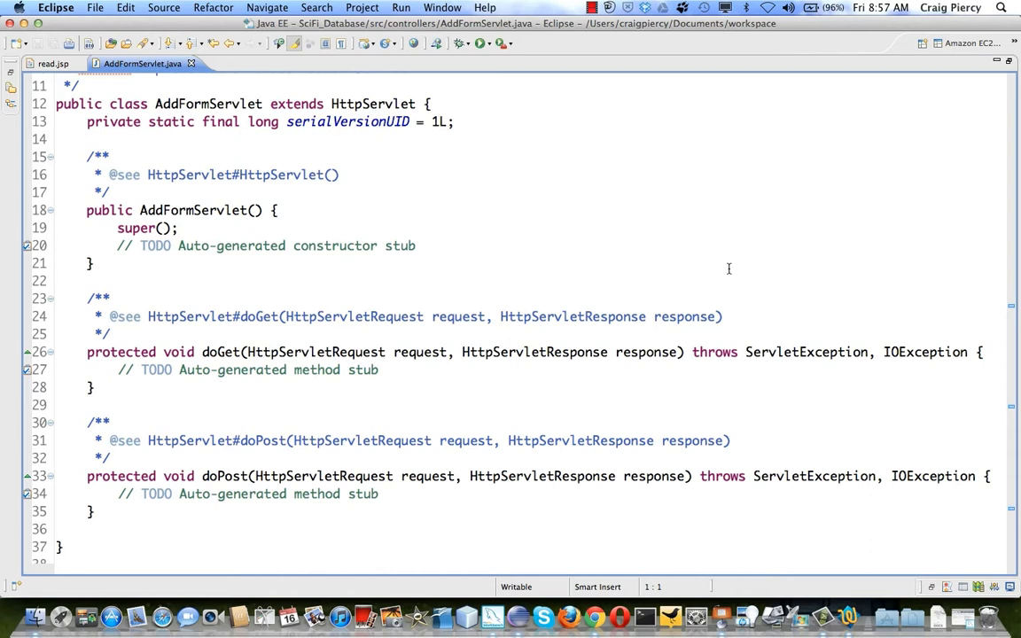
{"action": "mouse_move", "coordinate": [824, 497]}
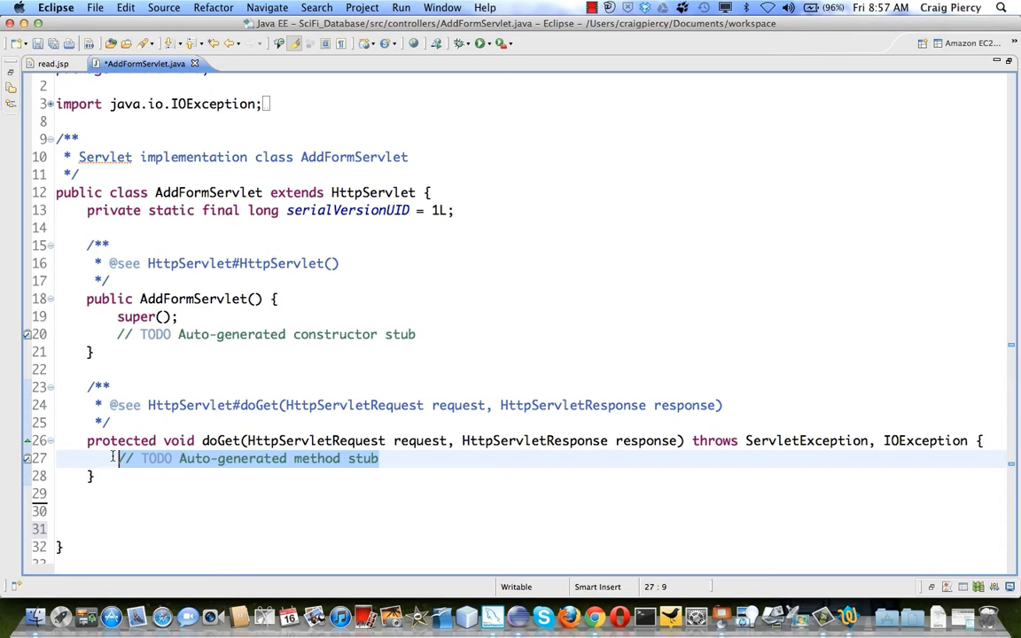
- In doGet, declare String url = "addForm.jsp"
{"action": "type", "text": "String"}
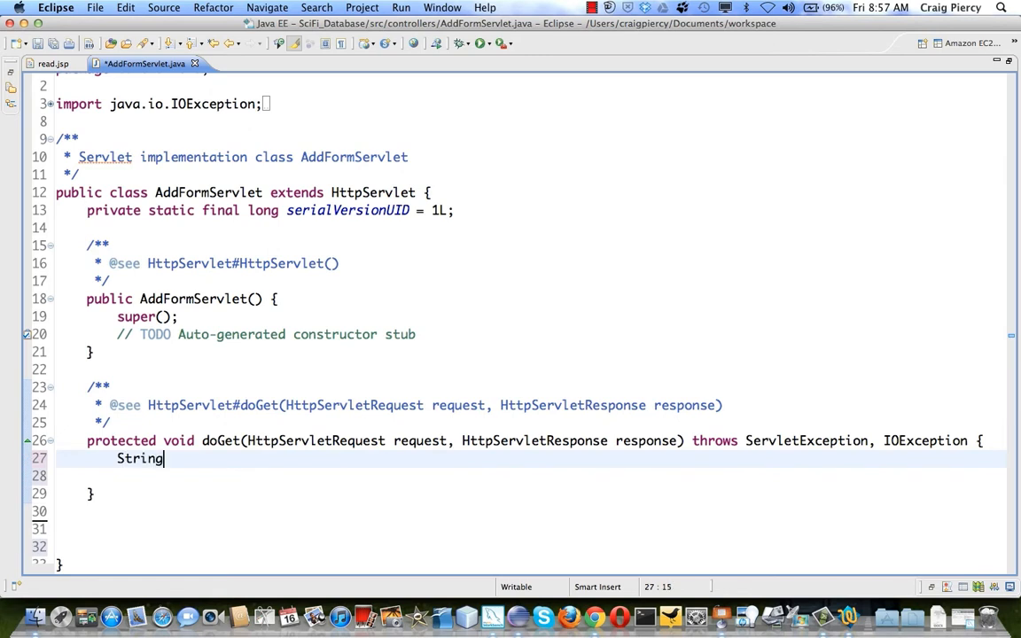
{"action": "type", "text": "url ="}
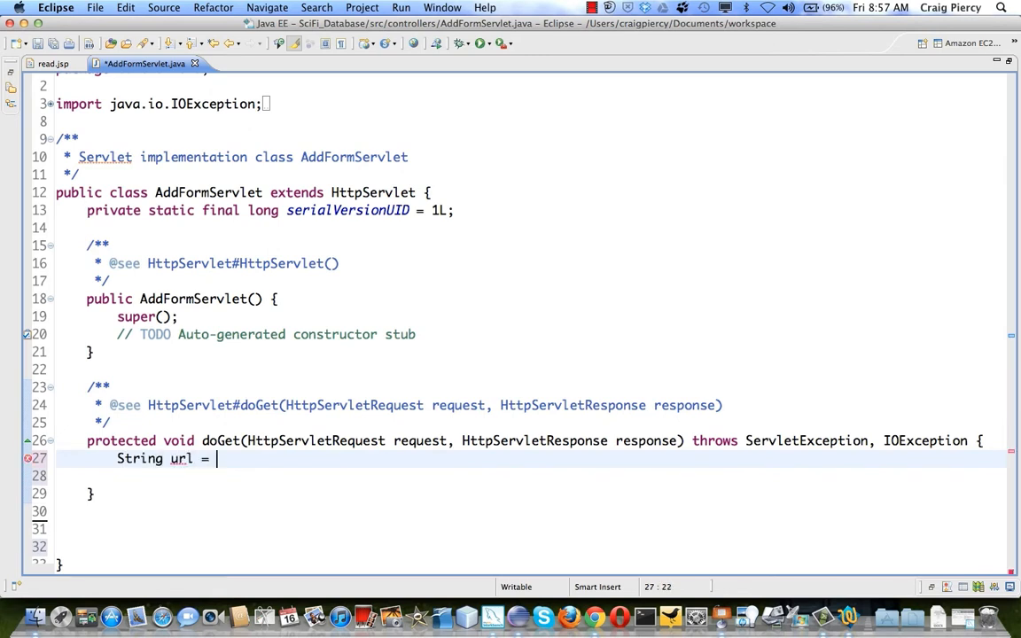
{"action": "type", "text": "\"add\""}
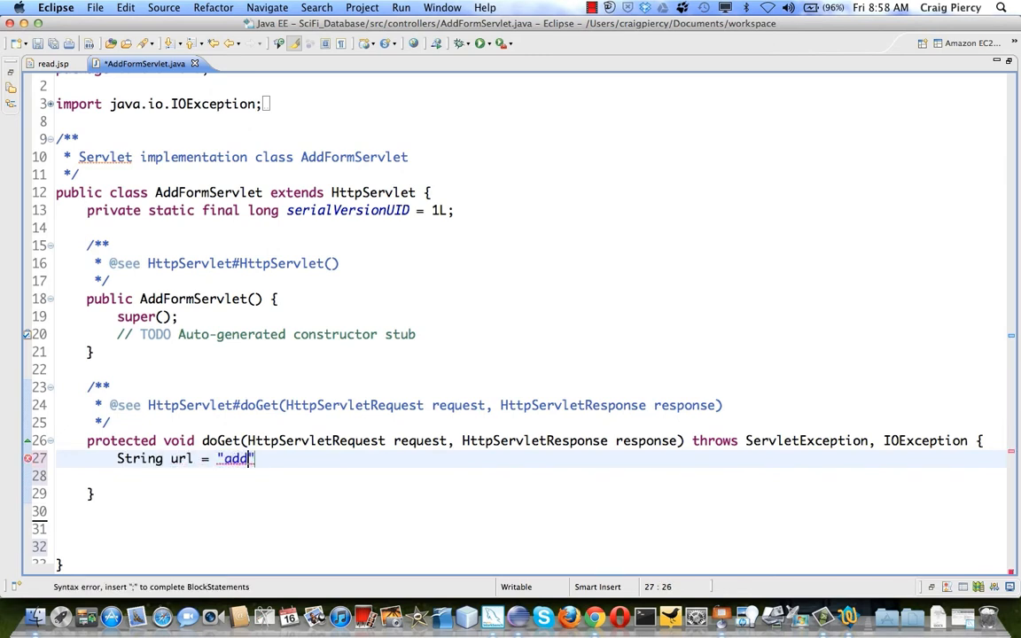
{"action": "type", "text": "Form.jsp"}
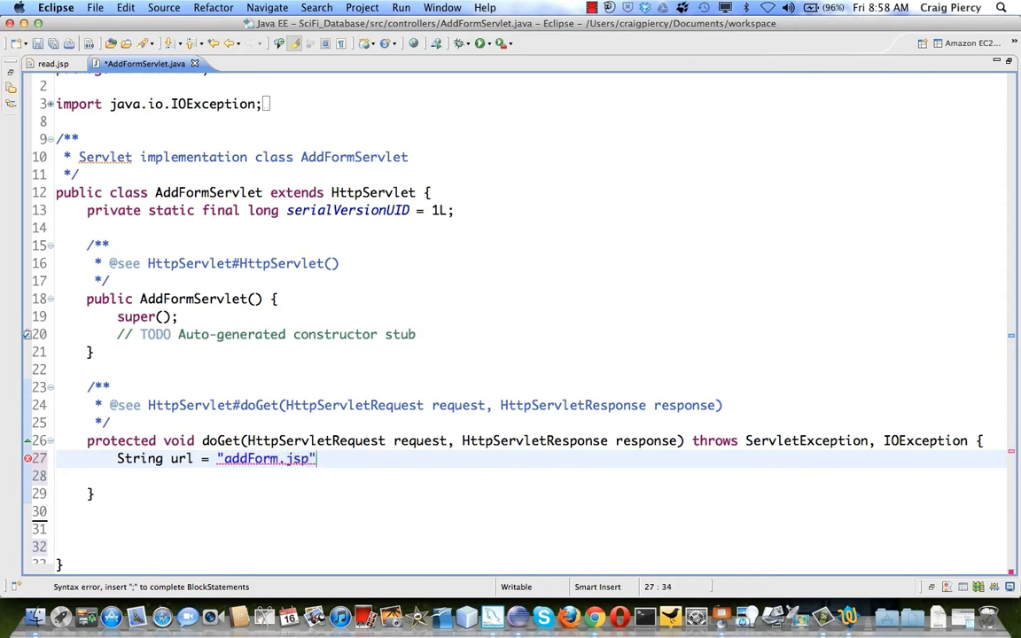
{"action": "type", "text": ";"}
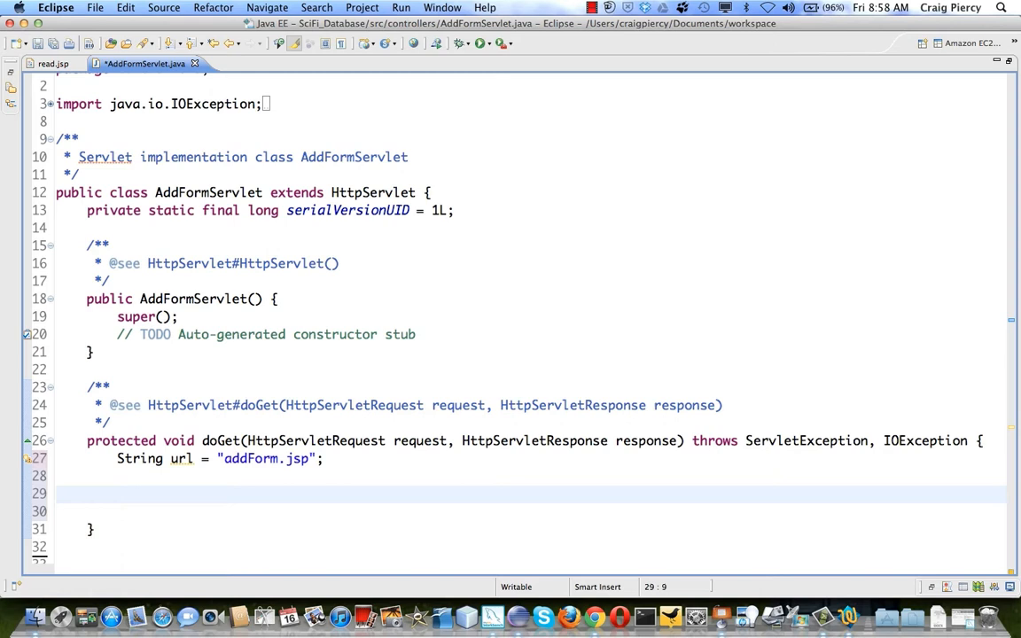
- Get a RequestDispatcher for url and forward the request and response
{"action": "type", "text": "Re"}
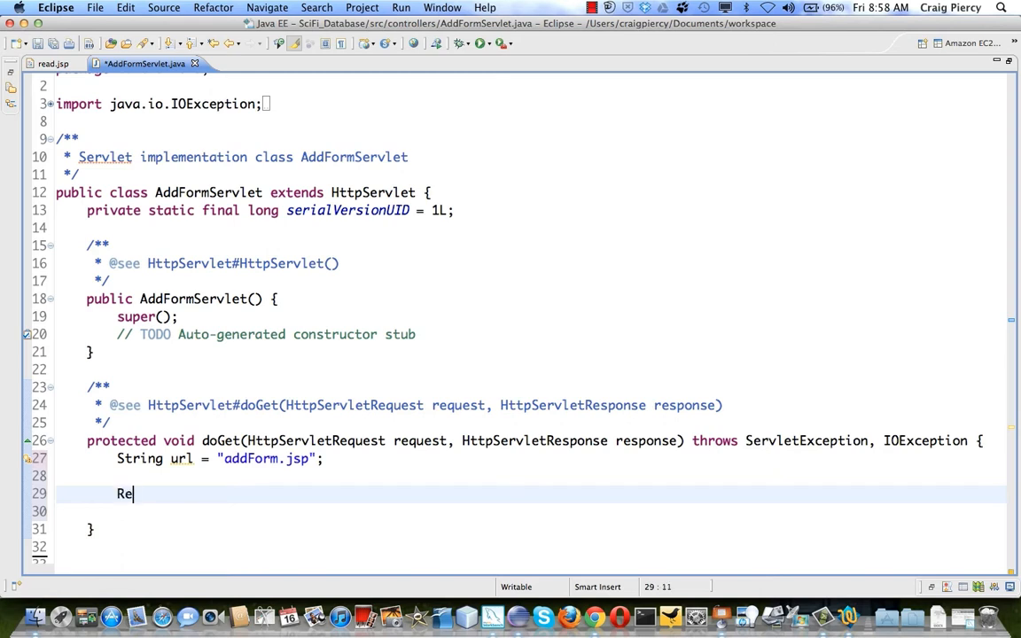
{"action": "type", "text": "questDispatcher"}
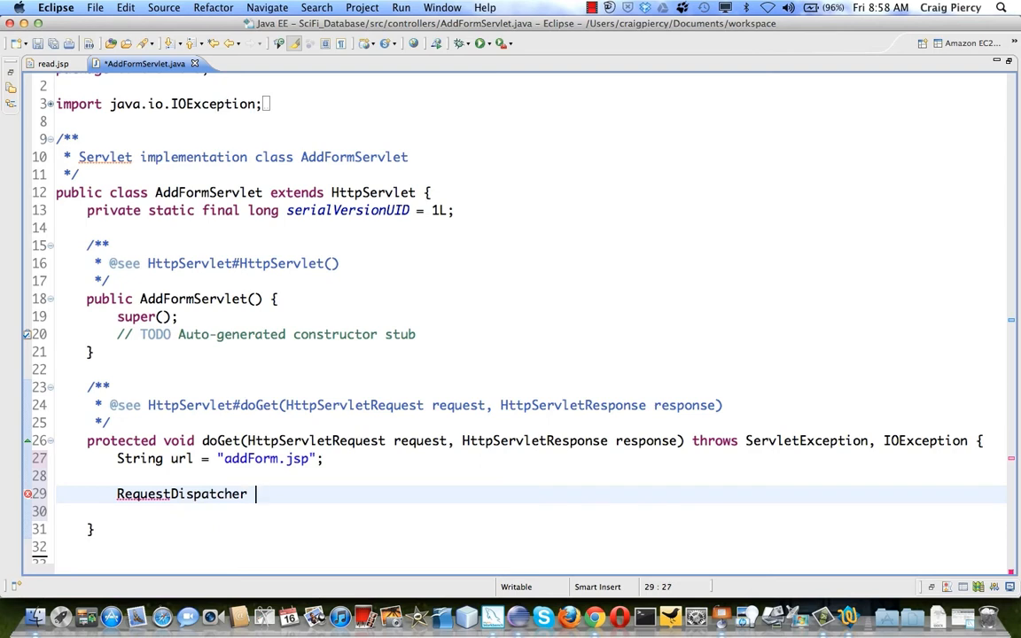
{"action": "type", "text": "dispatcher"}
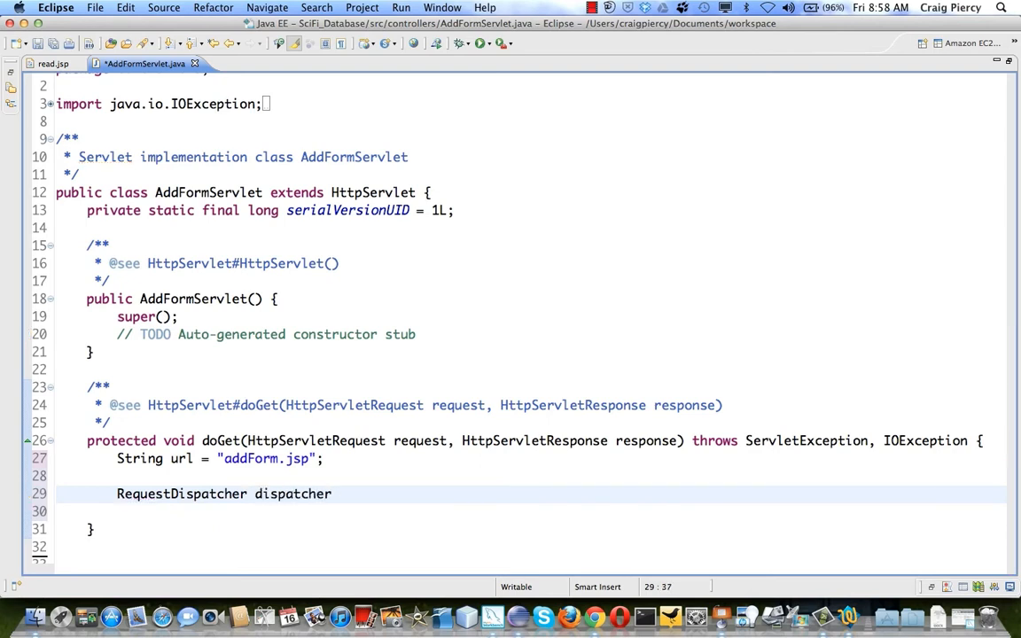
{"action": "type", "text": "="}
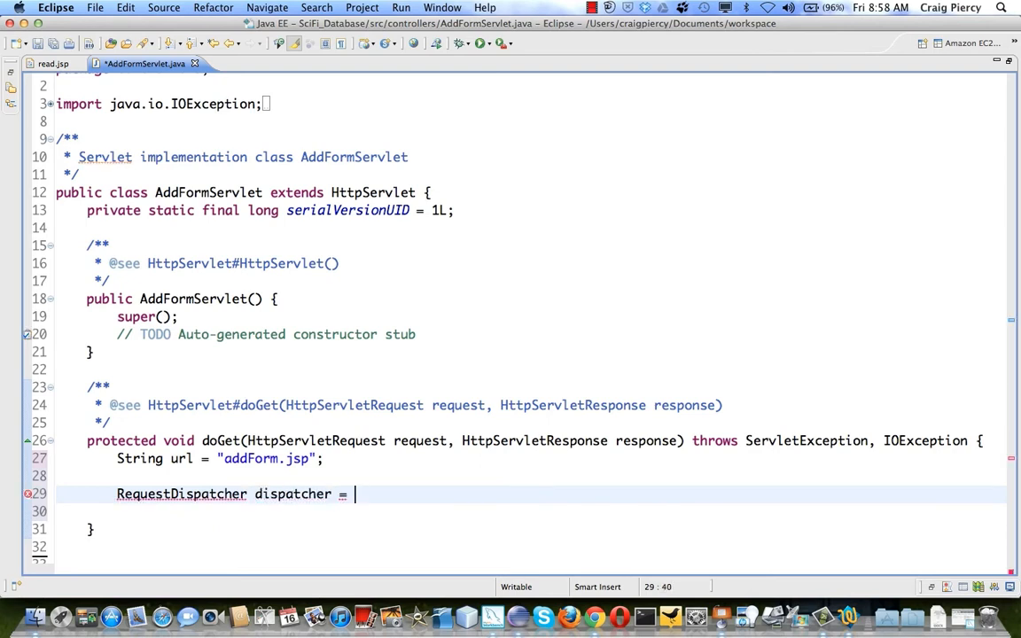
{"action": "type", "text": "request"}
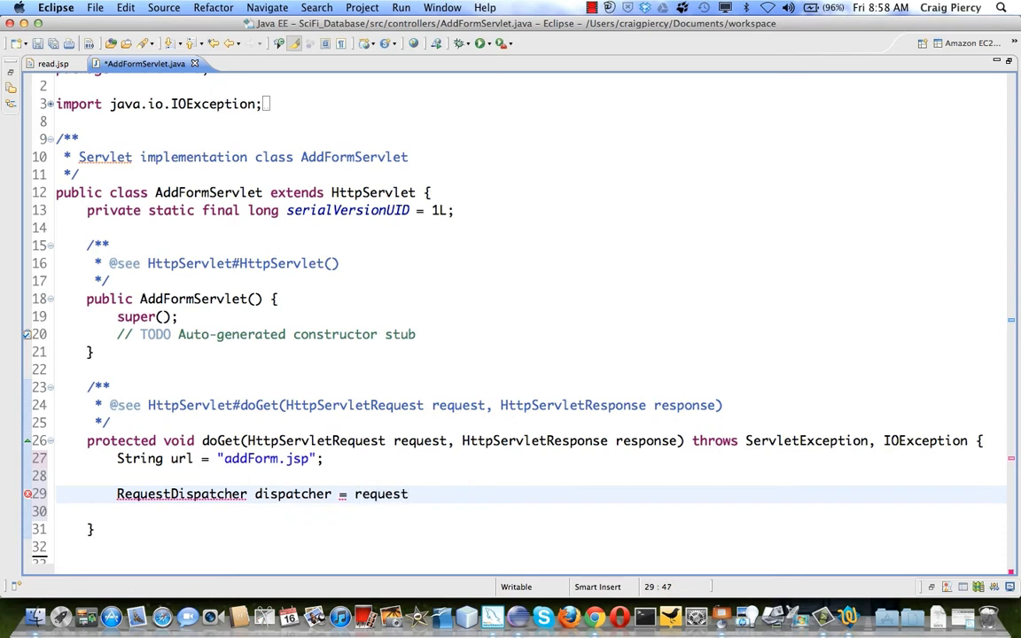
{"action": "type", "text": ".ge"}
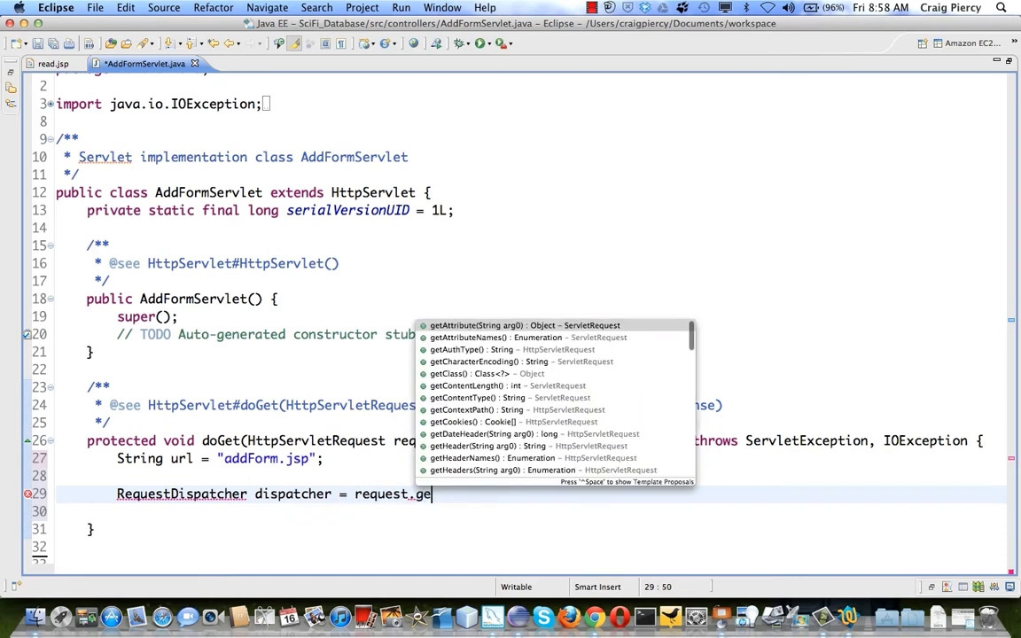
{"action": "type", "text": "RequestDispatcher(url);"}
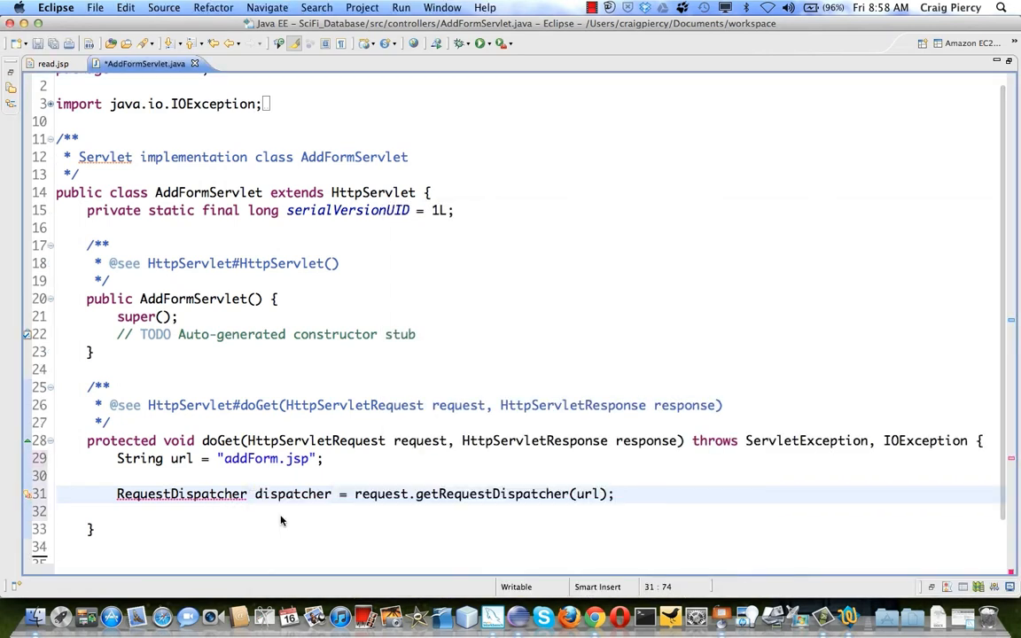
{"action": "type", "text": "dispatcher."}
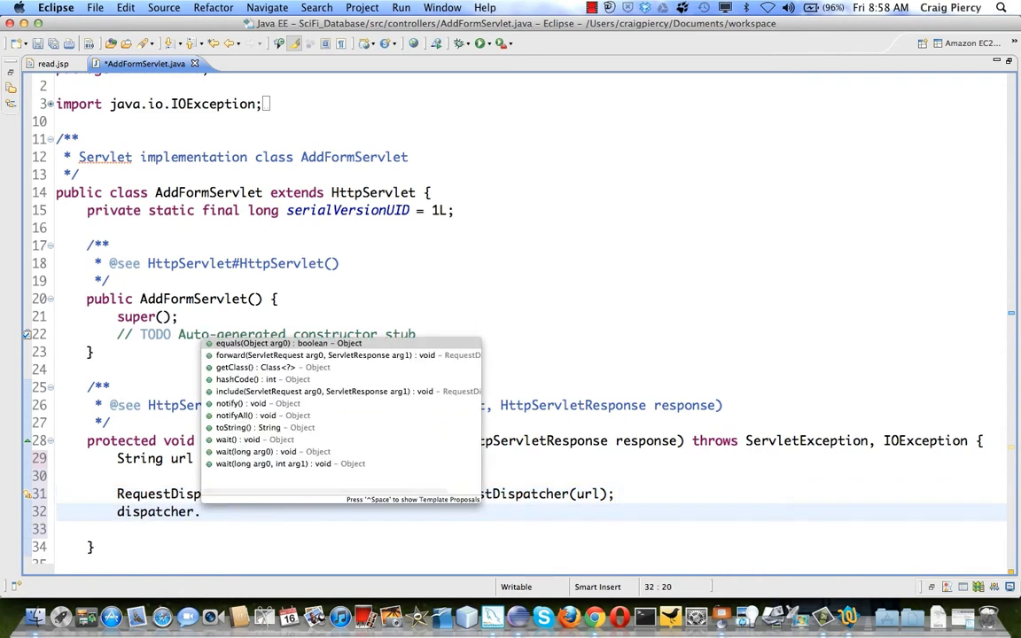
{"action": "type", "text": "forward(request, response);"}
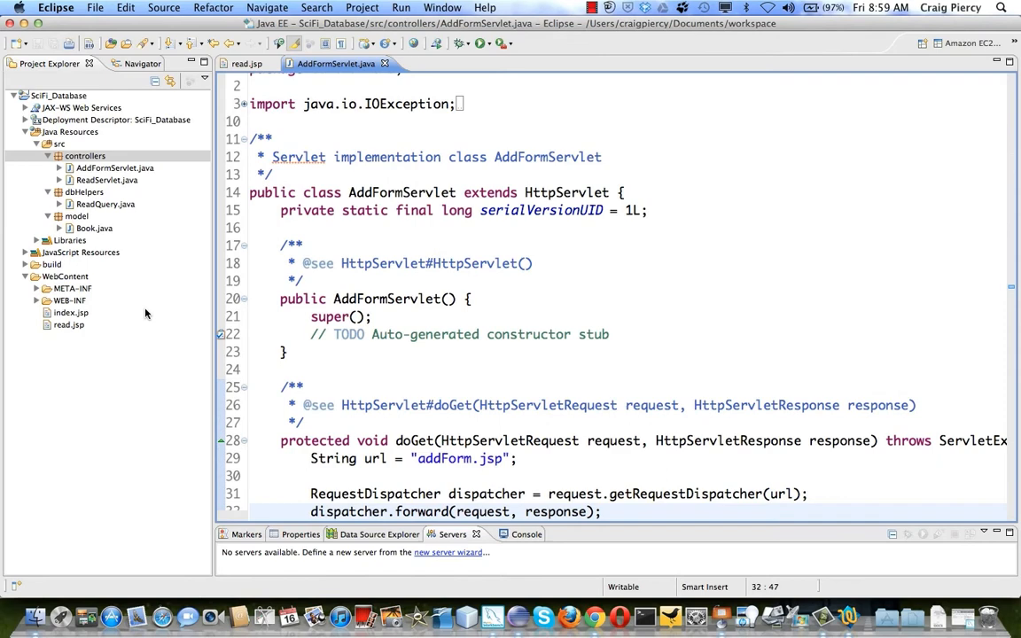
- Create a new JSP file named addForm.jsp under WebContent
{"action": "left_click", "coordinate": [65, 276]}
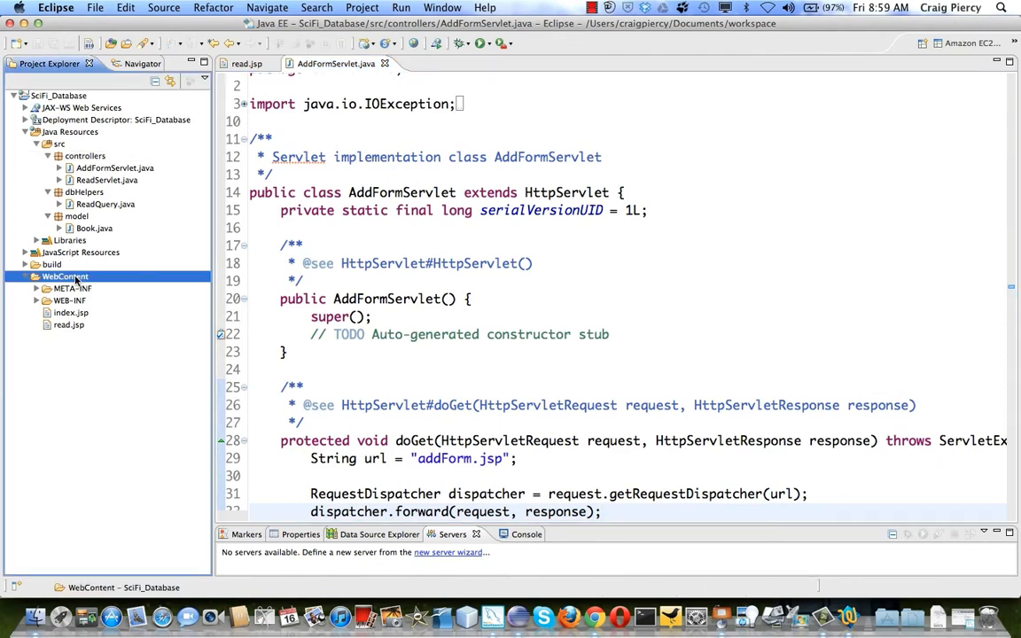
{"action": "right_click", "coordinate": [65, 277]}
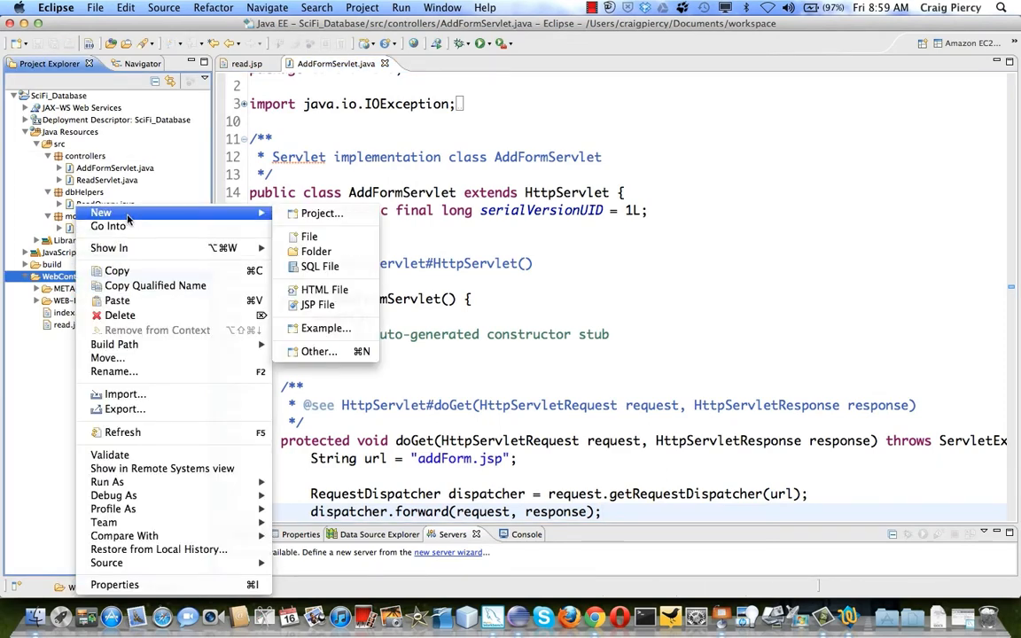
{"action": "mouse_move", "coordinate": [317, 305]}
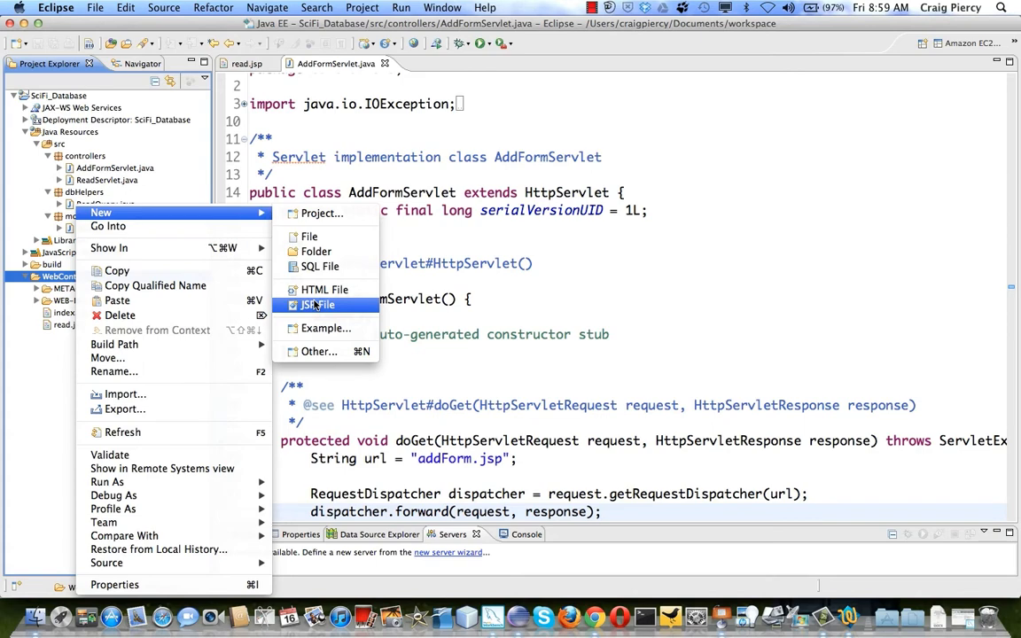
{"action": "left_click", "coordinate": [318, 304]}
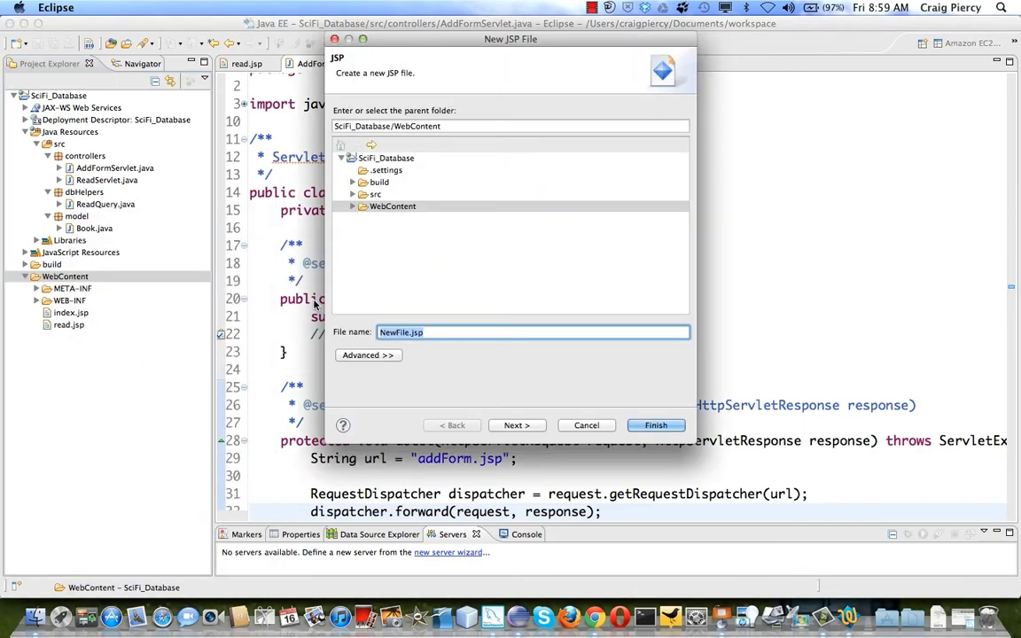
{"action": "type", "text": "addForm.jsp"}
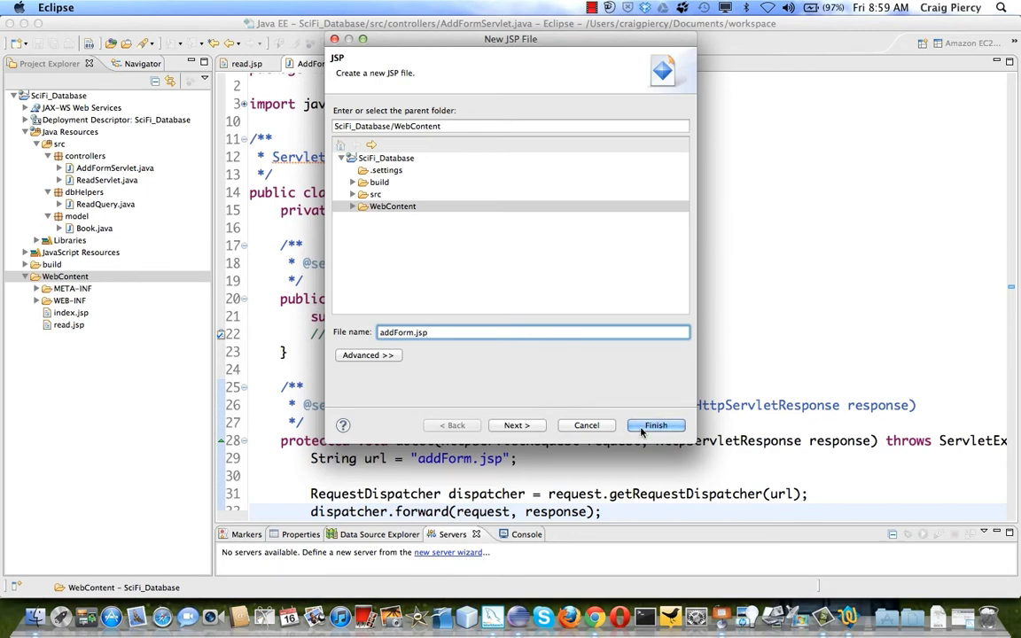
{"action": "left_click", "coordinate": [655, 426]}
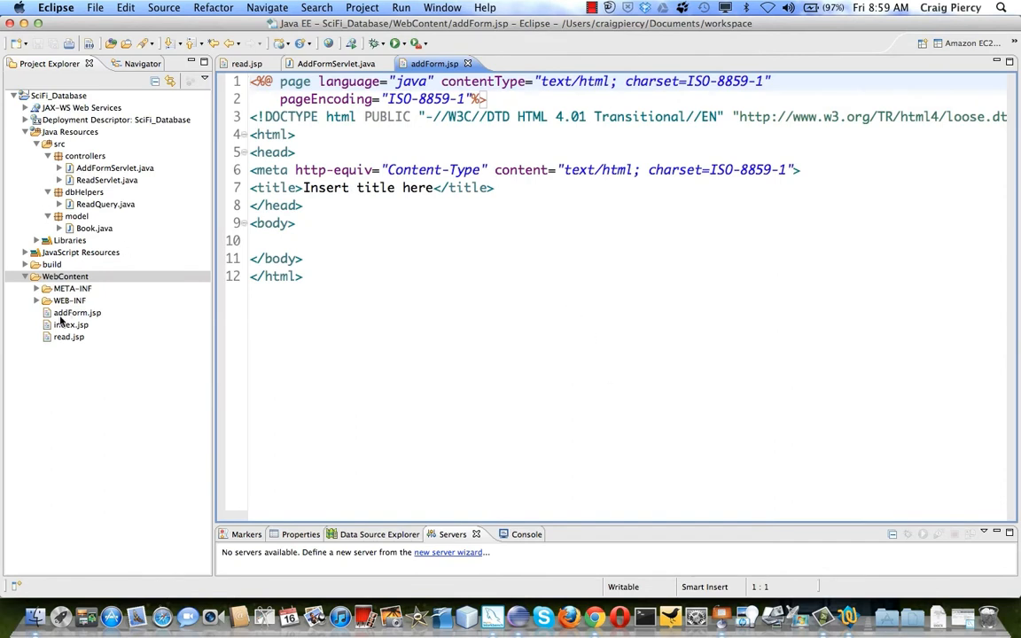
- Set the page title and a new h1 to 'Ultimate Sci-Fi Library: Add a Book'
{"action": "left_click", "coordinate": [68, 337]}
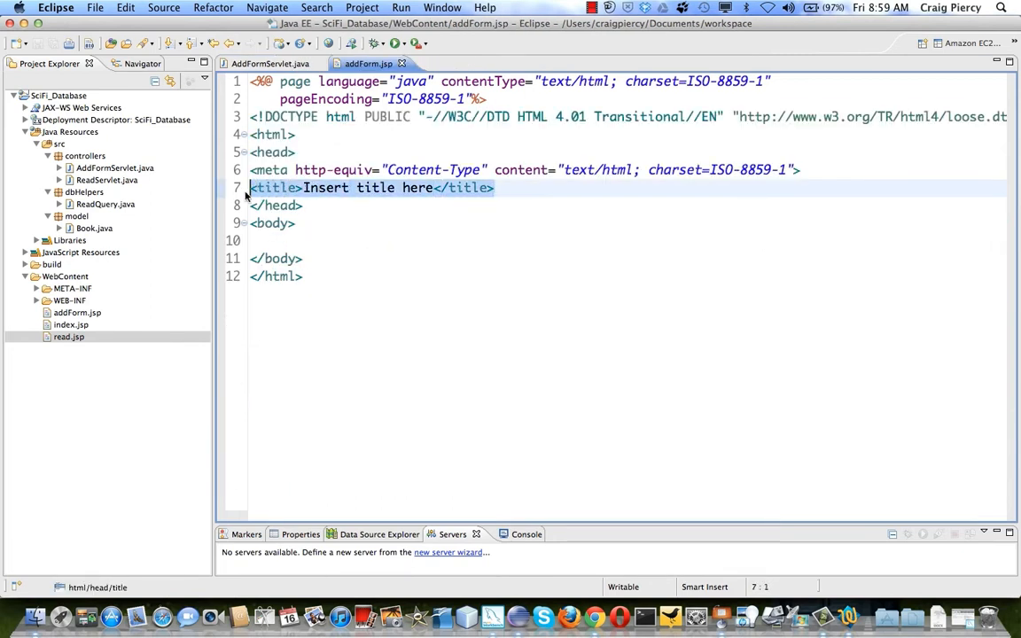
{"action": "type", "text": "Ultimate Sci-Fi Library: book list"}
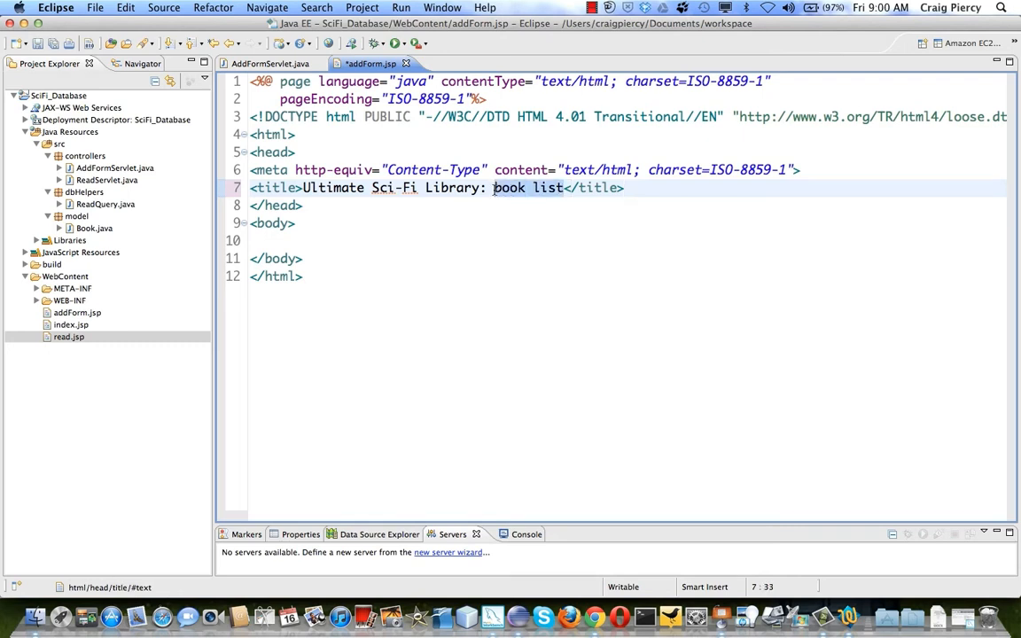
{"action": "type", "text": "Add a B"}
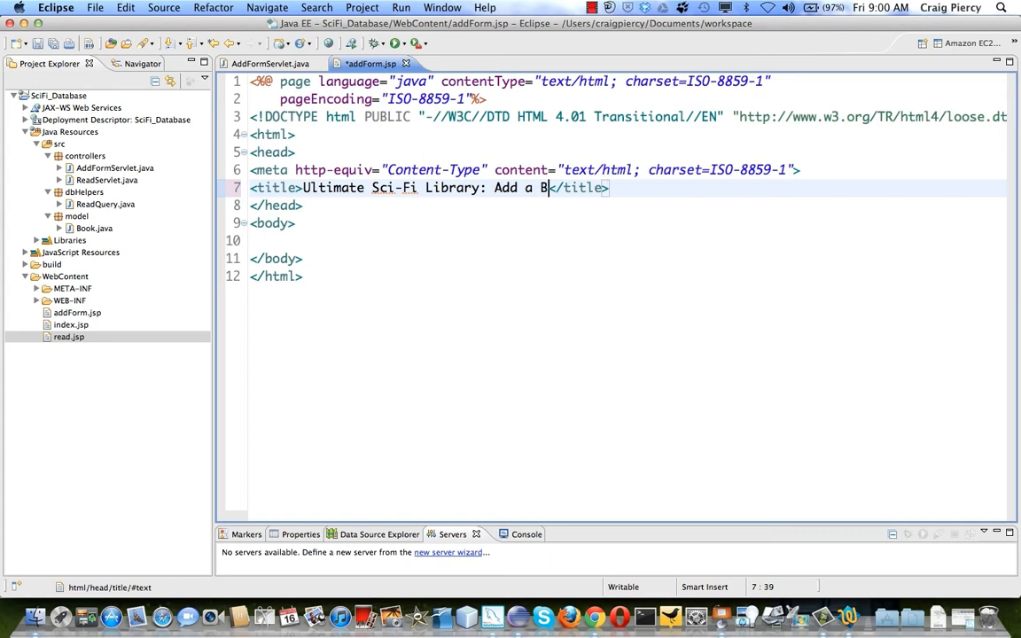
{"action": "type", "text": "ook"}
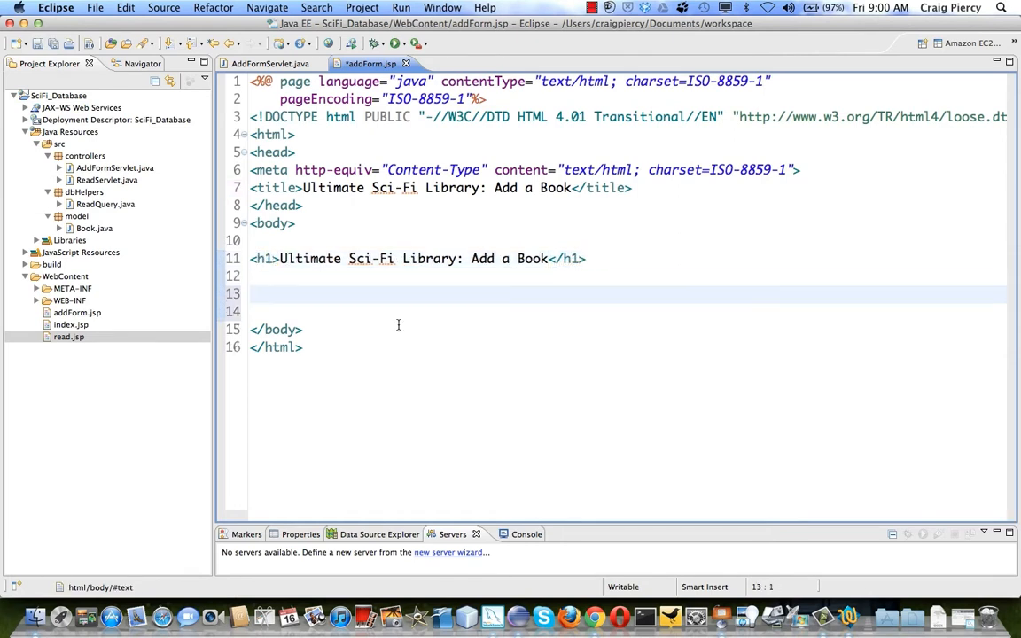
- Write a form tag named addForm with action addBook and method get
{"action": "type", "text": "<form"}
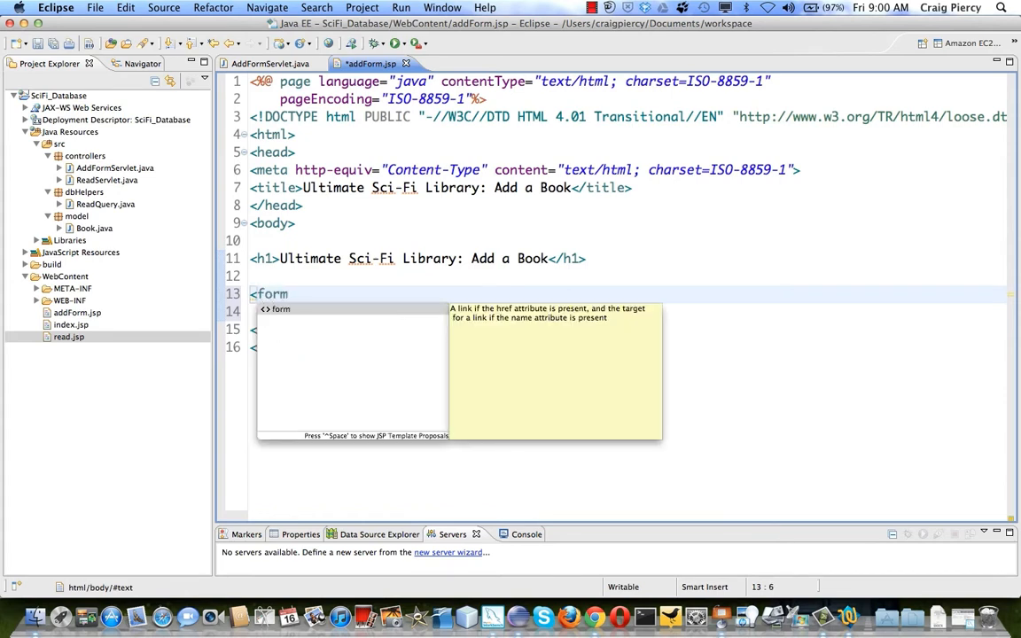
{"action": "type", "text": "name"}
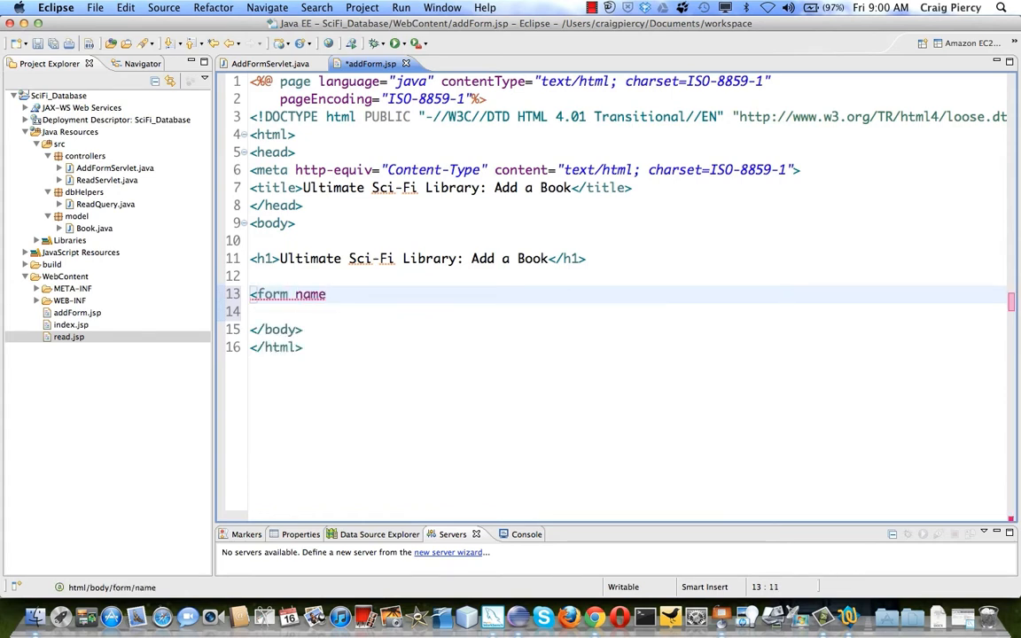
{"action": "type", "text": "=addForm action="}
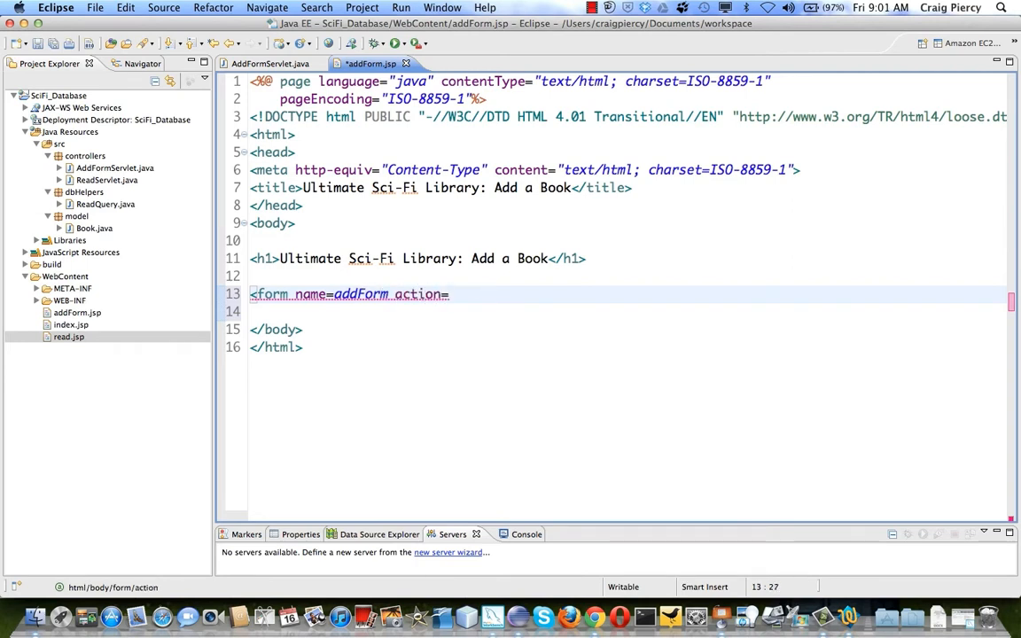
{"action": "key", "text": "Ctrl+Space"}
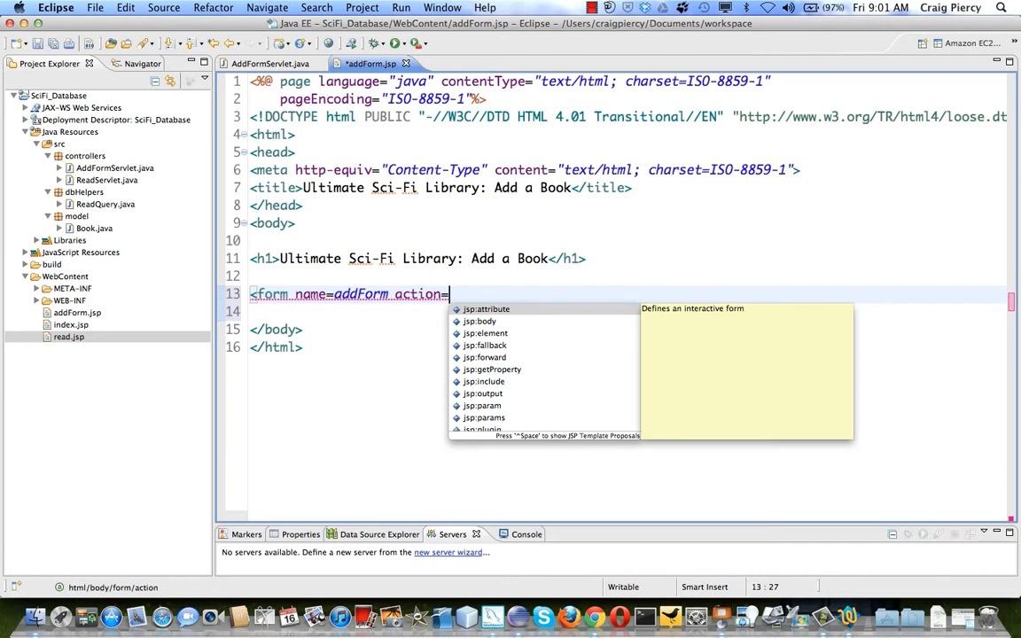
{"action": "type", "text": "addB"}
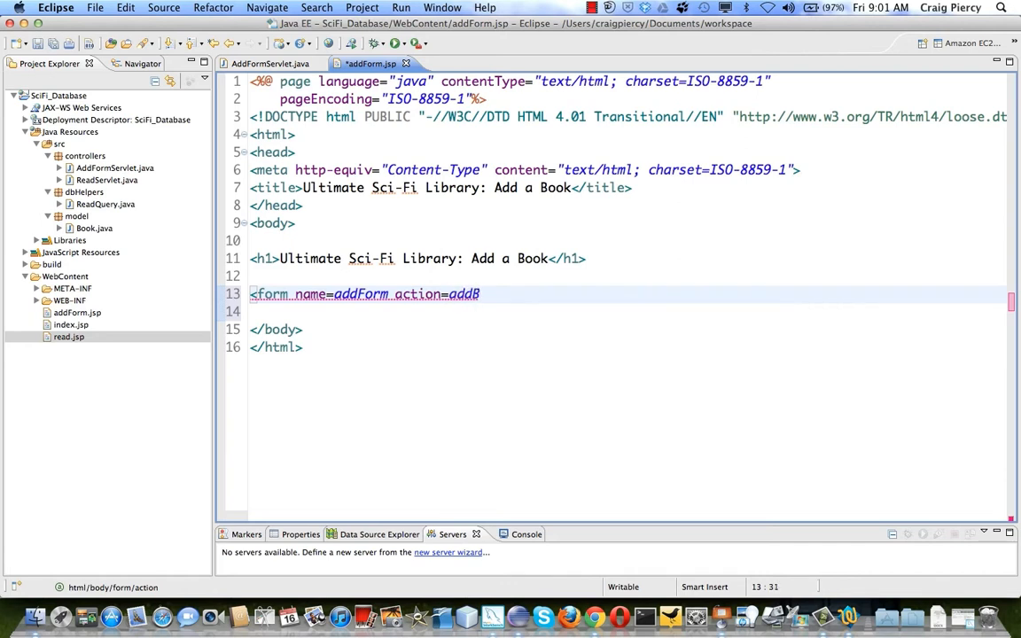
{"action": "type", "text": "ook method"}
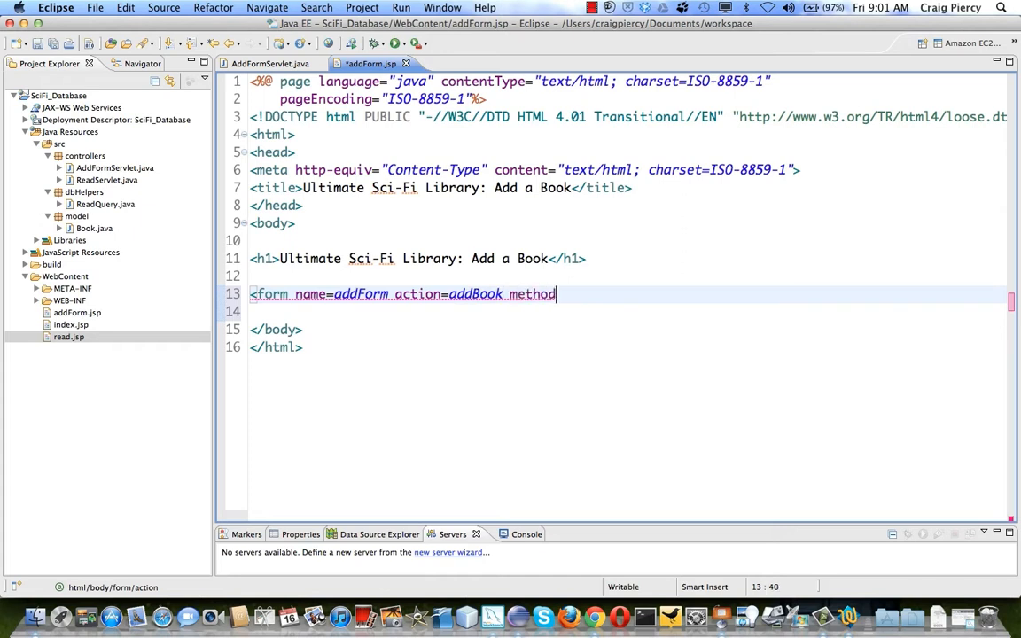
{"action": "type", "text": "=get"}
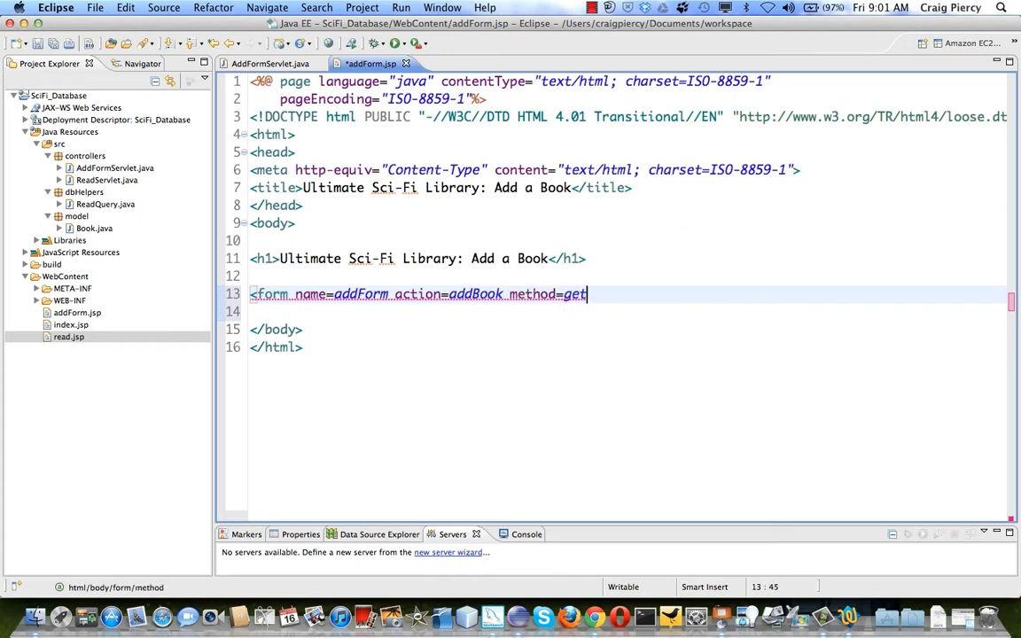
{"action": "type", "text": ">"}
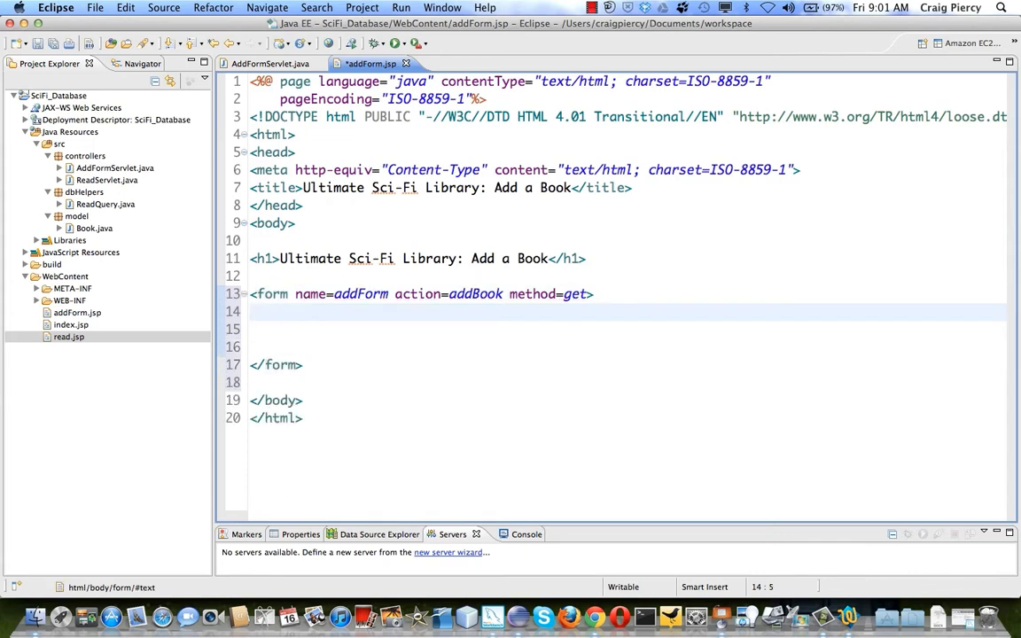
- Add a Title text input named title with empty value, followed by a line break
{"action": "type", "text": "T"}
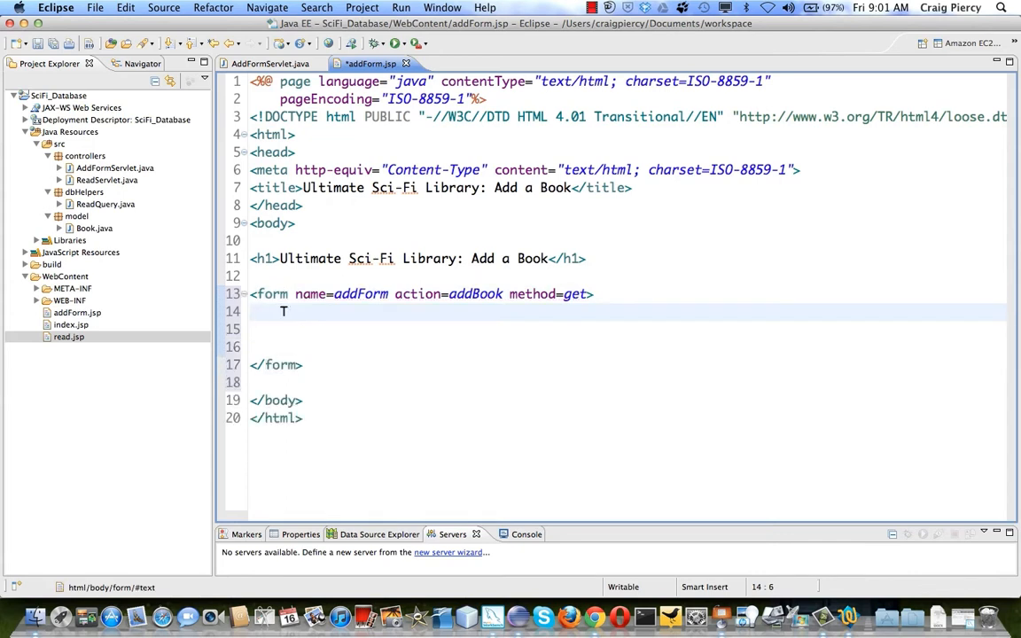
{"action": "type", "text": "itle:<"}
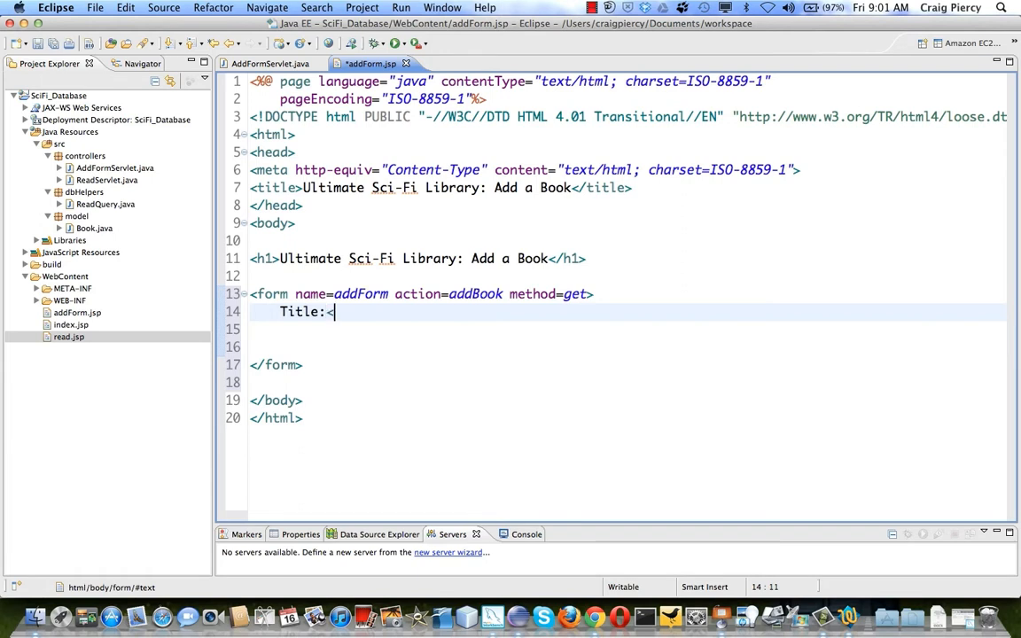
{"action": "type", "text": "input type="}
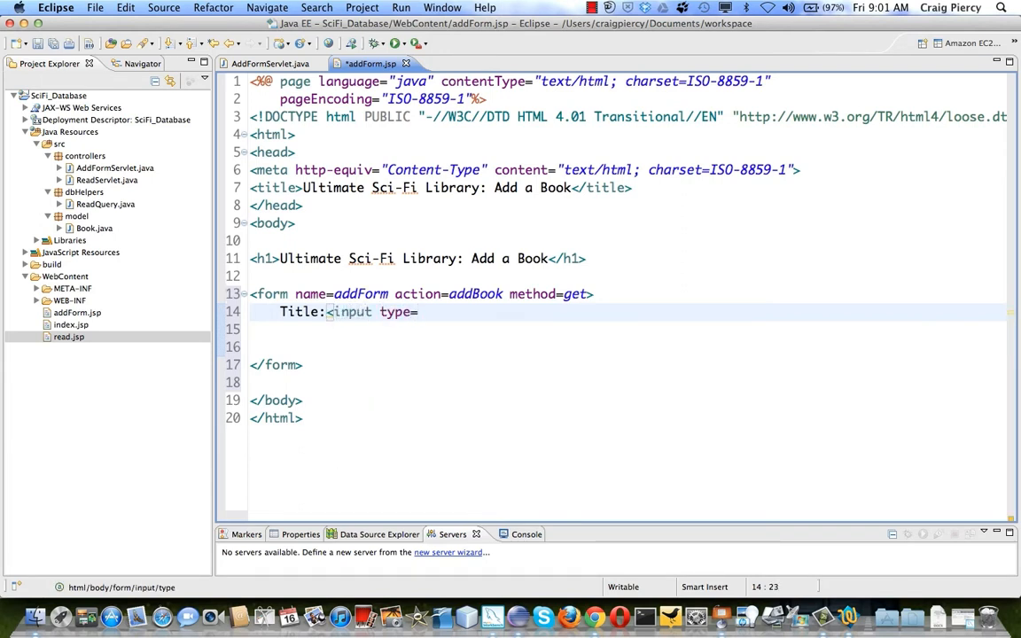
{"action": "type", "text": "text name"}
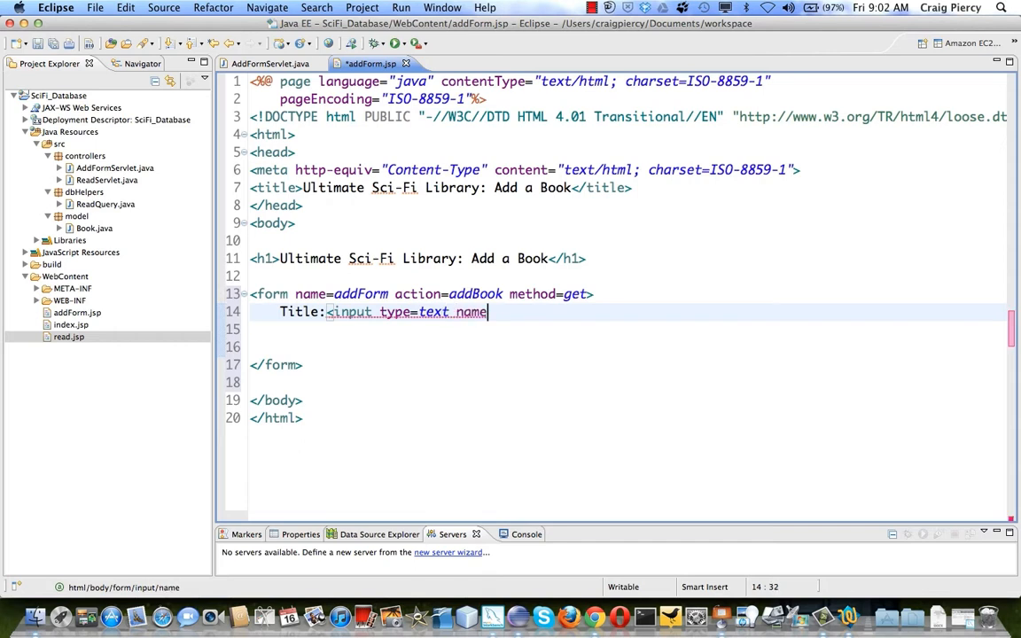
{"action": "type", "text": "title"}
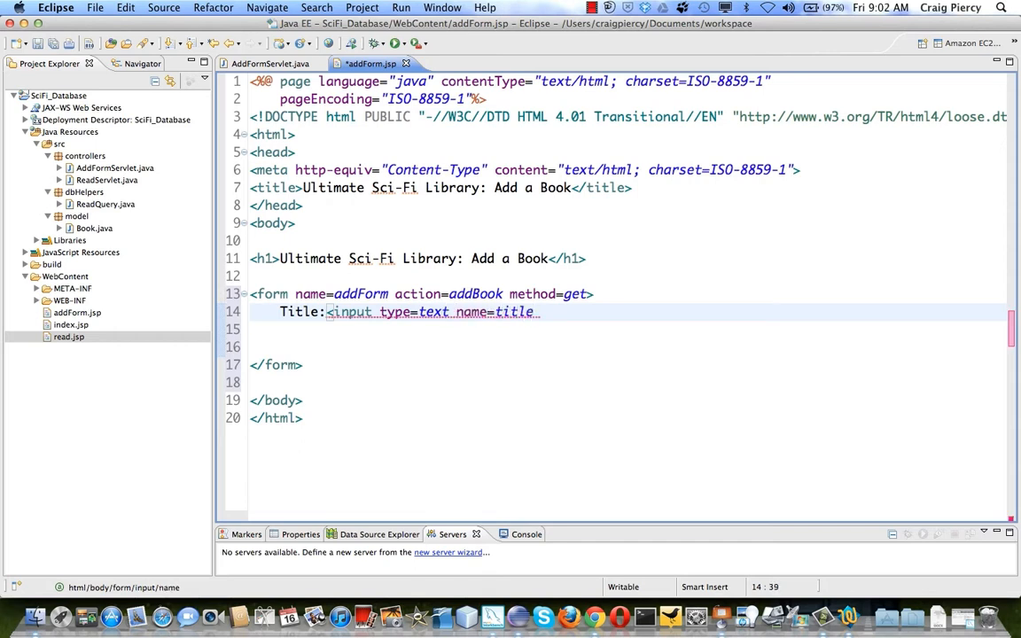
{"action": "type", "text": "value=\"\" /"}
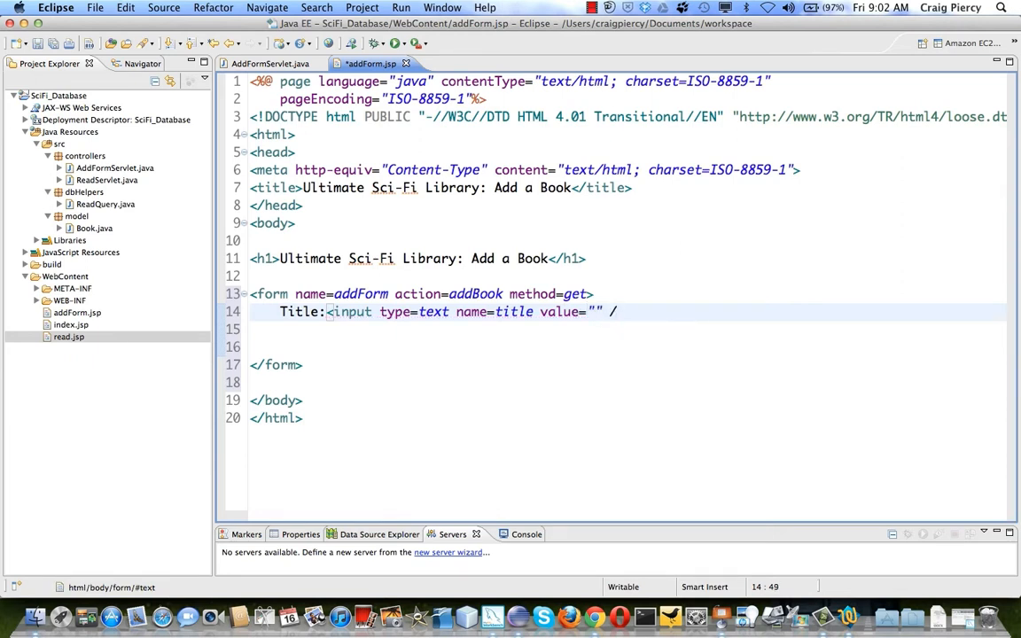
{"action": "type", "text": "<"}
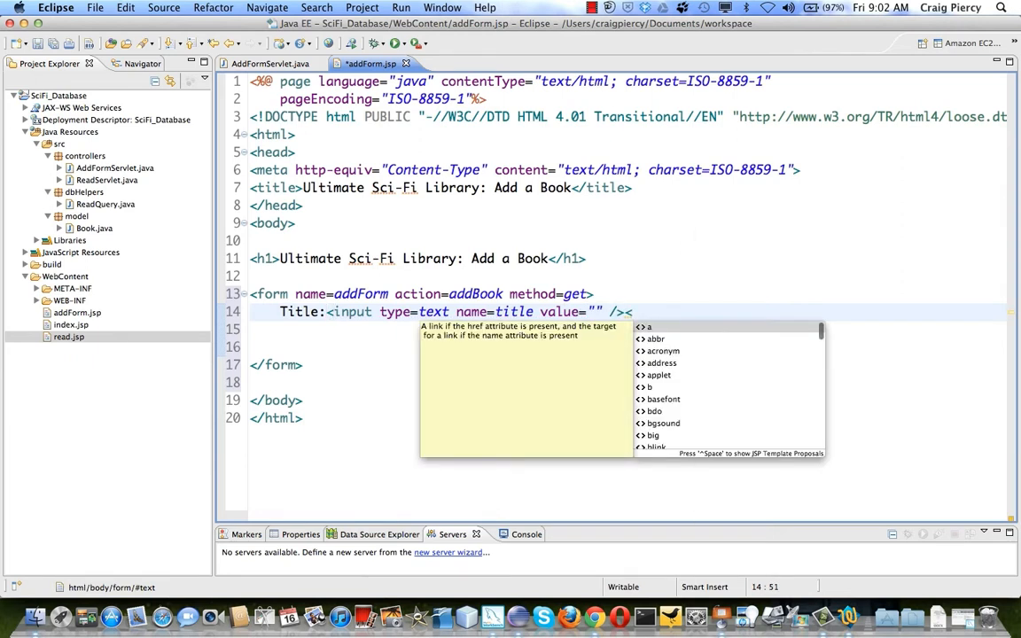
{"action": "type", "text": "<br />"}
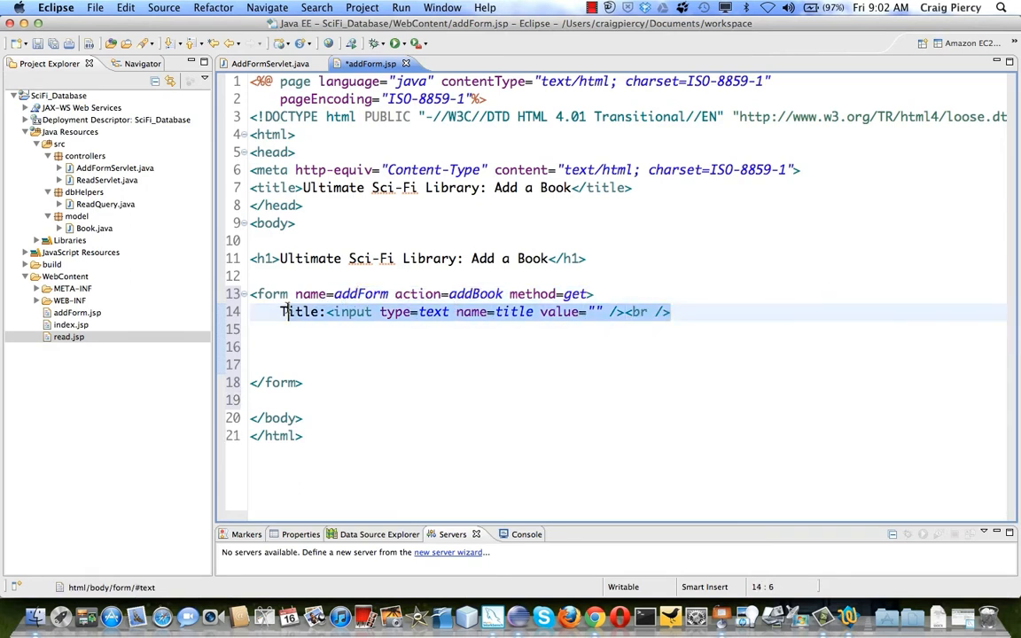
- Duplicate the Title field as Author and Pages inputs named author and pages
{"action": "left_click", "coordinate": [282, 329]}
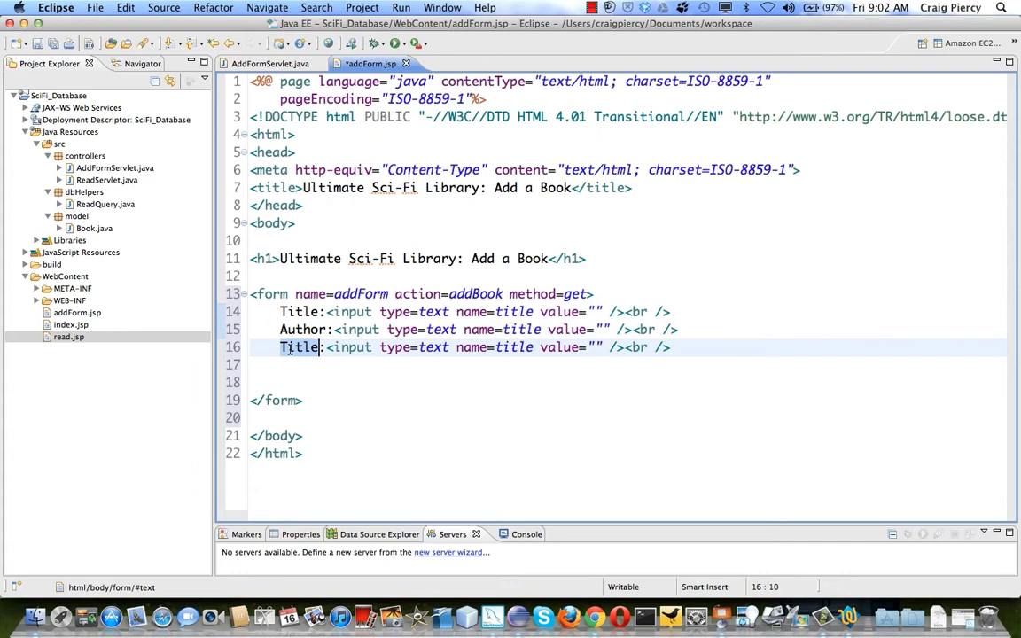
{"action": "type", "text": "Pages"}
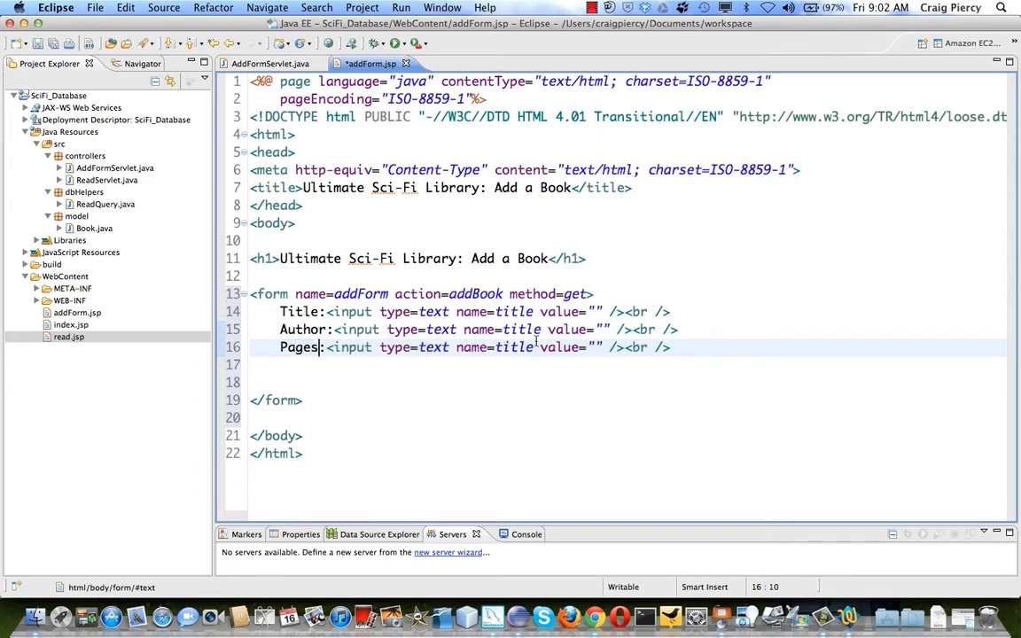
{"action": "type", "text": "author"}
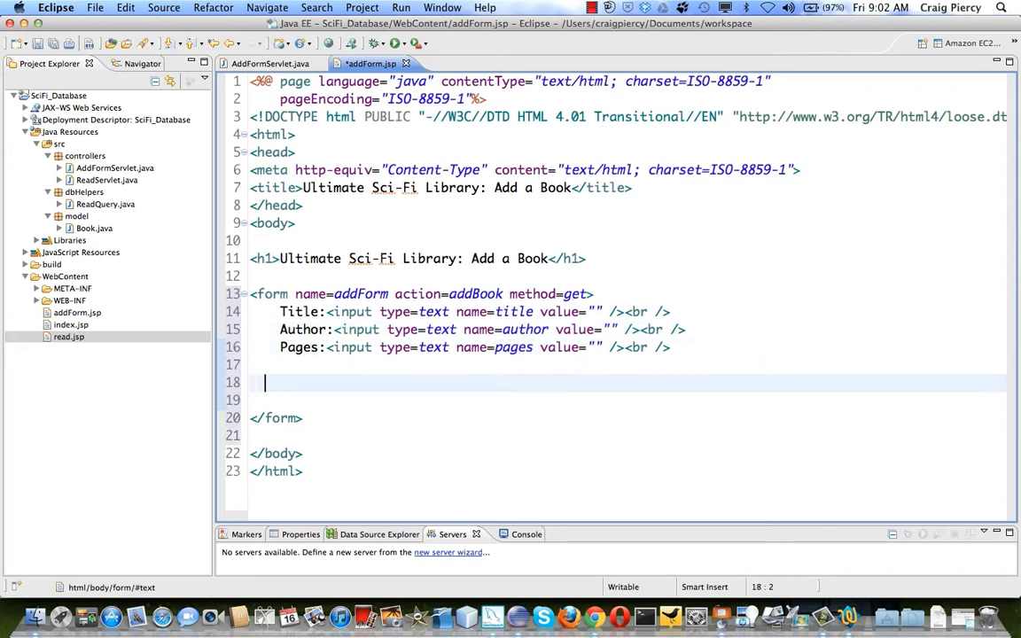
{"action": "type", "text": "<p>"}
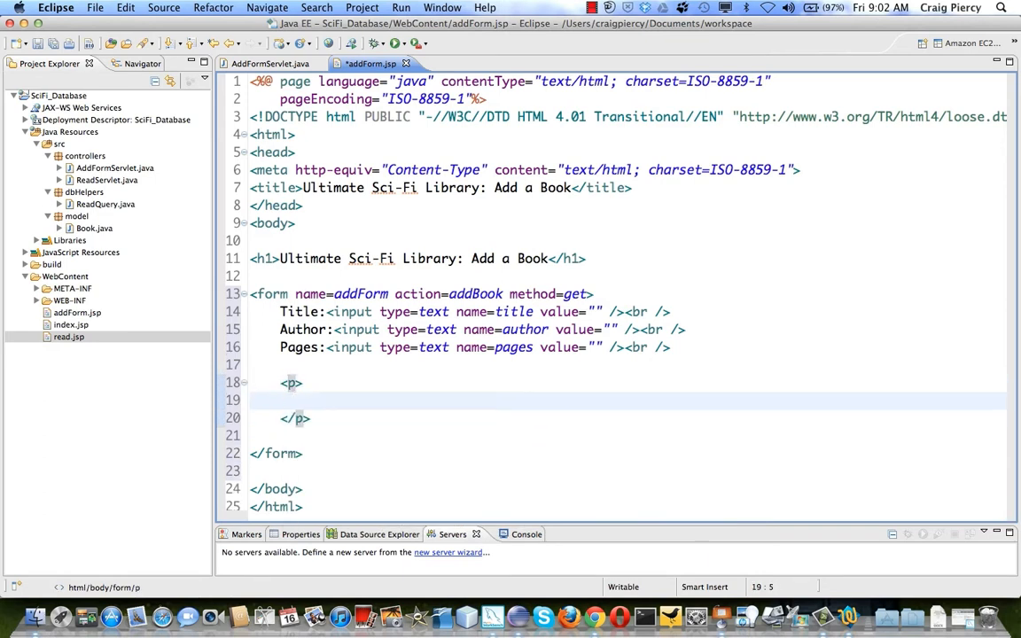
- Add a submit input labelled 'Add the Book' in the paragraph and save addForm.jsp
{"action": "type", "text": "<"}
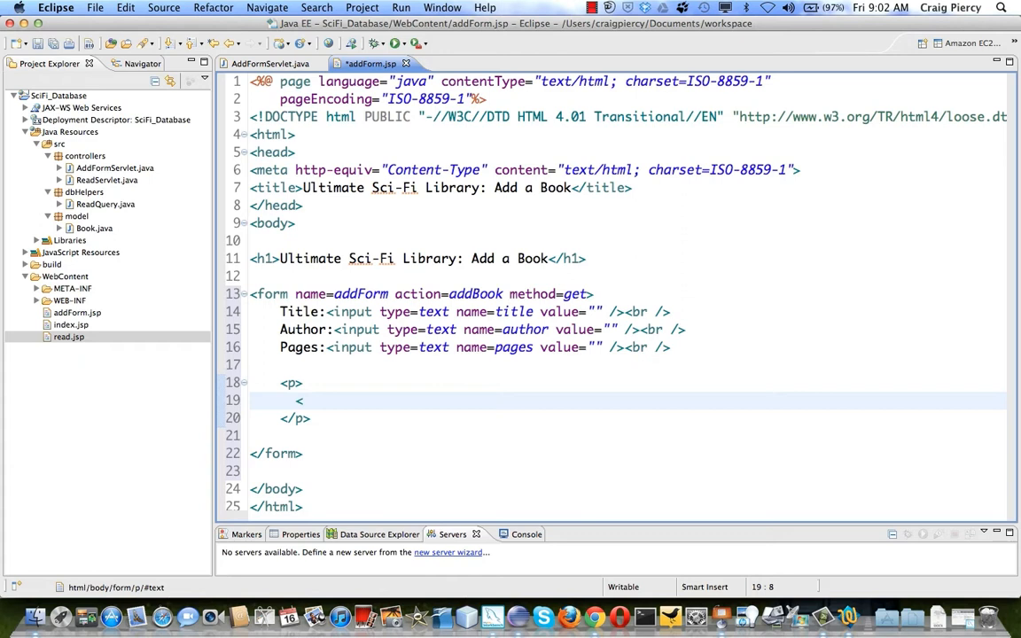
{"action": "type", "text": "input type="}
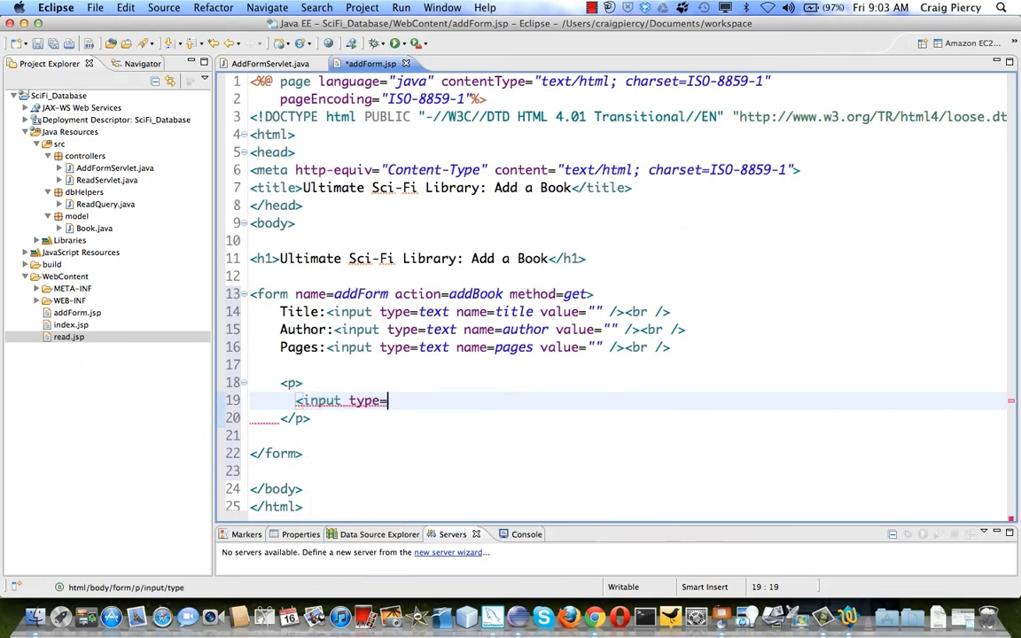
{"action": "type", "text": "submit name=su"}
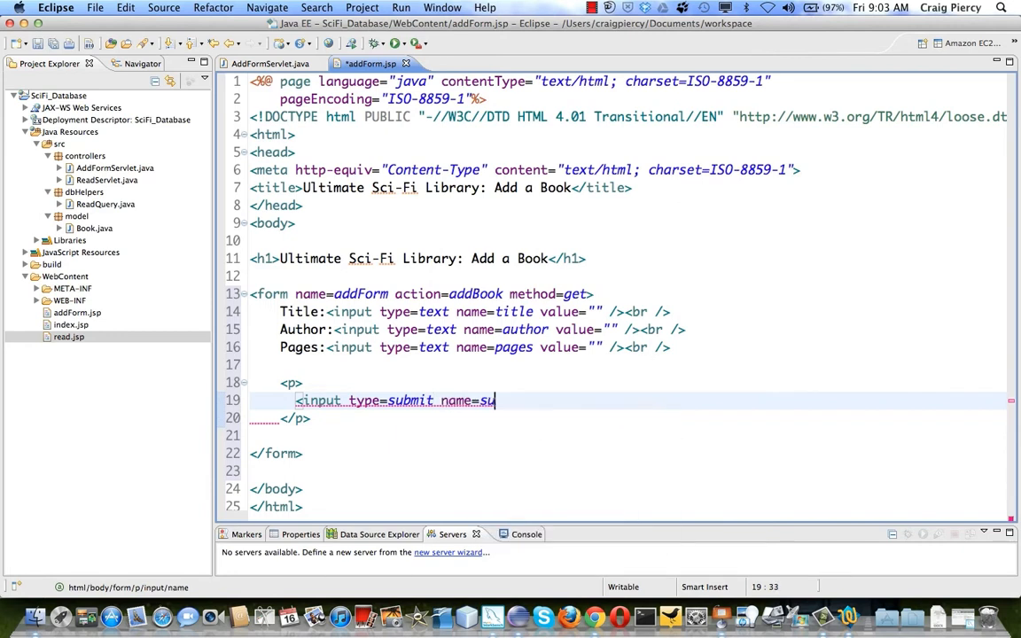
{"action": "type", "text": "bmit value=\""}
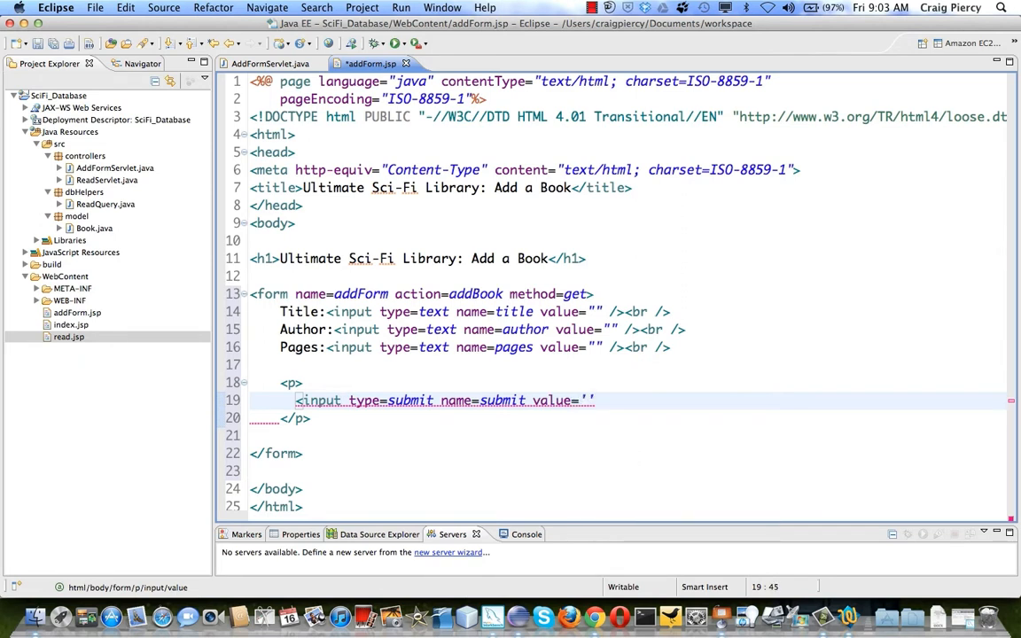
{"action": "type", "text": "Add the"}
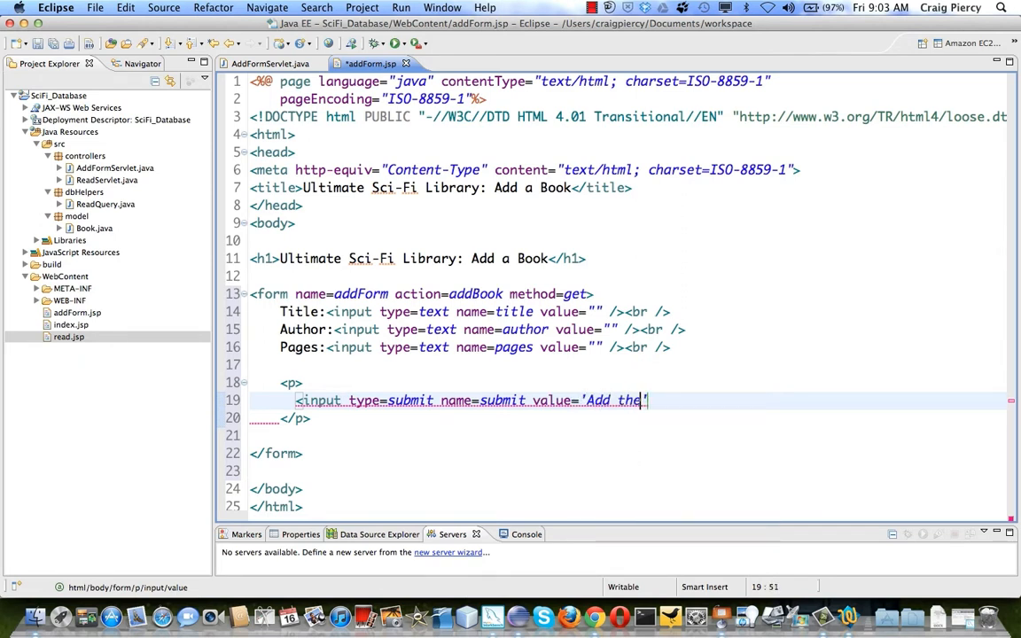
{"action": "type", "text": "Book'"}
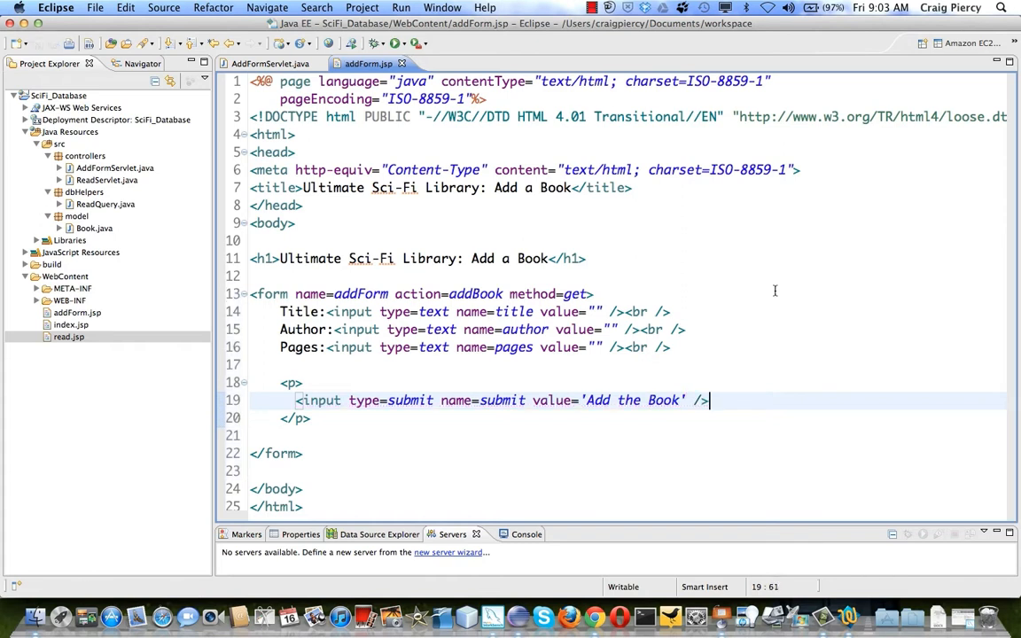
{"action": "mouse_move", "coordinate": [273, 311]}
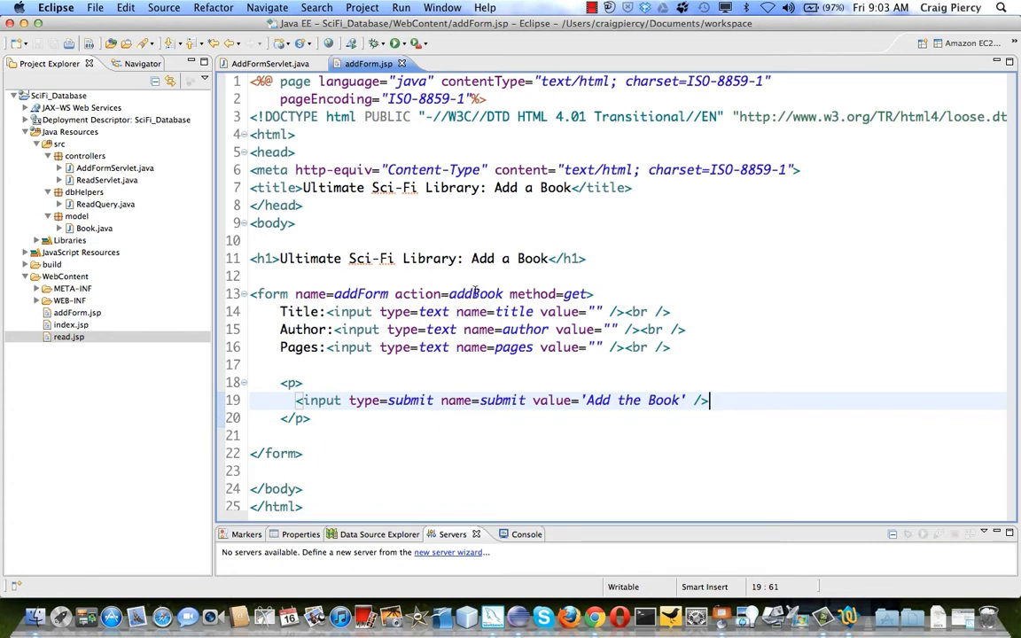
{"action": "mouse_move", "coordinate": [433, 312]}
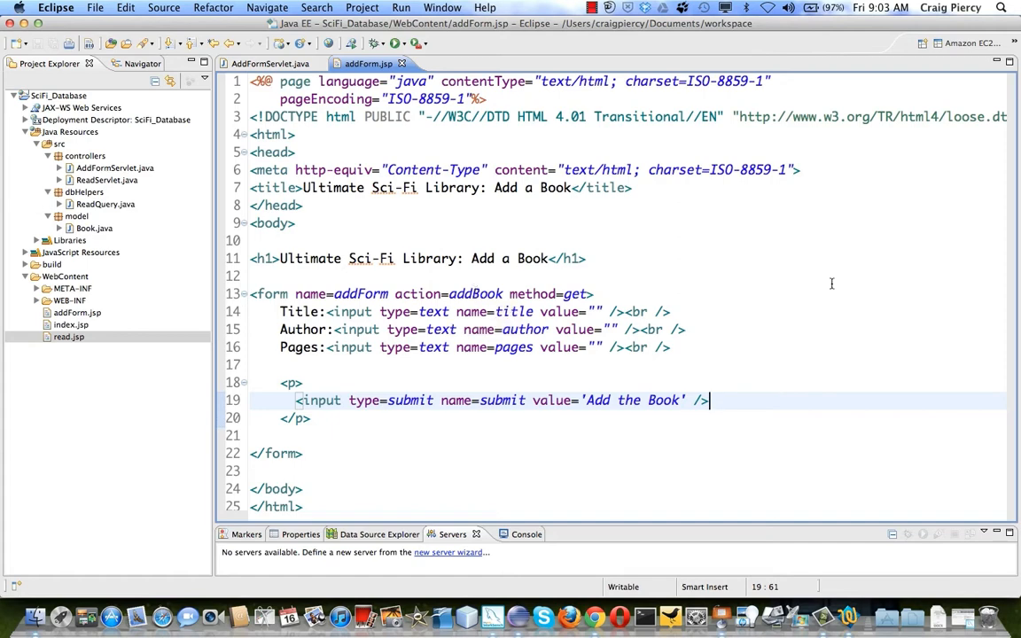
{"action": "left_click", "coordinate": [85, 155]}
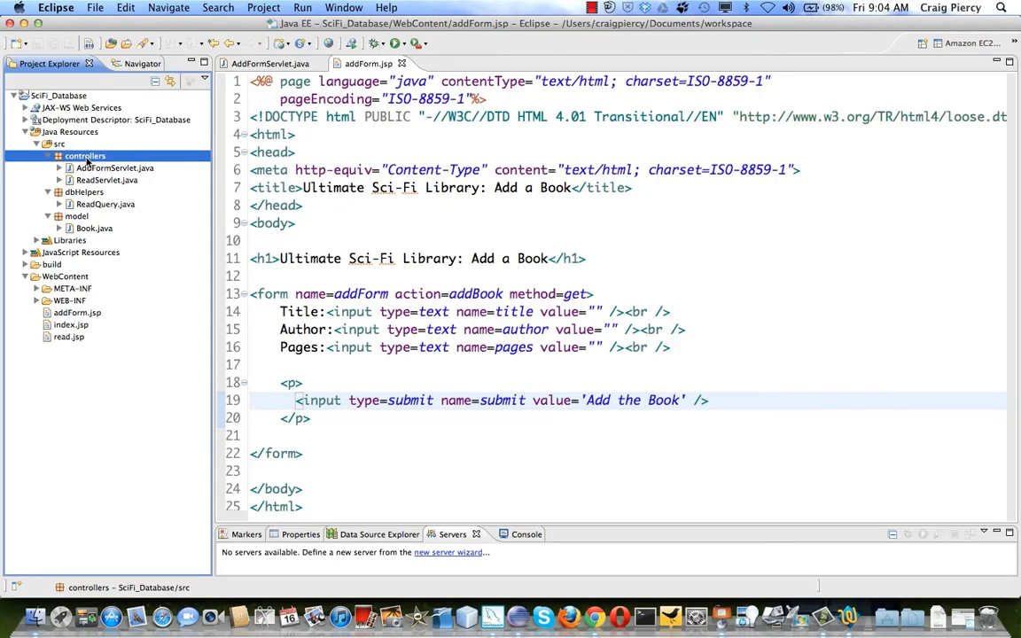
- Create servlet AddServlet in controllers with its URL mapping changed to /addBook
{"action": "right_click", "coordinate": [84, 156]}
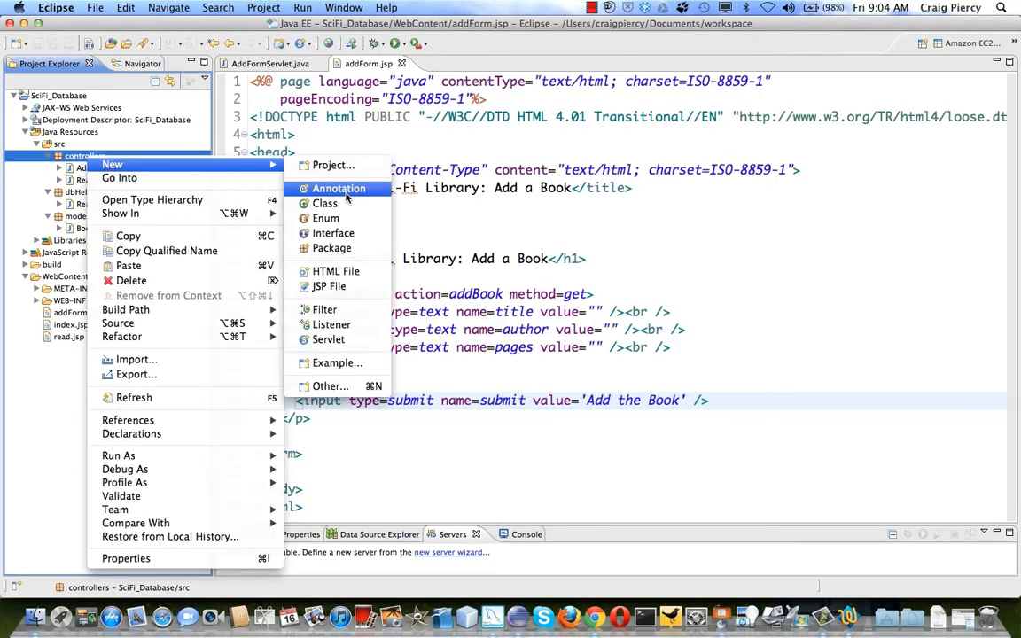
{"action": "left_click", "coordinate": [328, 339]}
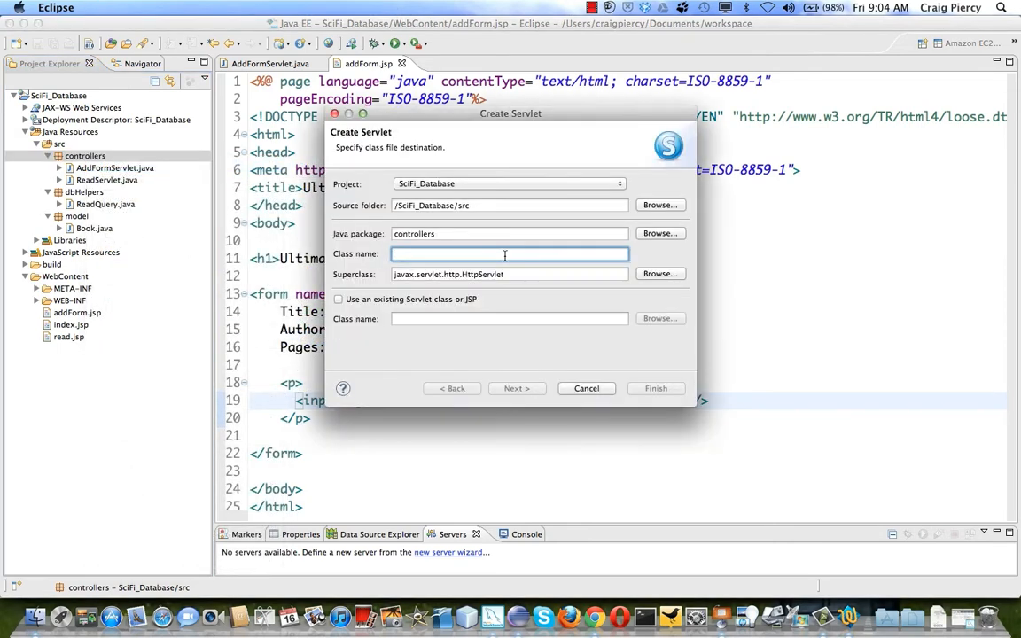
{"action": "type", "text": "AddServlet"}
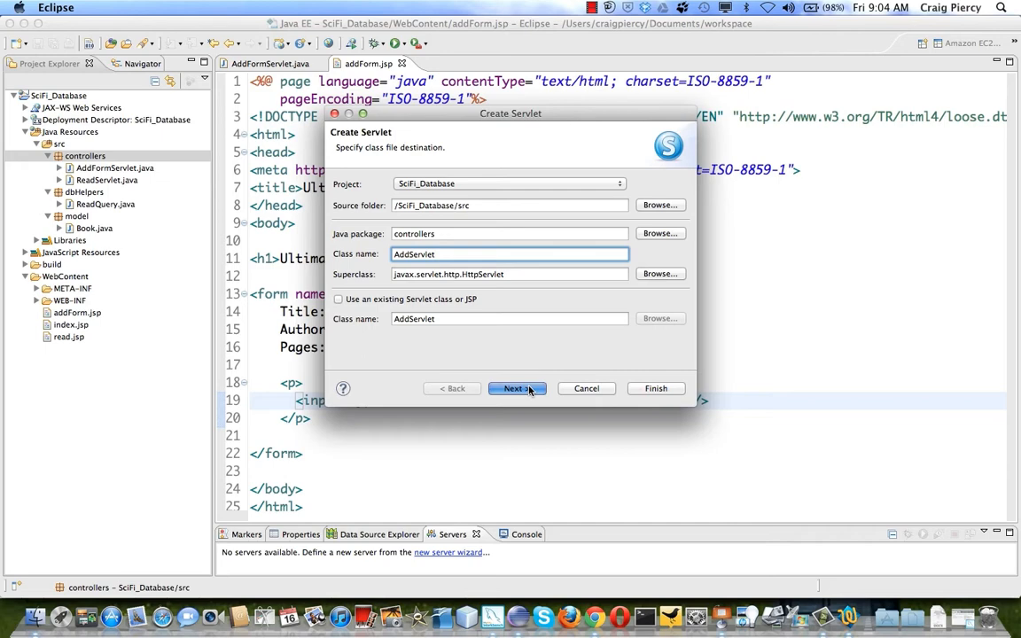
{"action": "left_click", "coordinate": [512, 388]}
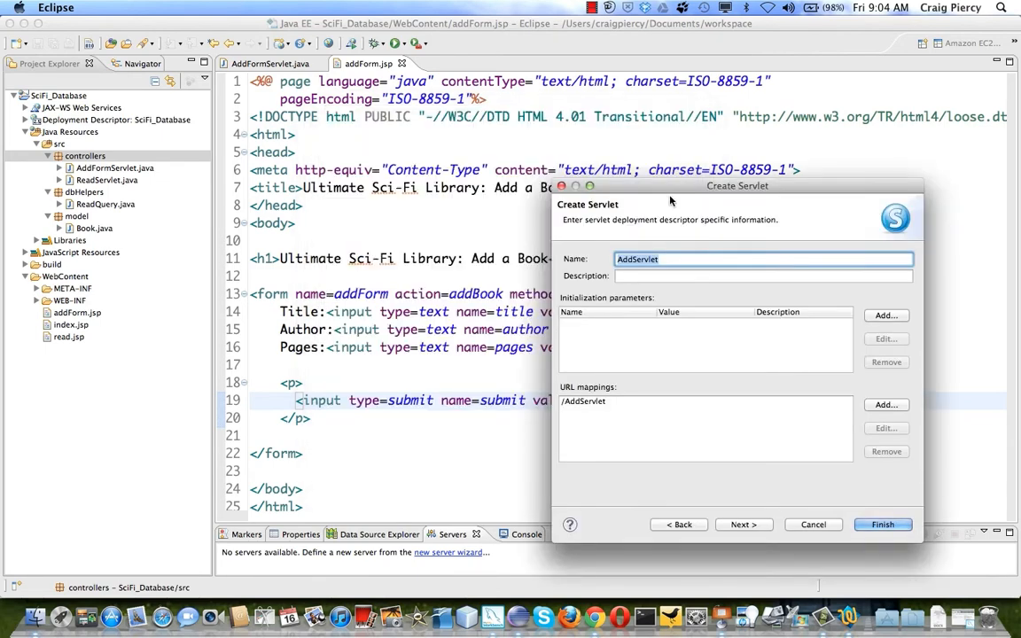
{"action": "mouse_move", "coordinate": [609, 363]}
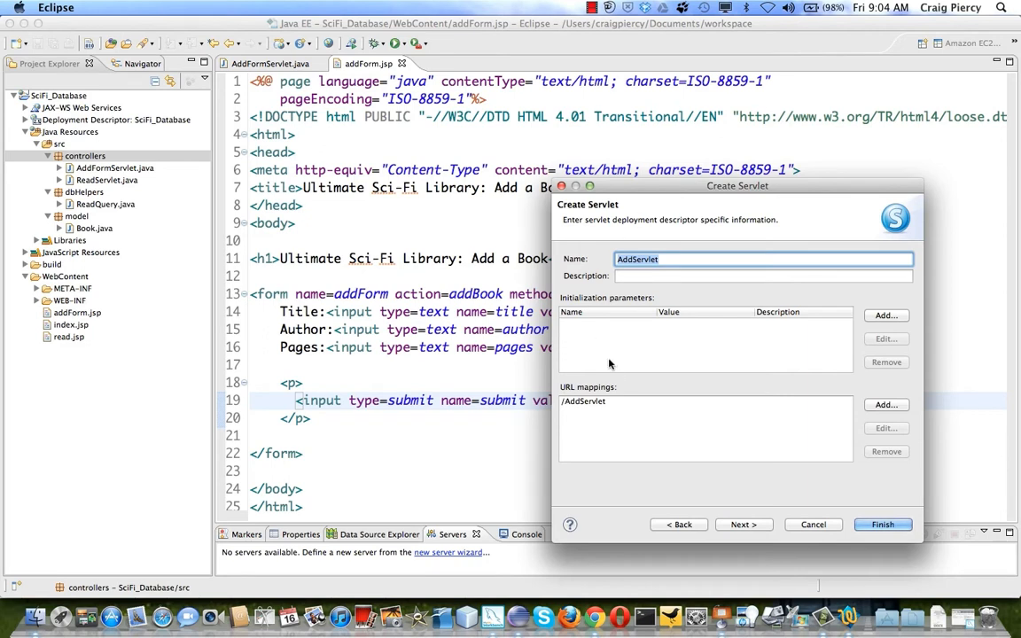
{"action": "left_click", "coordinate": [584, 401]}
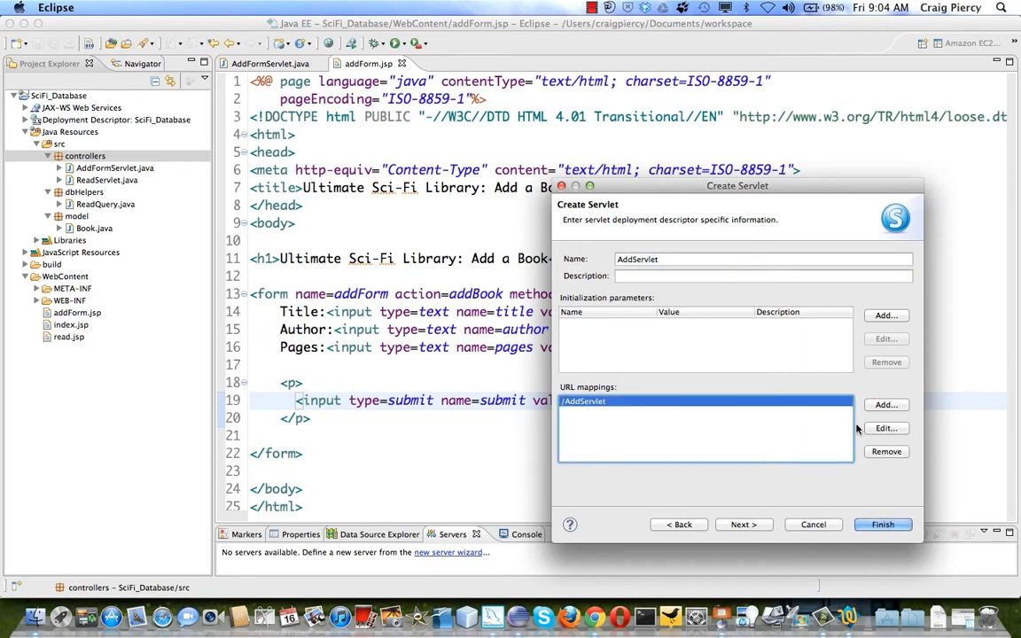
{"action": "left_click", "coordinate": [886, 429]}
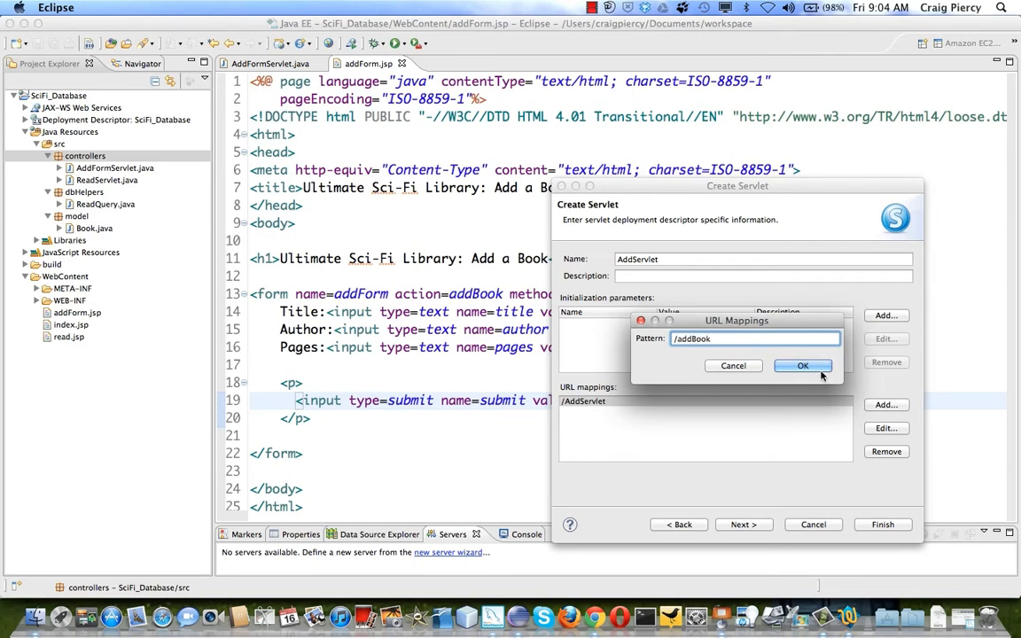
{"action": "left_click", "coordinate": [802, 365]}
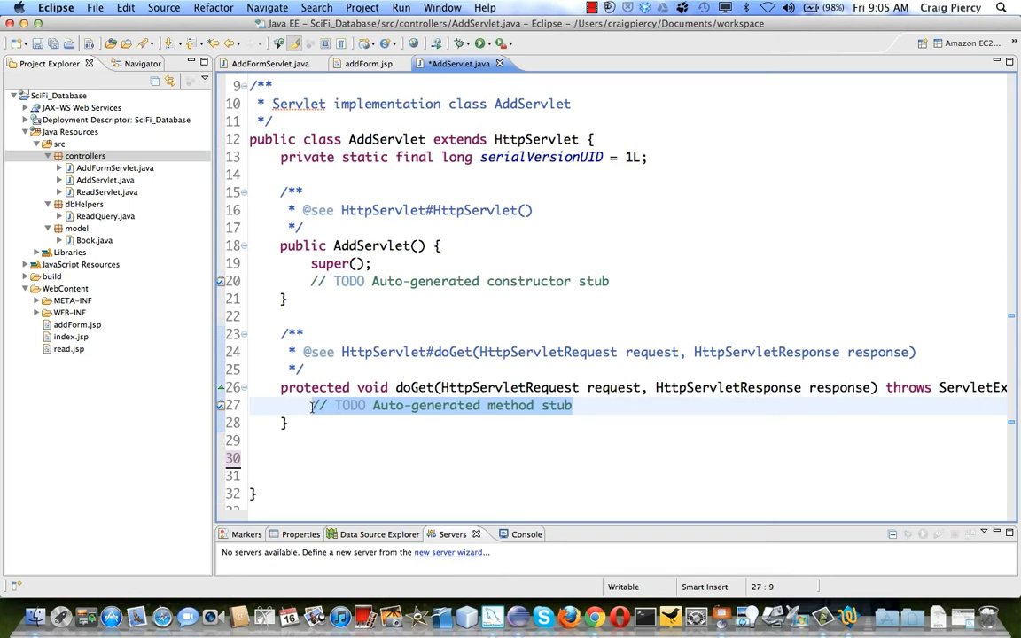
- Replace doGet's TODO with three comments: get form data, get add-query helper, pass to read
{"action": "key", "text": "Delete"}
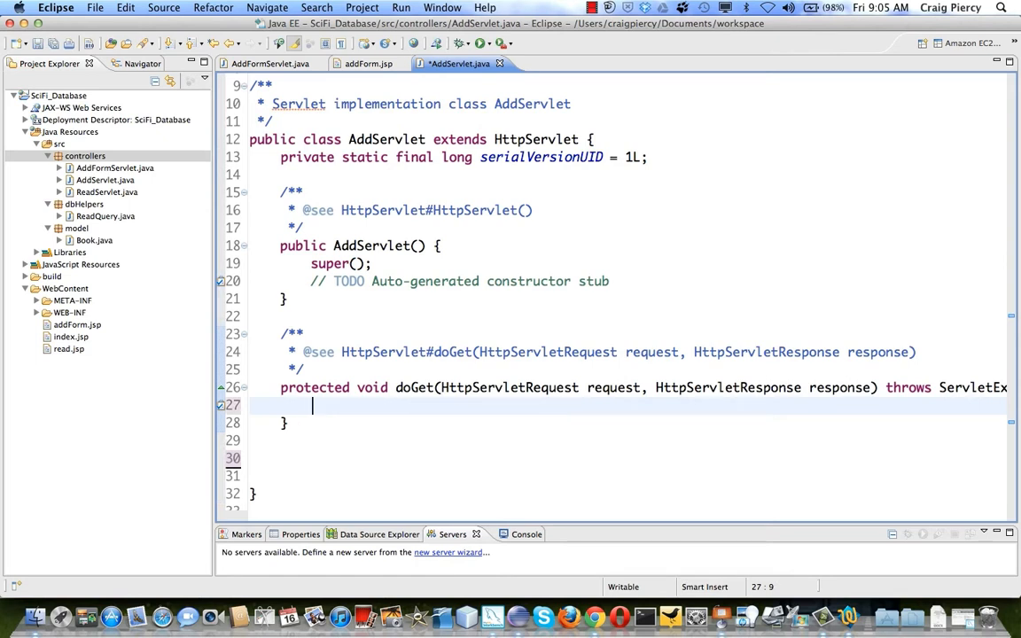
{"action": "type", "text": "// get t"}
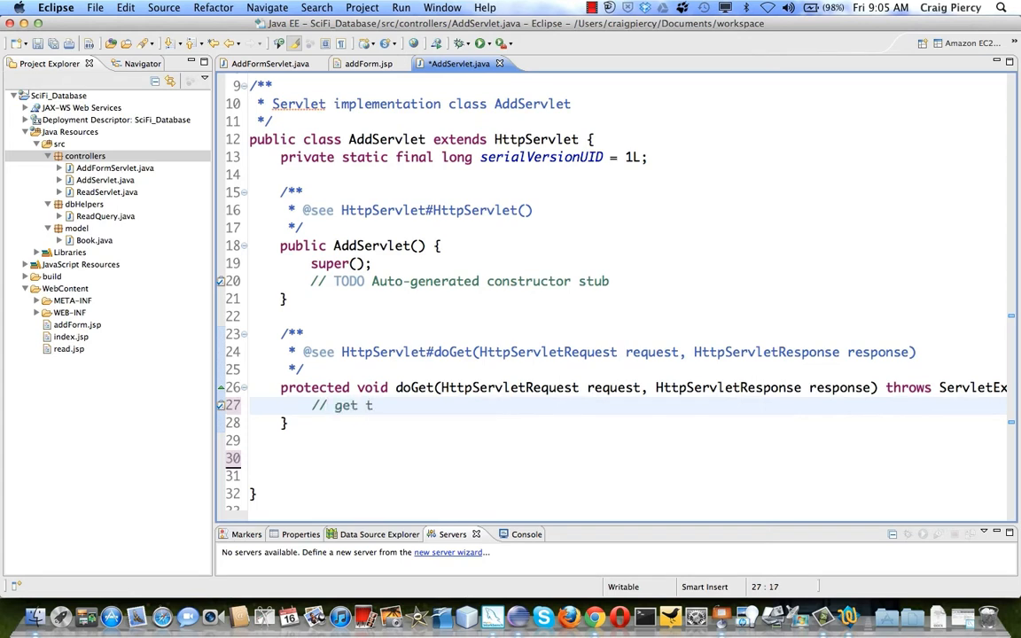
{"action": "type", "text": "he data from the form"}
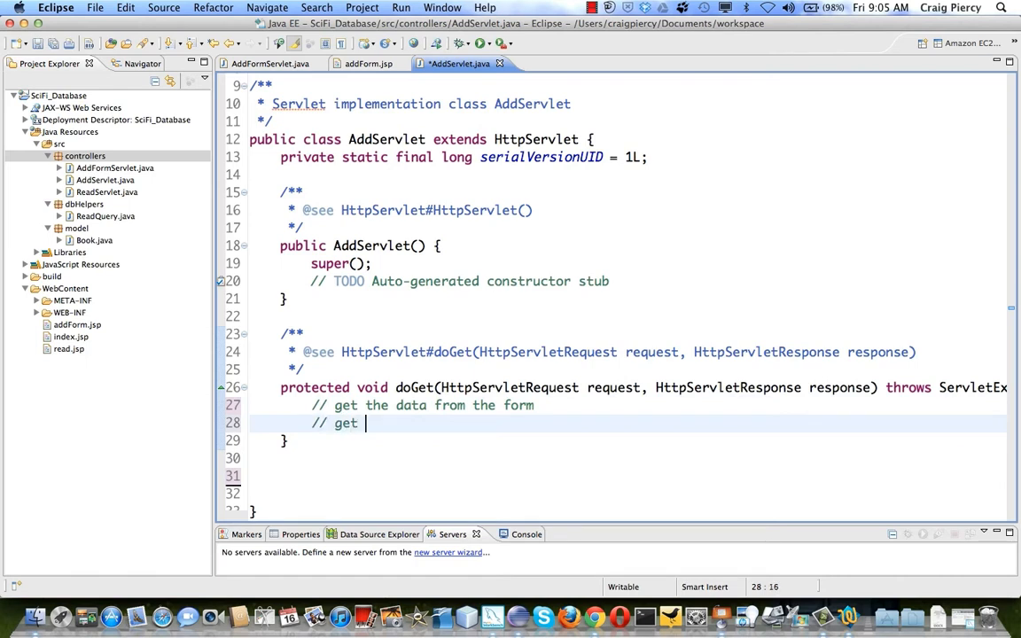
{"action": "type", "text": "a helper o"}
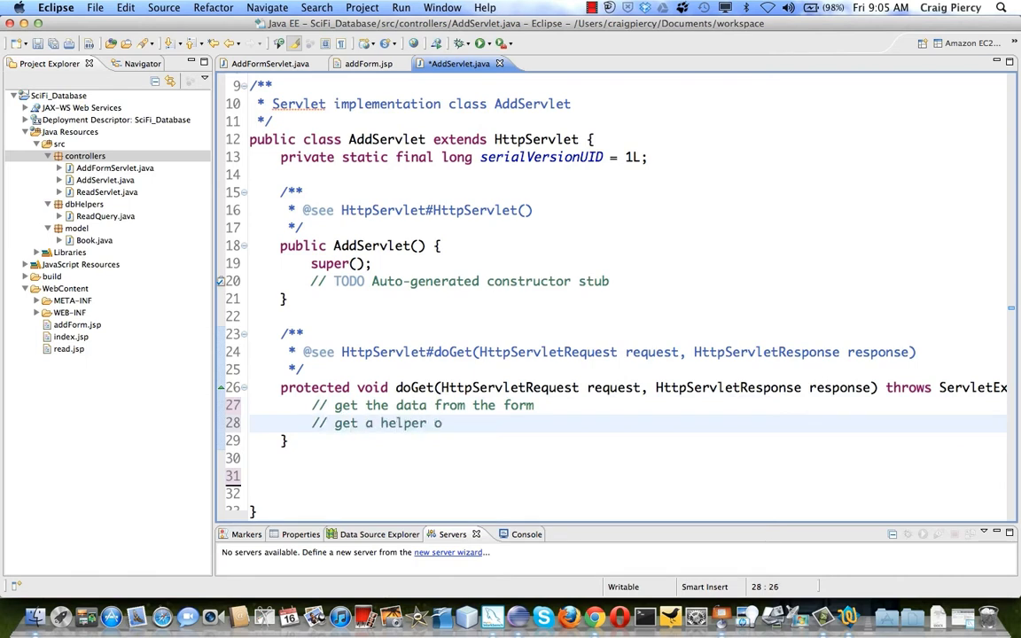
{"action": "type", "text": "bject to perform th"}
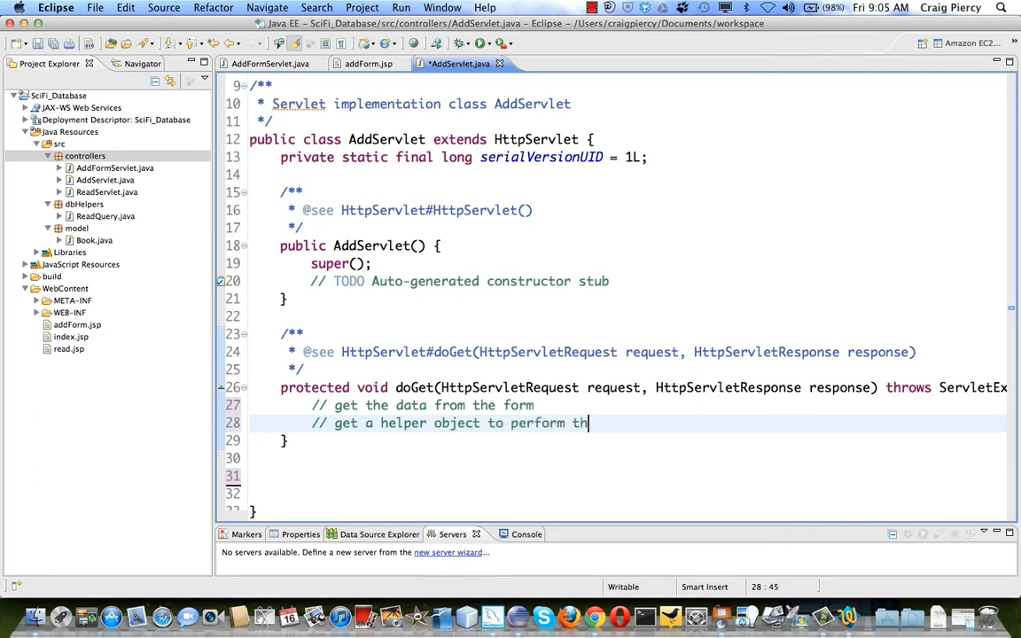
{"action": "type", "text": "e add query"}
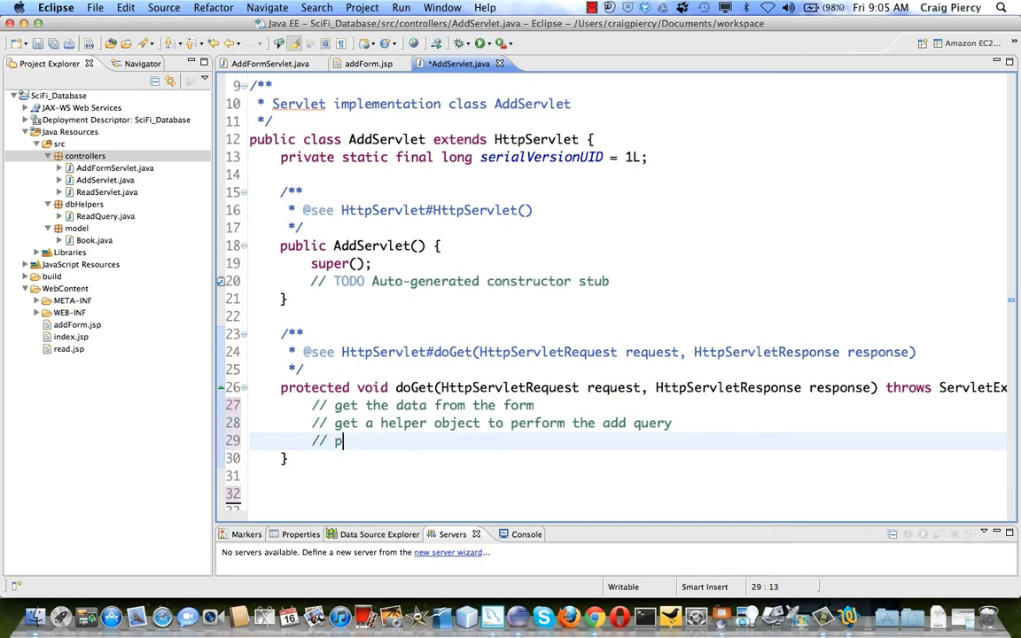
{"action": "type", "text": "ass"}
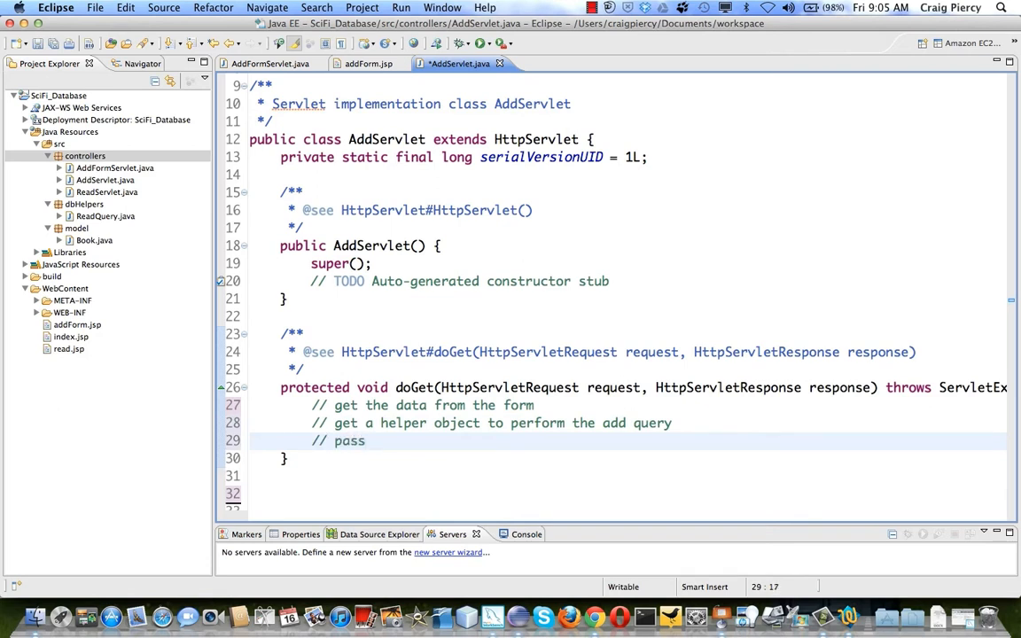
{"action": "type", "text": "exectuion on t"}
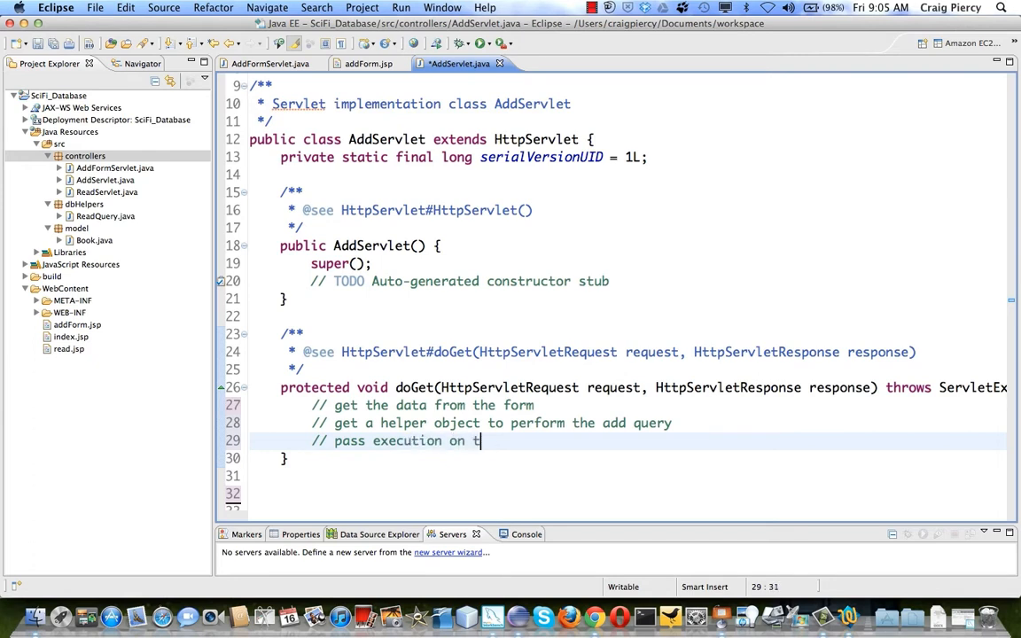
{"action": "type", "text": "o the read"}
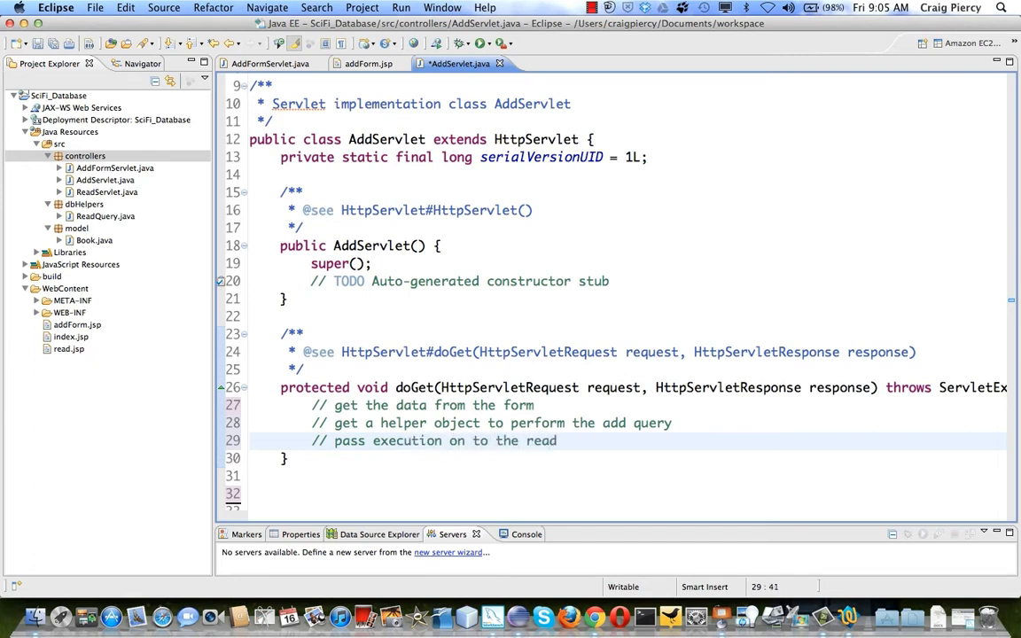
{"action": "type", "text": "use case"}
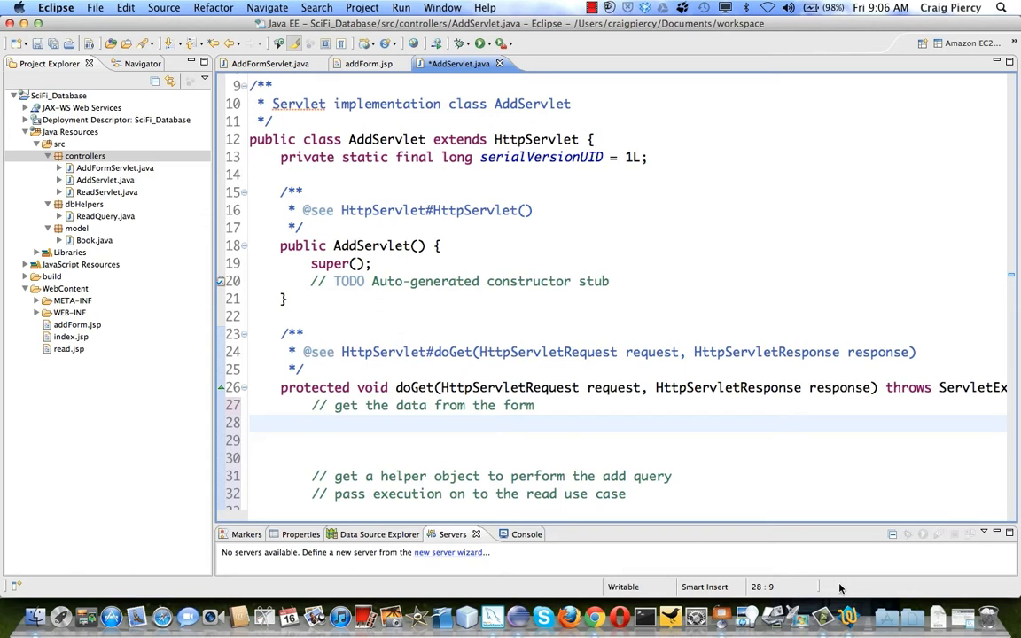
- Declare title, author and pages via request.getParameter, parsing pages with Integer.parseInt
{"action": "type", "text": "String"}
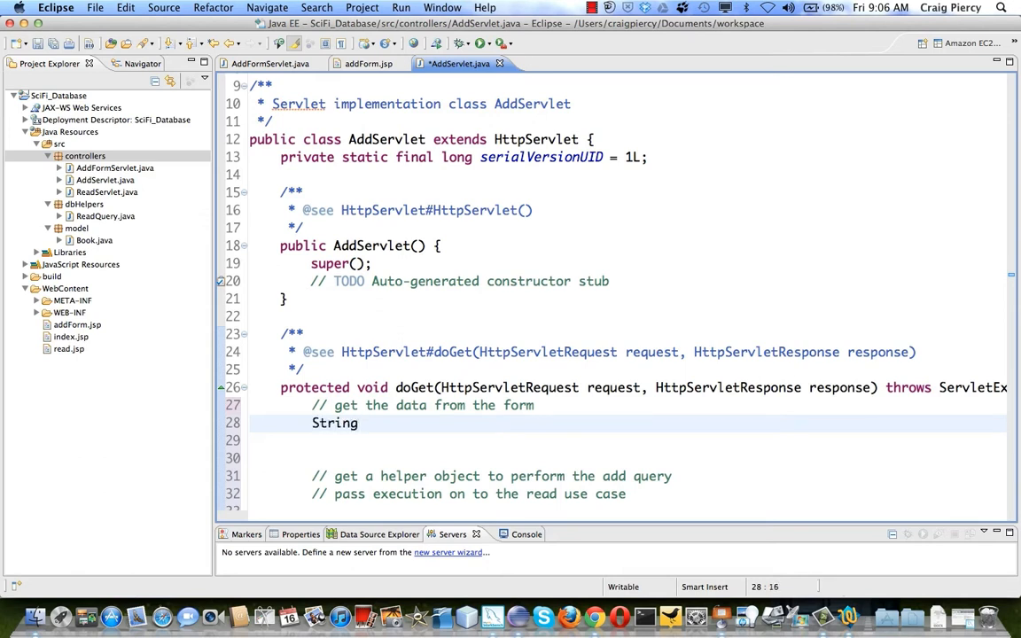
{"action": "type", "text": "title = request.g"}
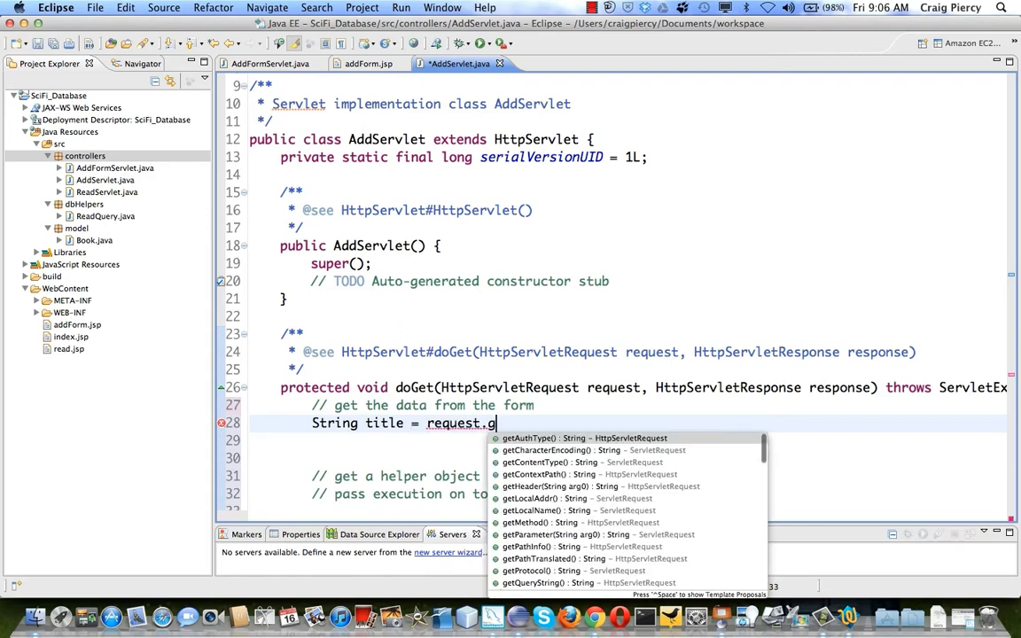
{"action": "type", "text": "Parameter(\"title"}
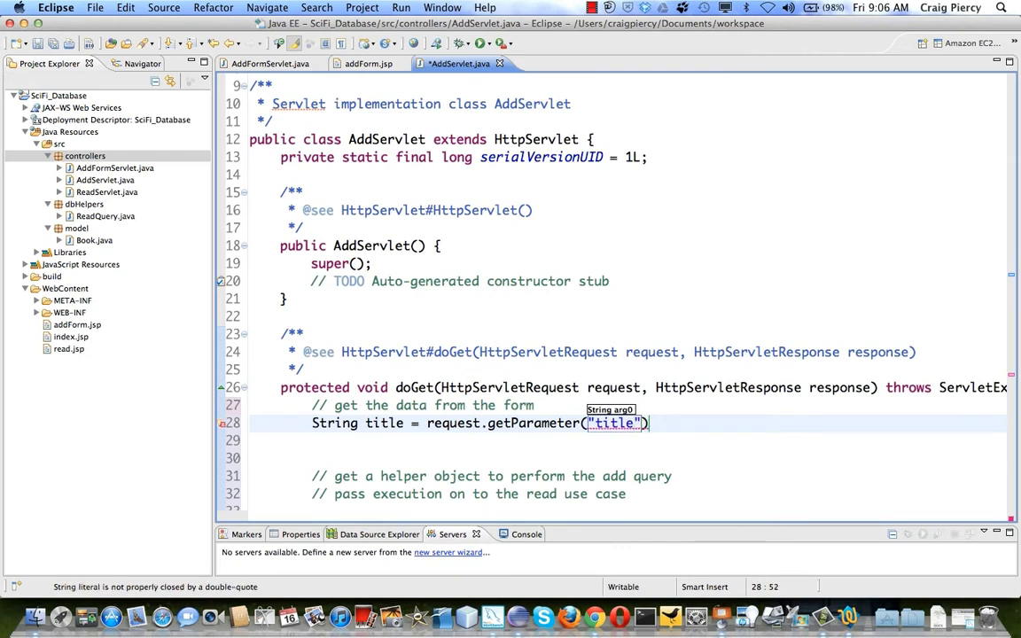
{"action": "type", "text": ";"}
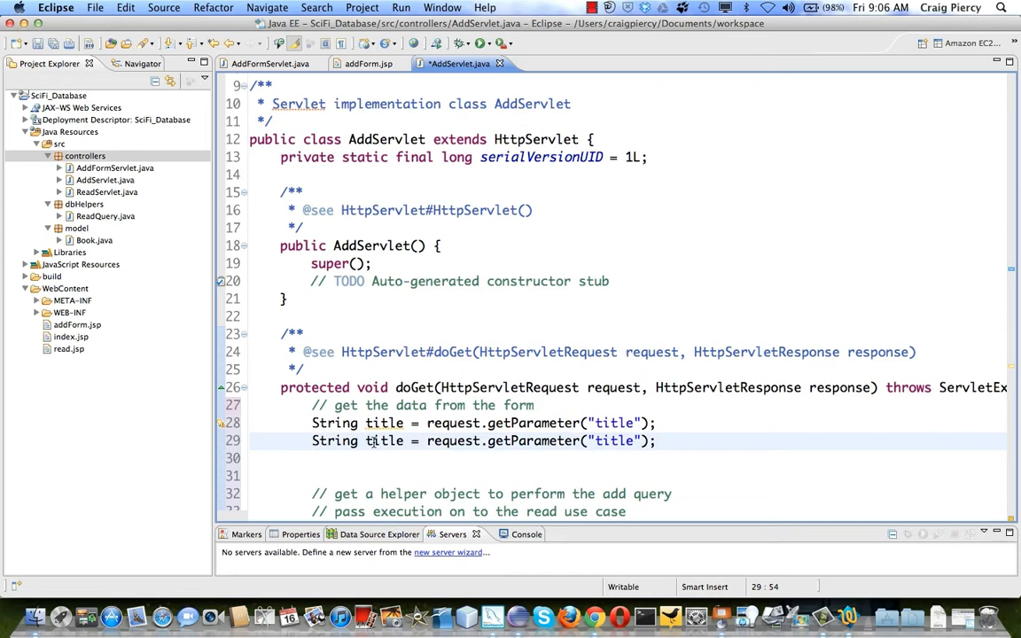
{"action": "type", "text": "author"}
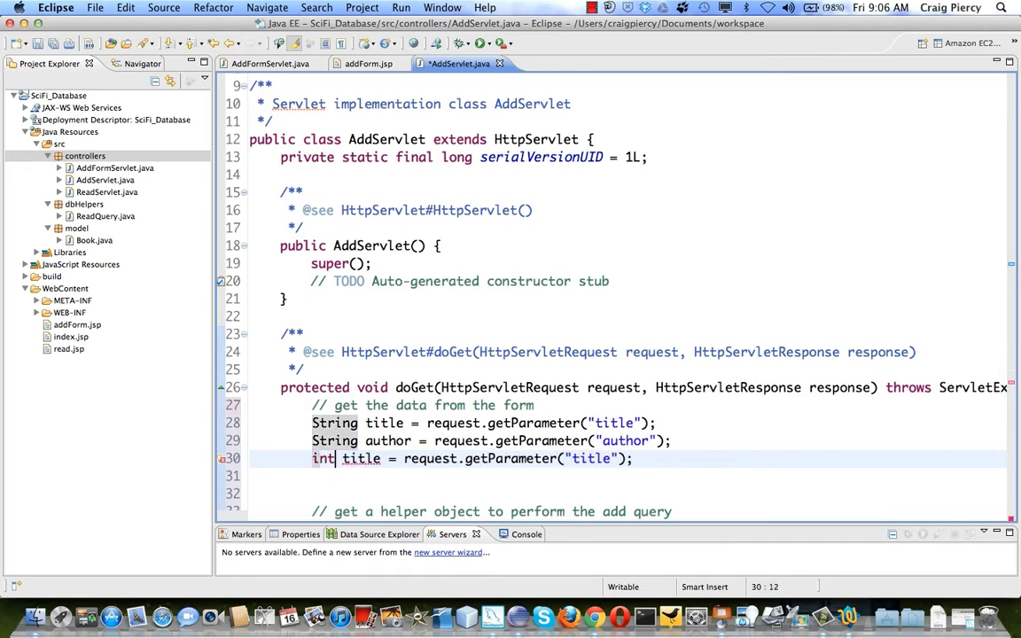
{"action": "type", "text": "p"}
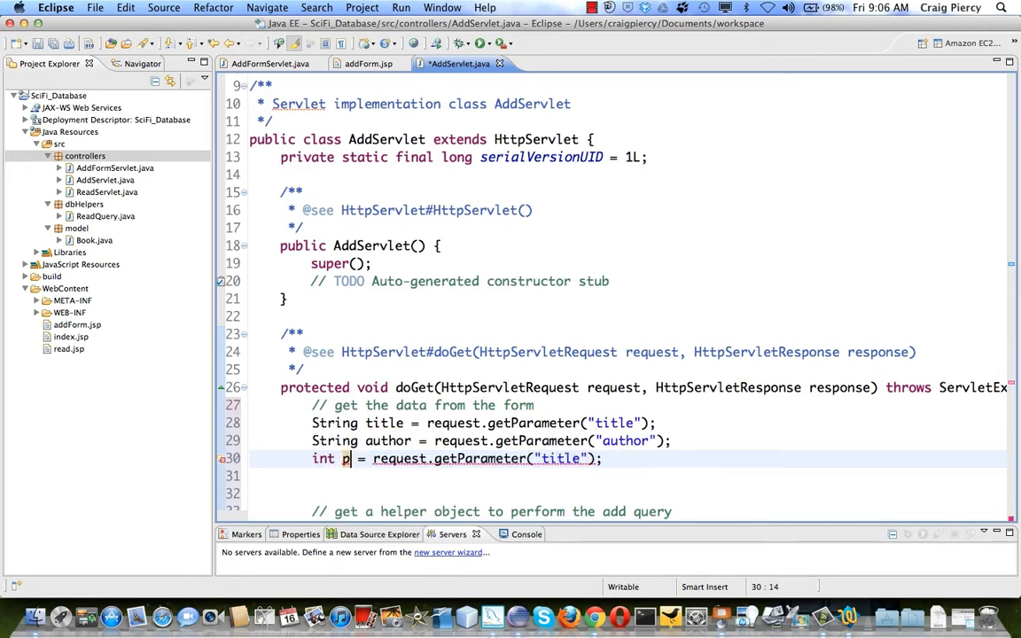
{"action": "type", "text": "ages"}
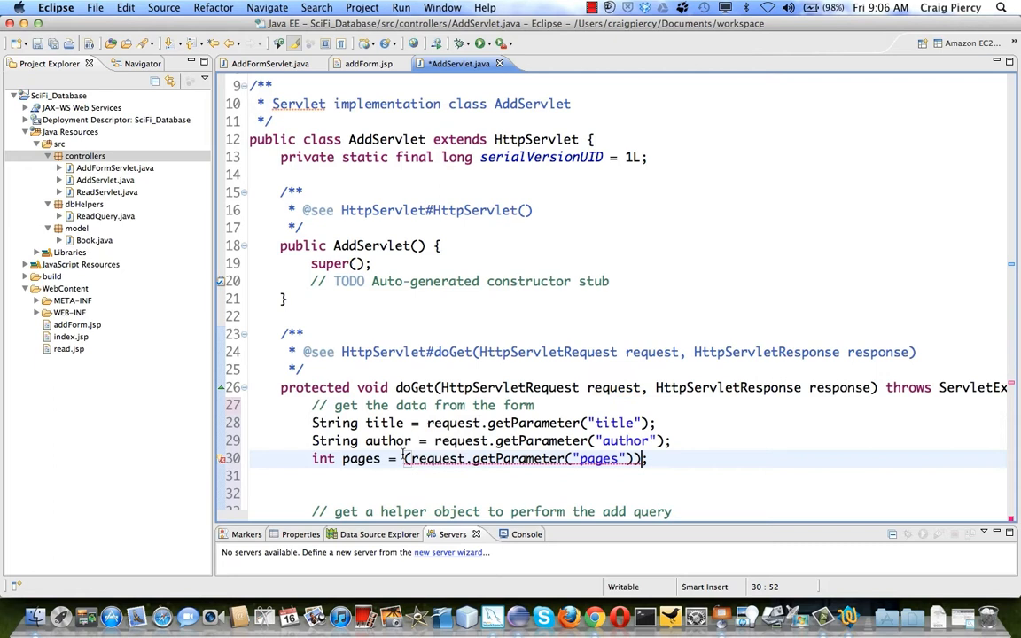
{"action": "type", "text": "Integer"}
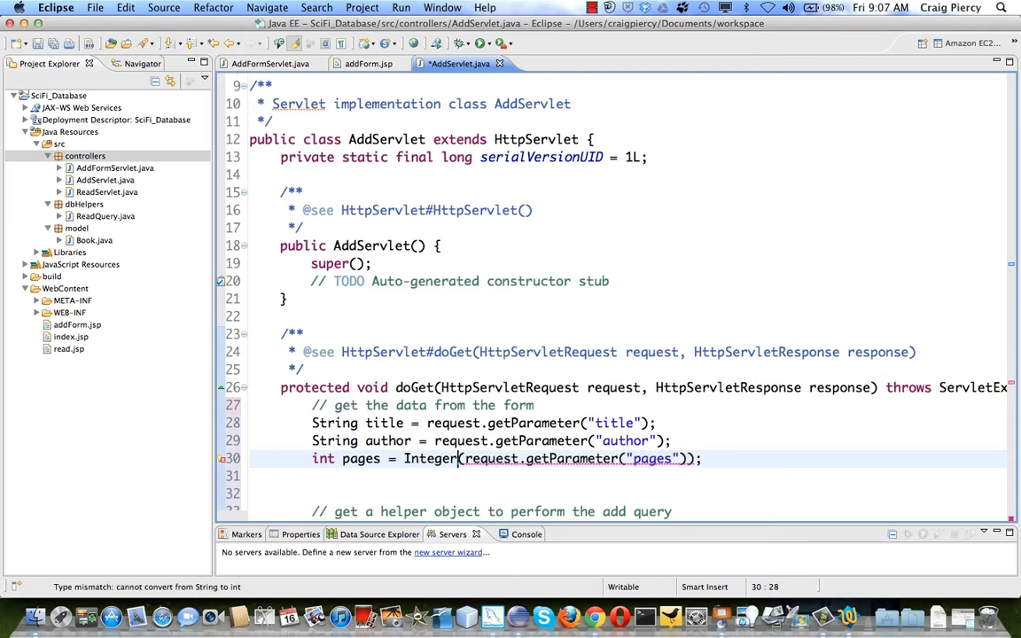
{"action": "type", "text": ".parseInt(arg"}
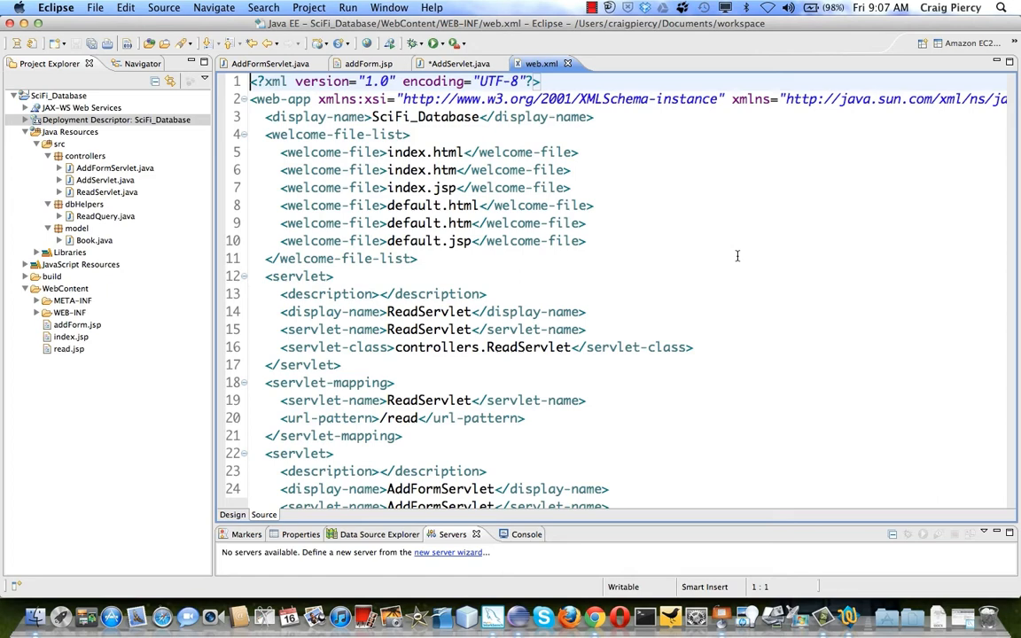
- Confirm the /read mapping in web.xml and paste AddFormServlet's dispatcher code with url "/read"
{"action": "scroll", "scroll_direction": "down", "scroll_amount": 3}
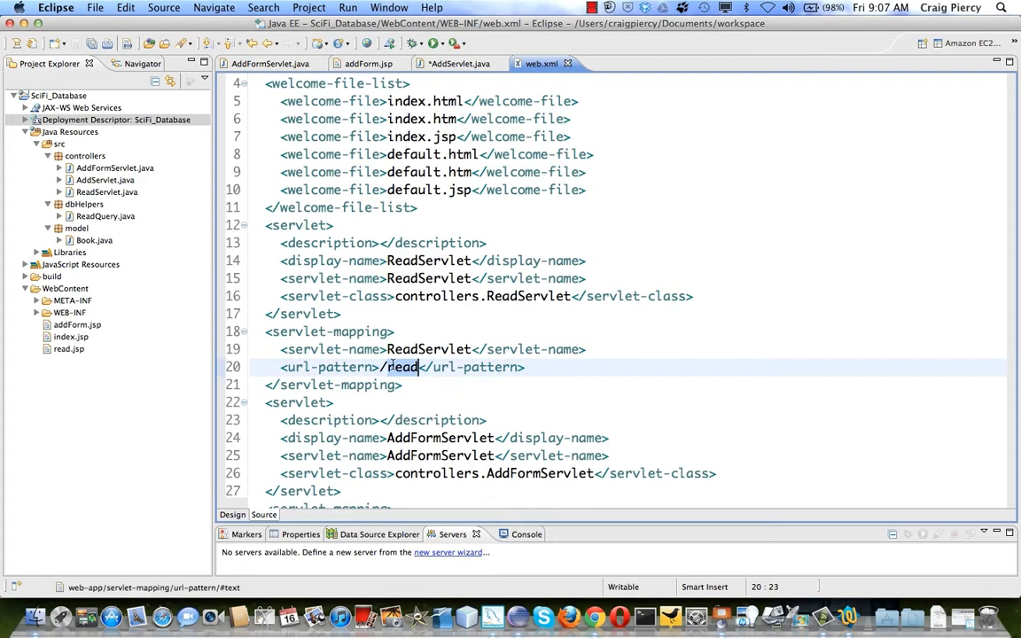
{"action": "left_click", "coordinate": [270, 63]}
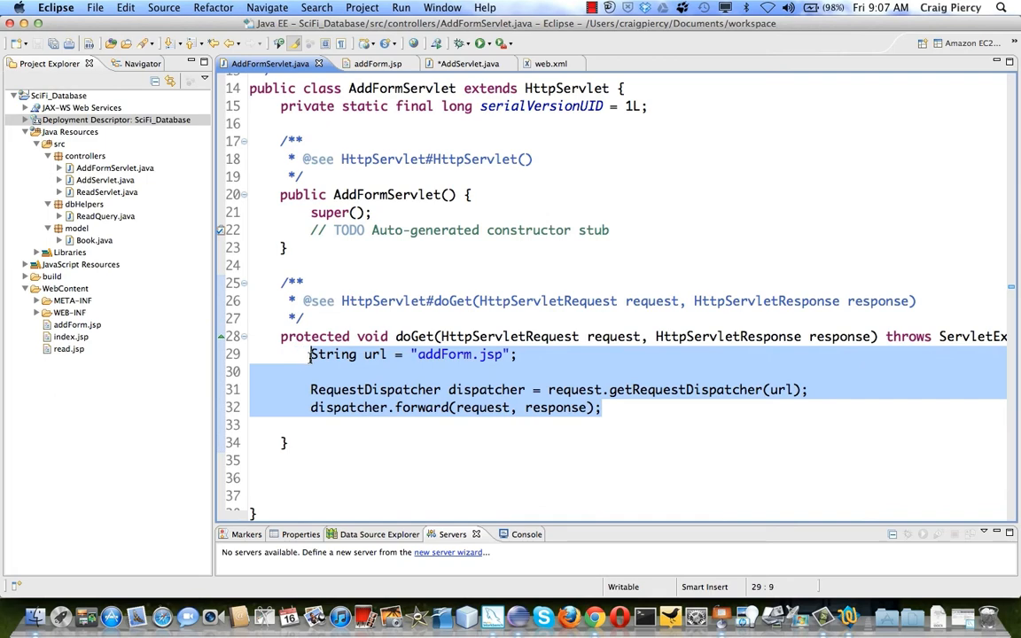
{"action": "left_click", "coordinate": [461, 63]}
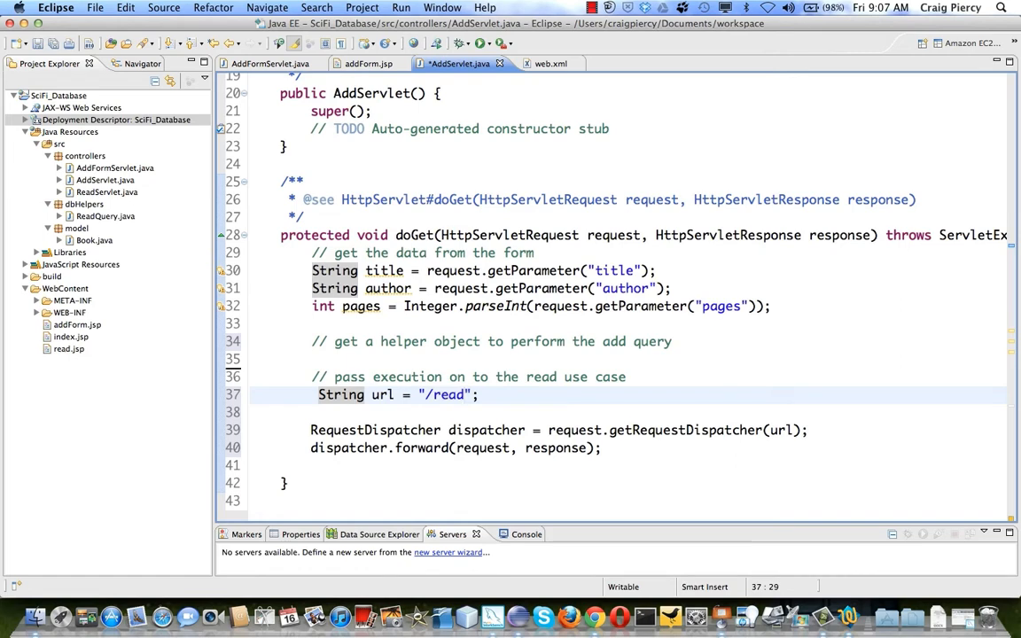
{"action": "left_click", "coordinate": [266, 63]}
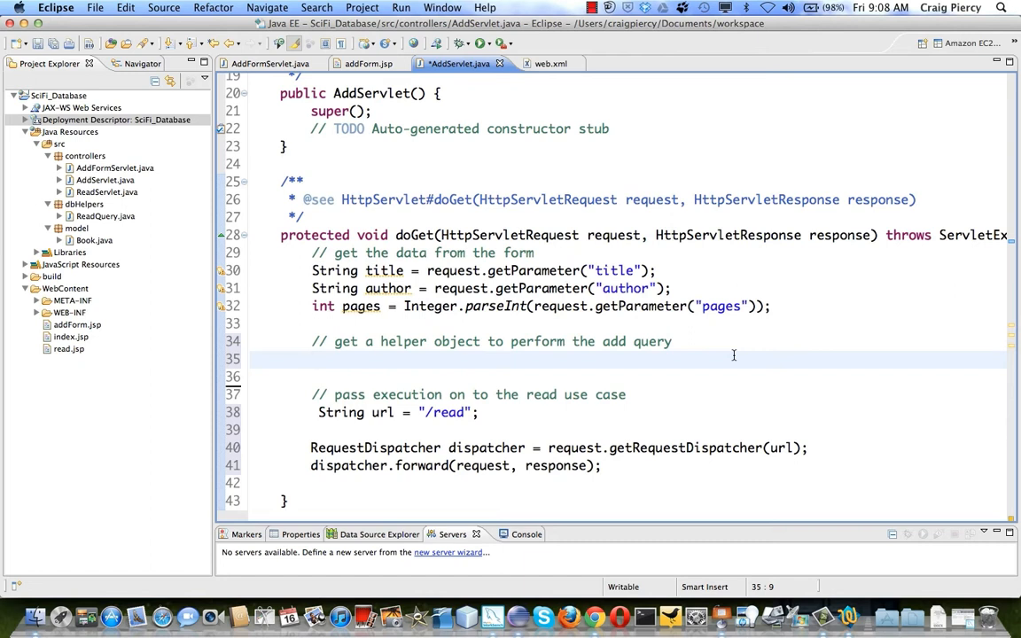
- Save AddServlet.java with the caret on empty line 35
{"action": "left_click", "coordinate": [311, 359]}
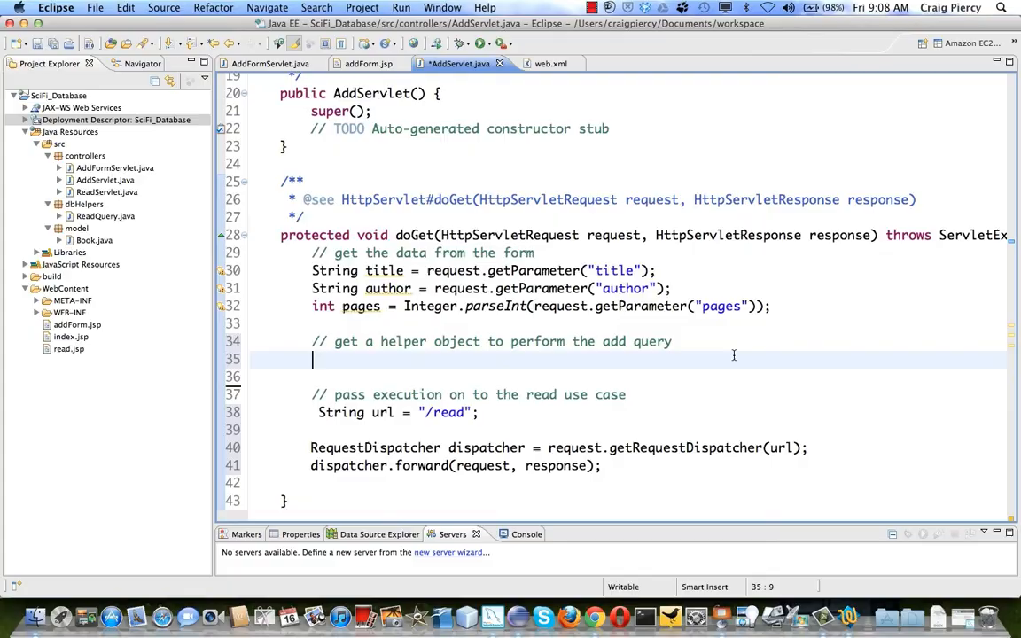
{"action": "key", "text": "cmd+s"}
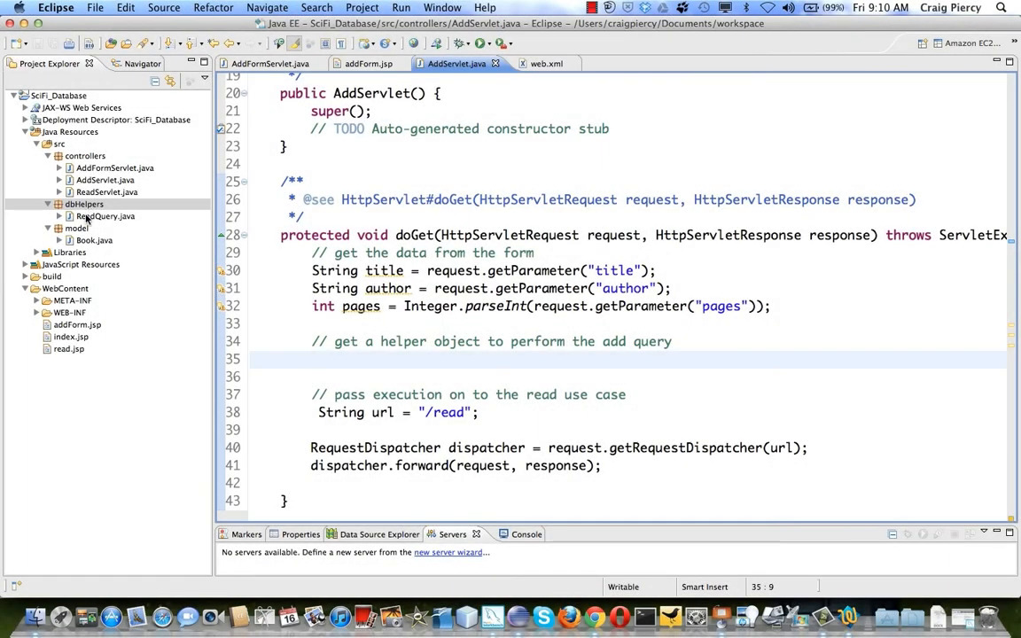
- Select ReadQuery.java in the Project Explorer and copy it
{"action": "left_click", "coordinate": [105, 216]}
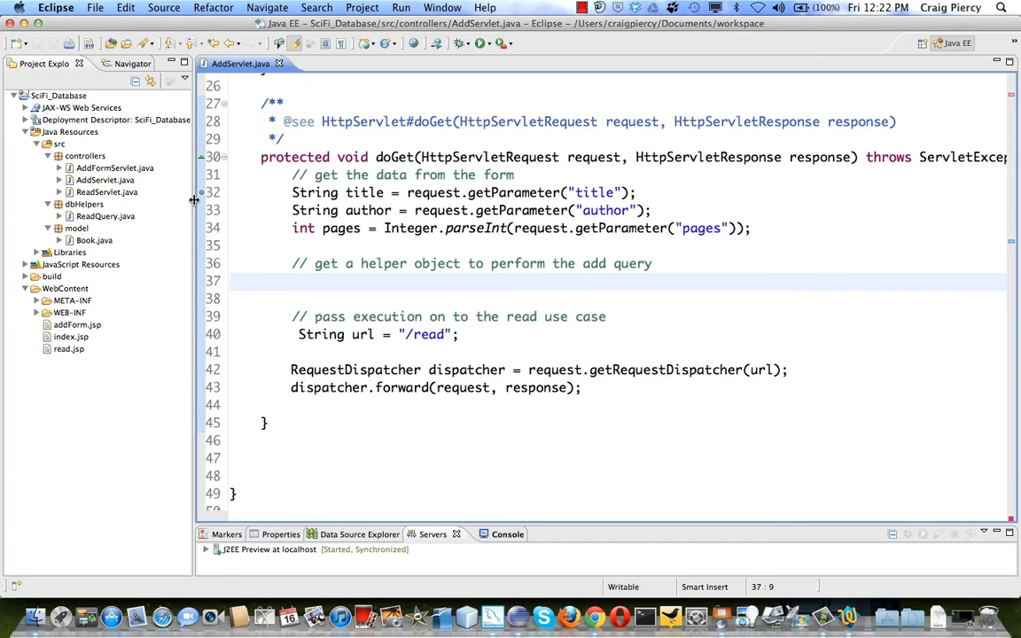
{"action": "mouse_move", "coordinate": [179, 184]}
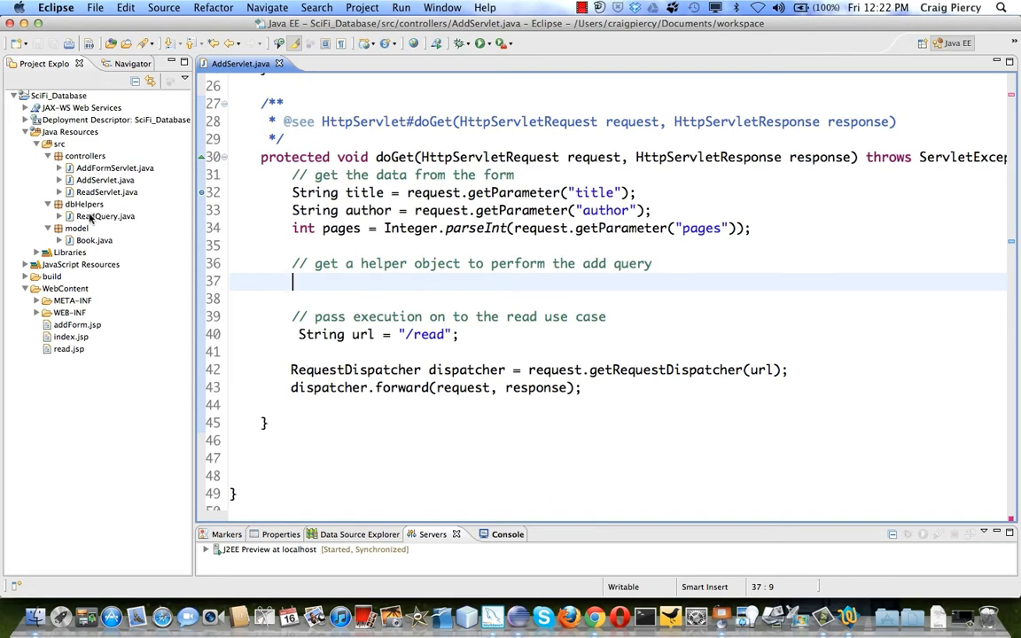
{"action": "right_click", "coordinate": [105, 216]}
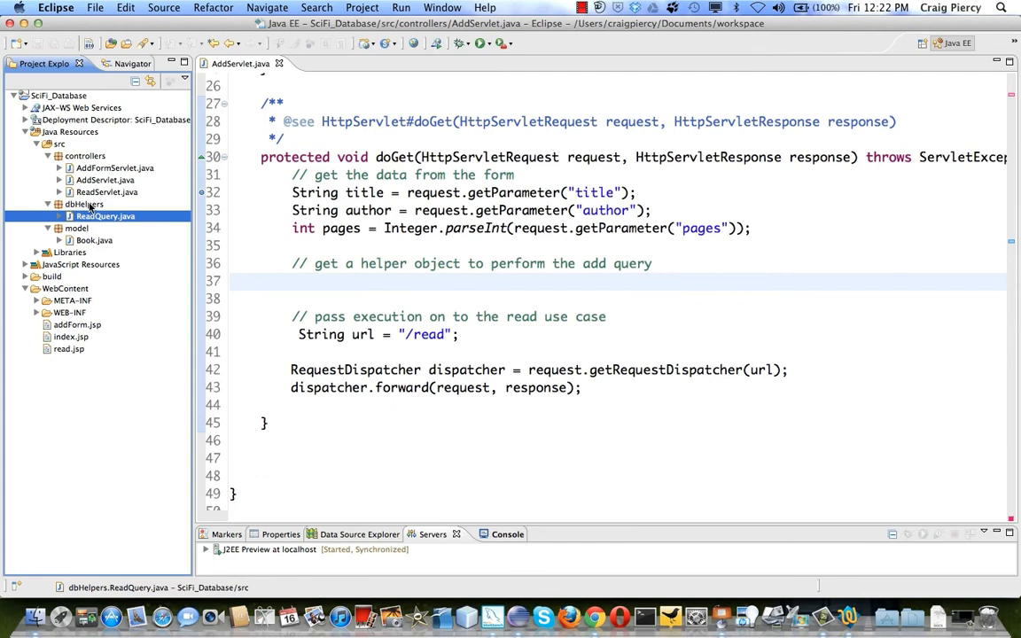
- Paste ReadQuery.java into dbHelpers as AddQuery and open the new file
{"action": "right_click", "coordinate": [78, 204]}
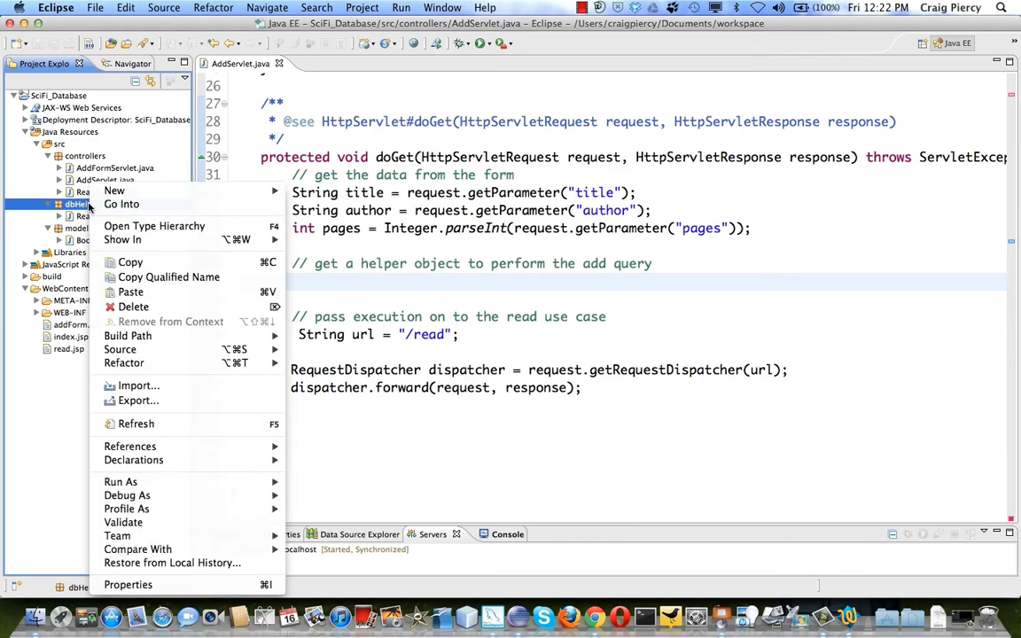
{"action": "mouse_move", "coordinate": [130, 292]}
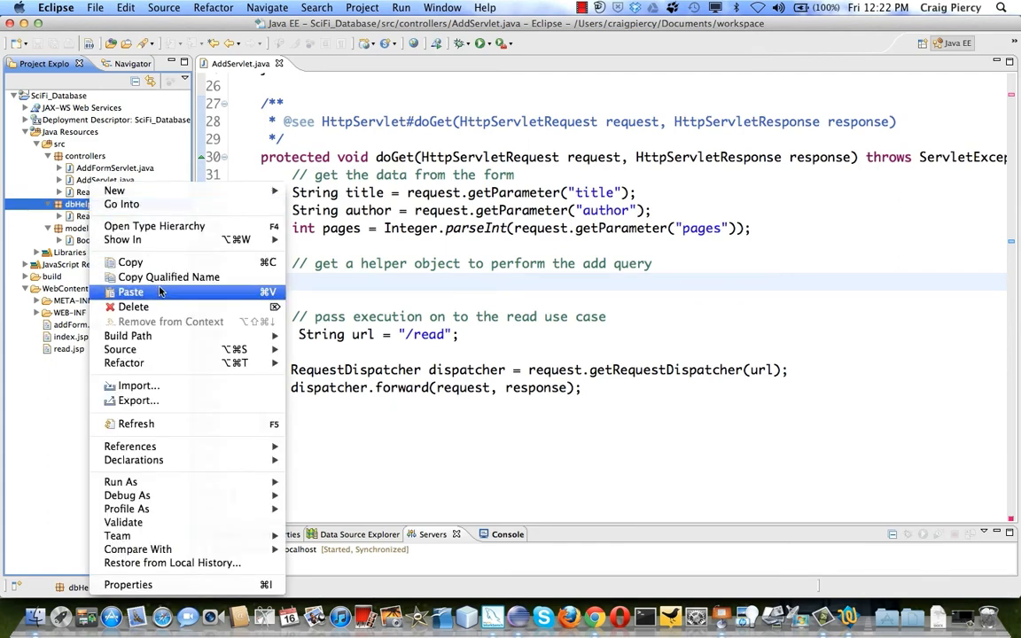
{"action": "left_click", "coordinate": [130, 293]}
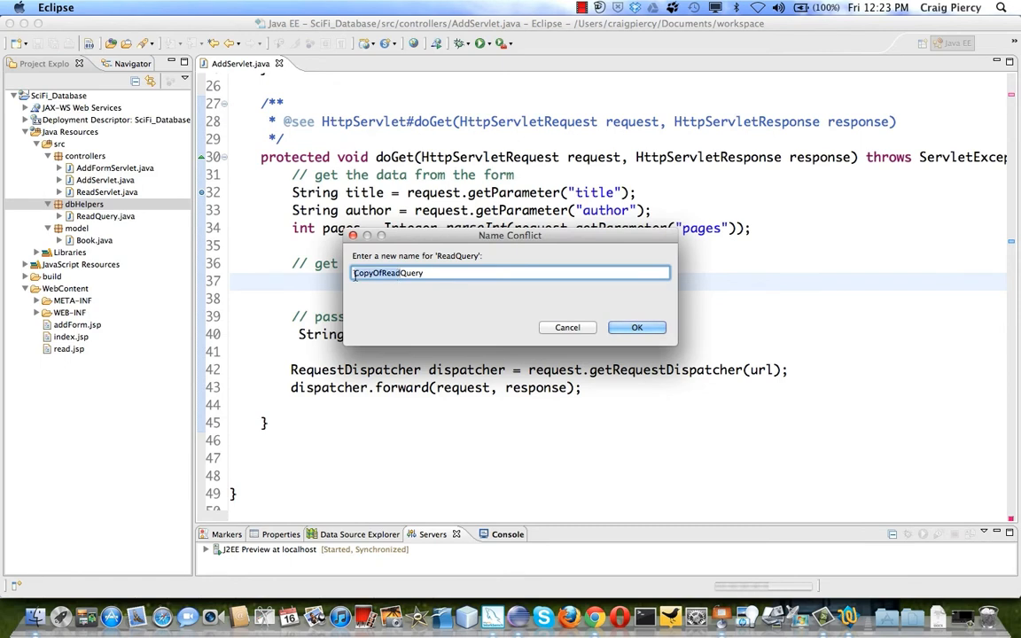
{"action": "type", "text": "AddQuery"}
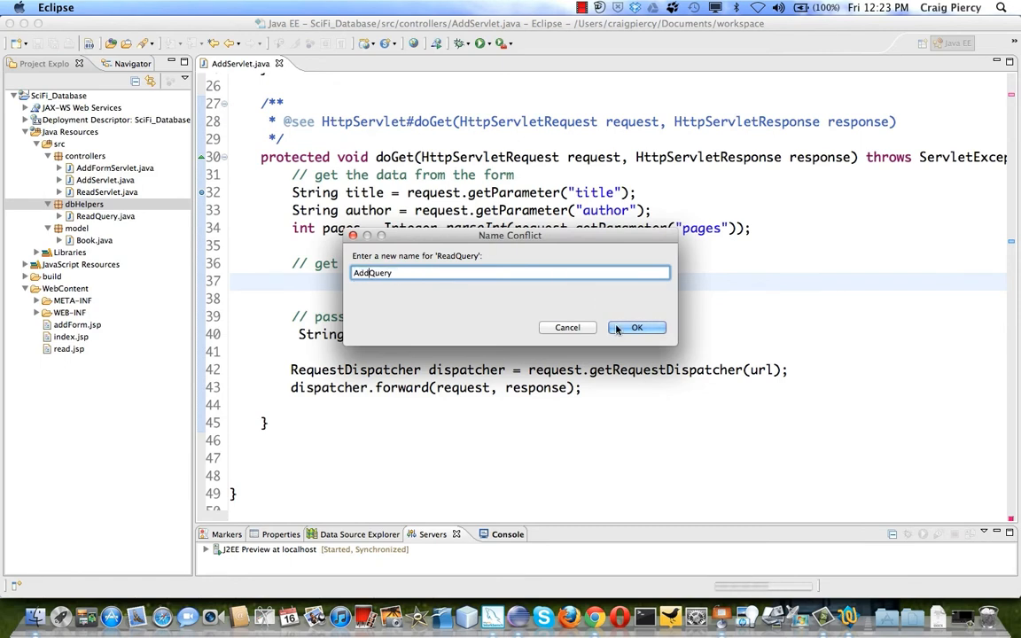
{"action": "left_click", "coordinate": [636, 327]}
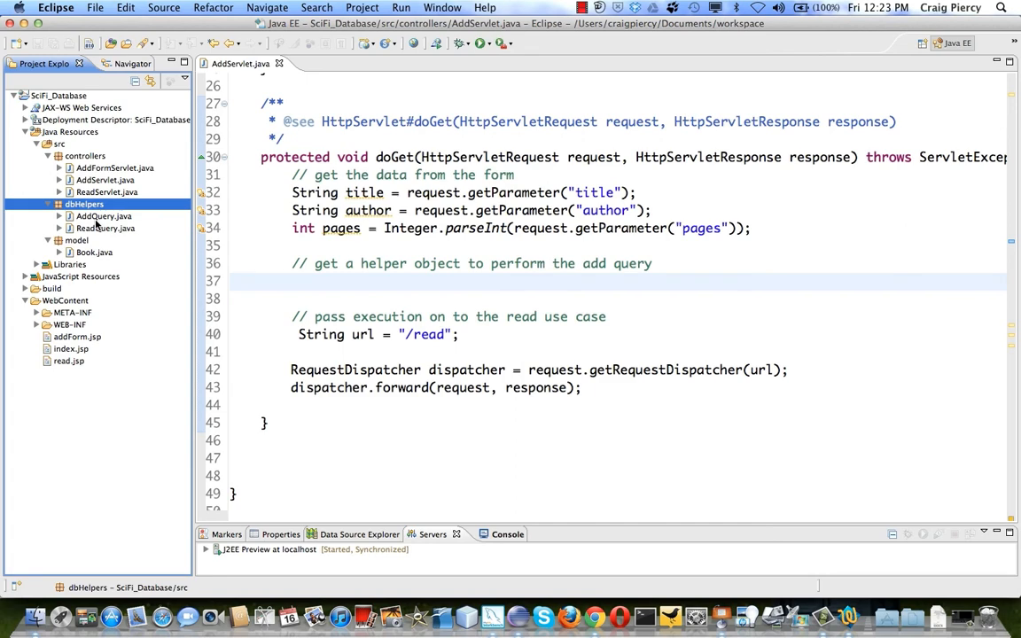
{"action": "double_click", "coordinate": [103, 215]}
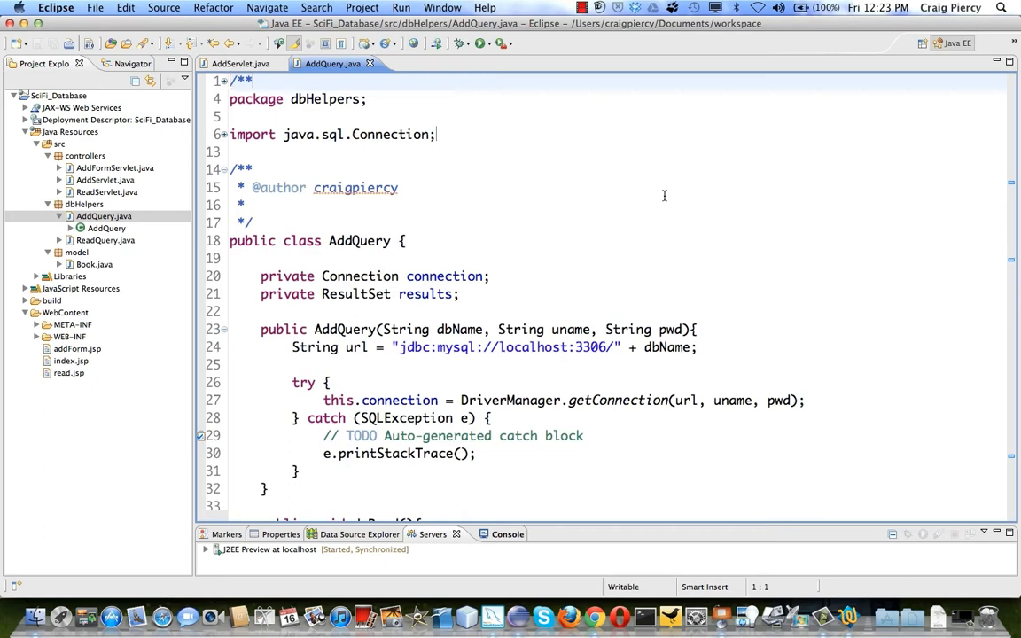
- Scroll through AddQuery.java and remove the 'private ResultSet results' field
{"action": "scroll", "scroll_direction": "down", "scroll_amount": 3}
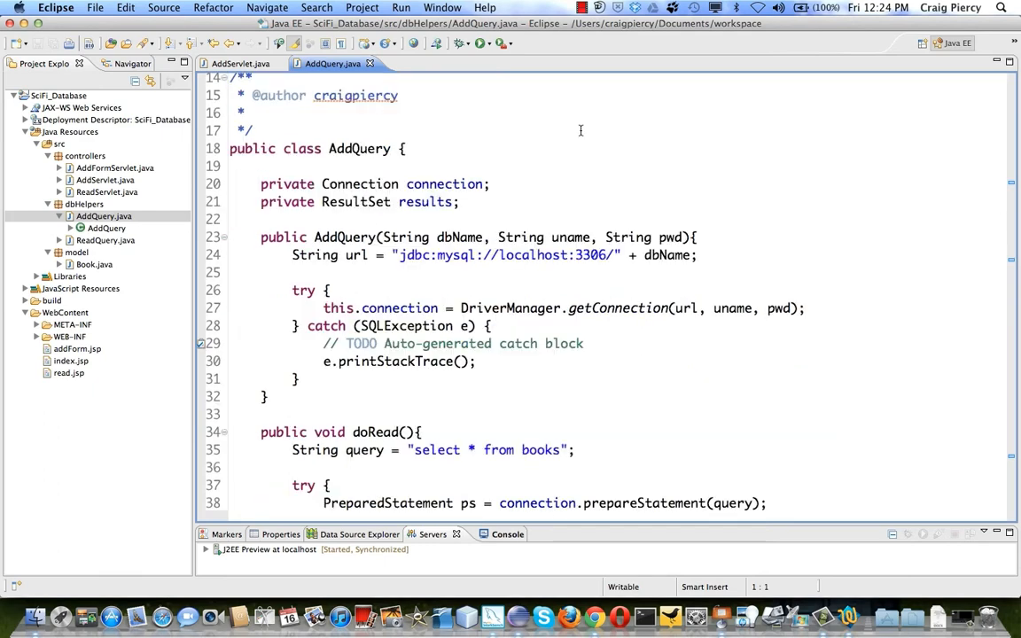
{"action": "mouse_move", "coordinate": [530, 161]}
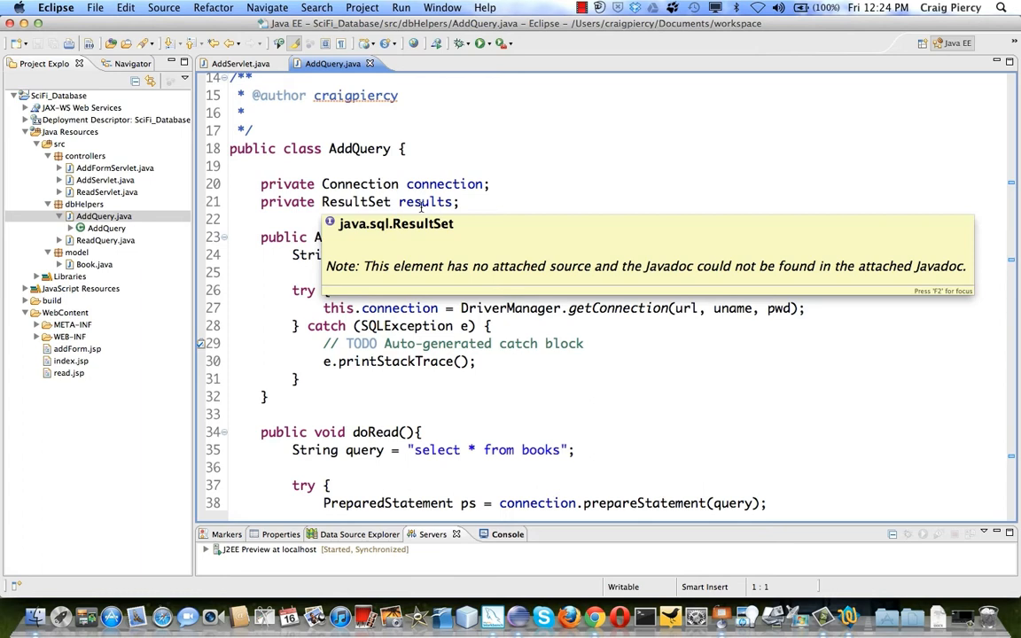
{"action": "mouse_move", "coordinate": [472, 196]}
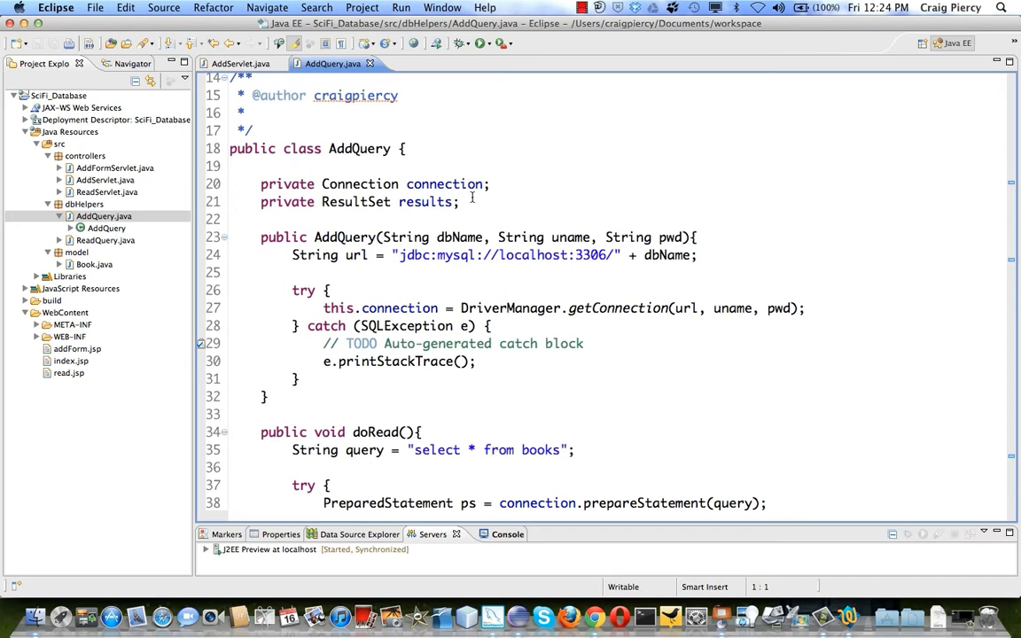
{"action": "mouse_move", "coordinate": [470, 199]}
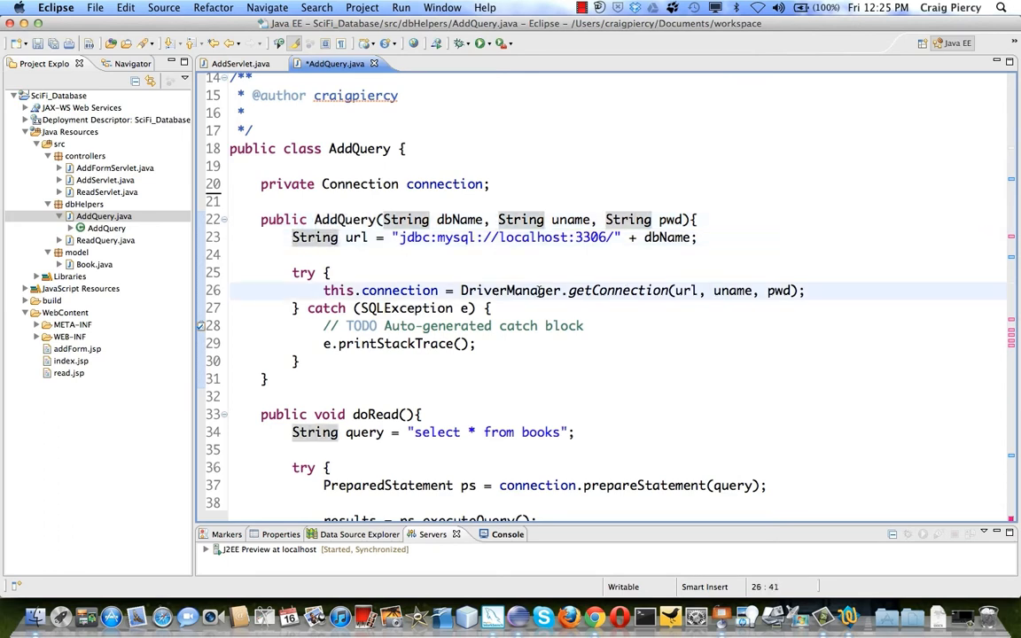
{"action": "mouse_move", "coordinate": [510, 290]}
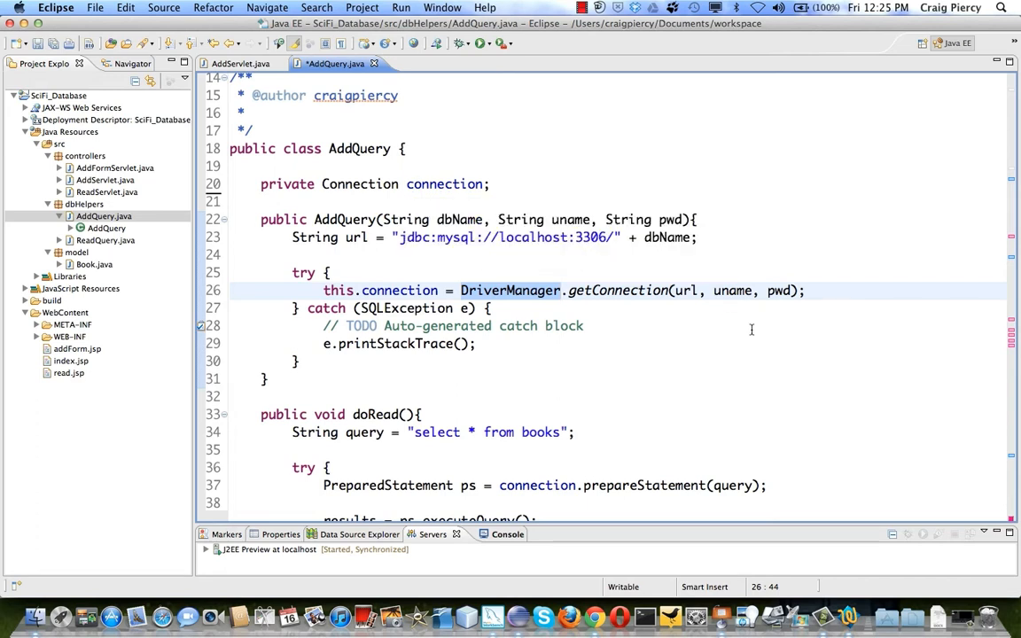
{"action": "scroll", "scroll_direction": "down", "scroll_amount": 3}
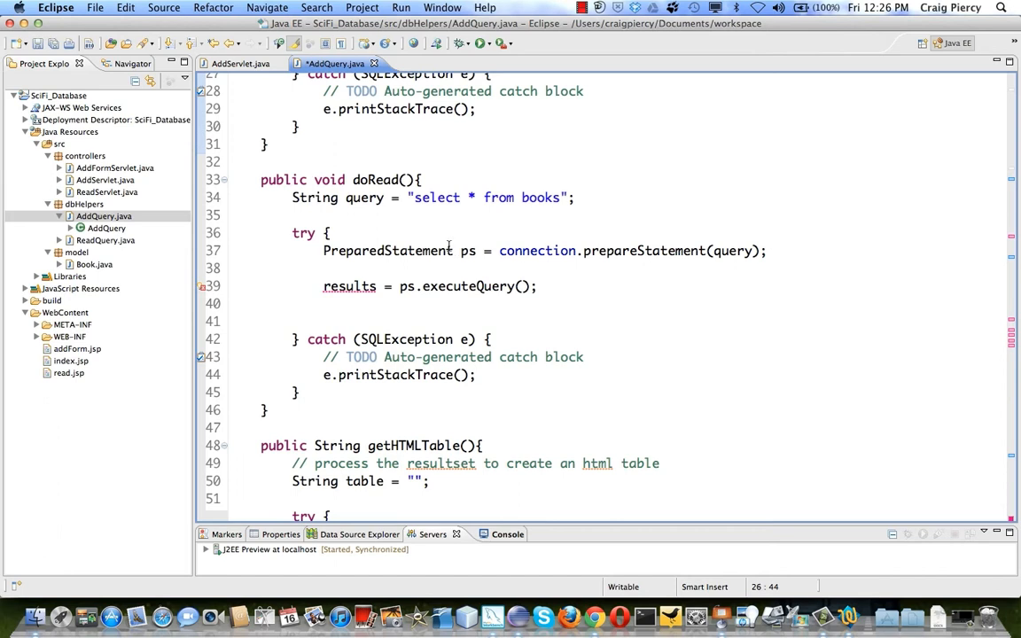
- Change the doRead signature to doAdd(Book book) with a blank line below
{"action": "left_click", "coordinate": [396, 180]}
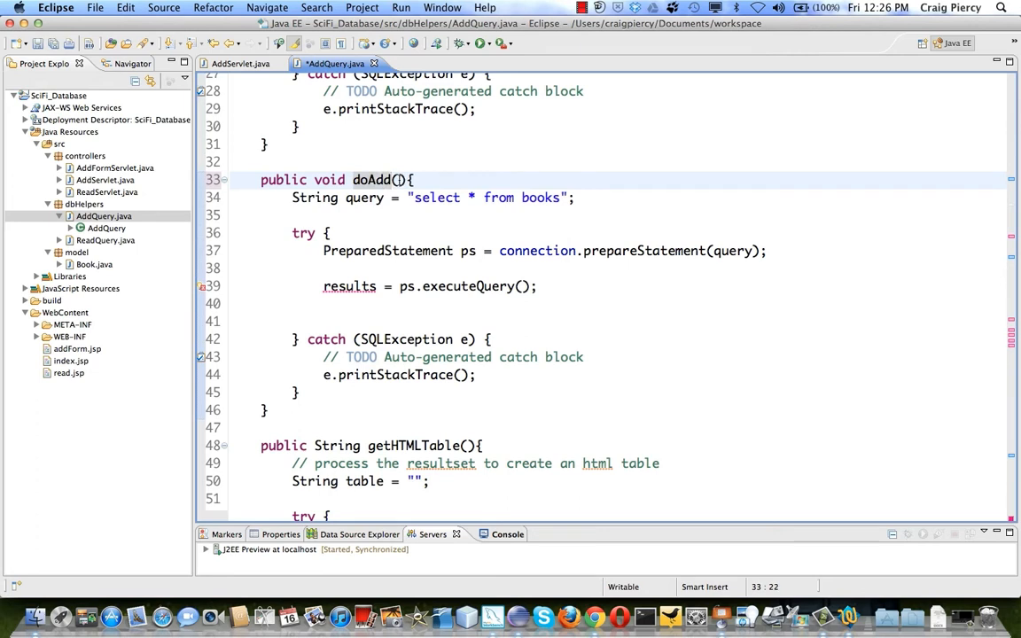
{"action": "left_click", "coordinate": [404, 180]}
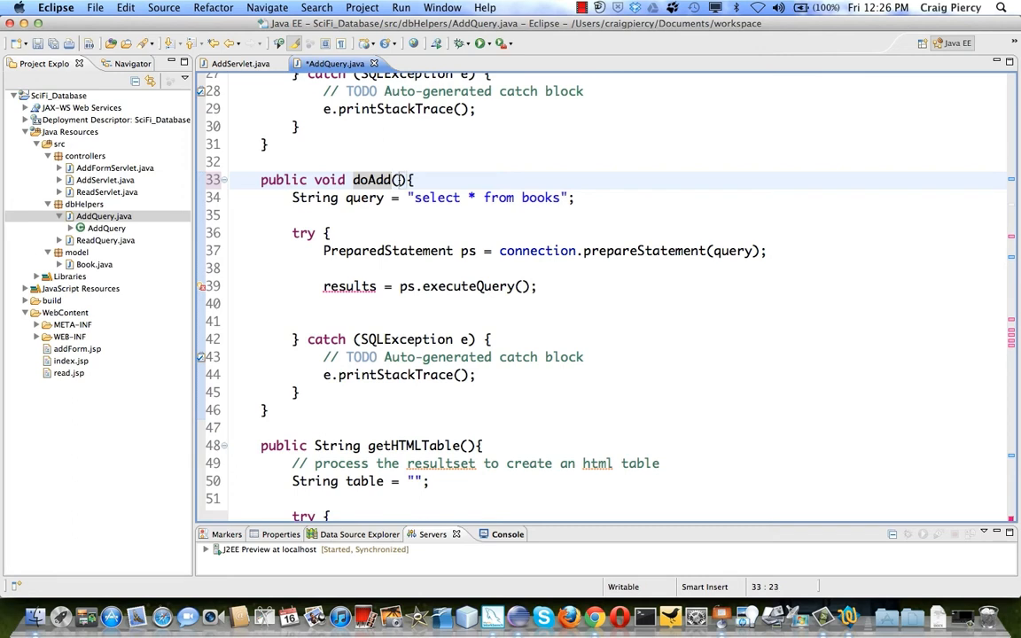
{"action": "type", "text": "Book b"}
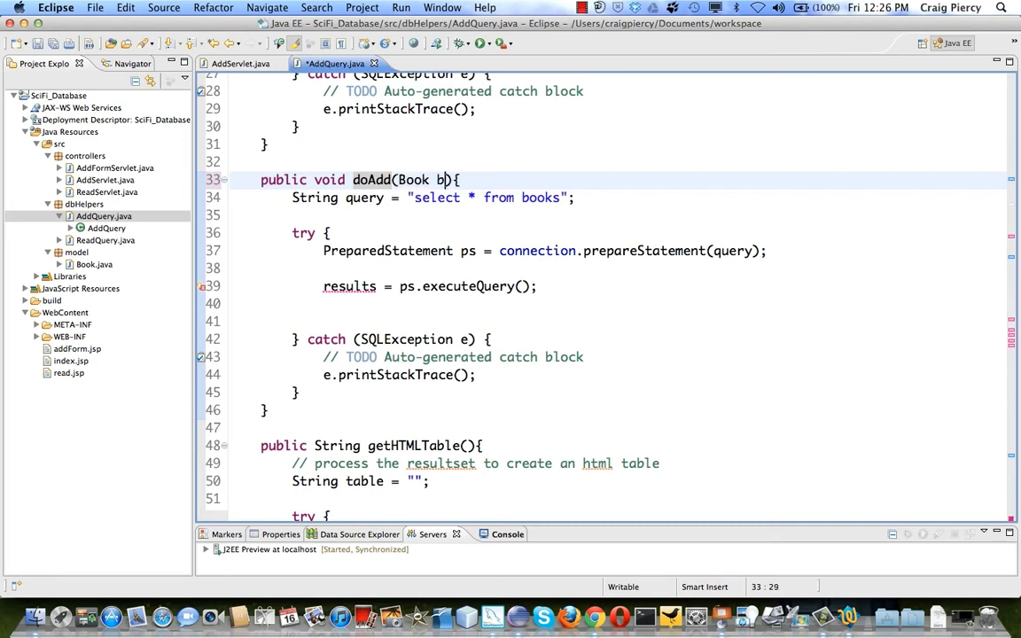
{"action": "type", "text": "ook"}
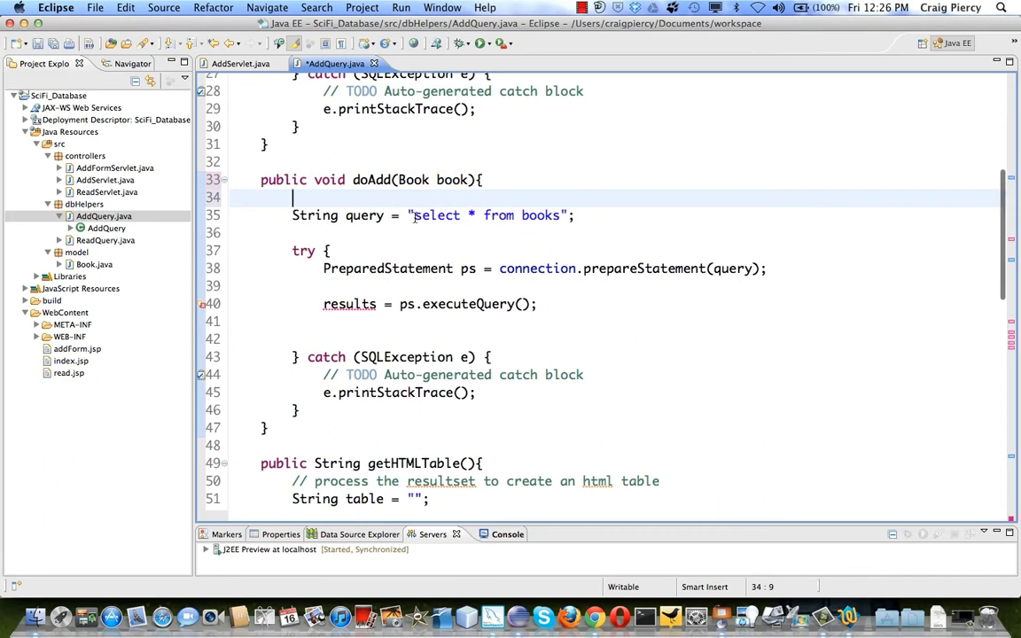
- Replace the select query with "insert into books (title, author, pages) values (?, ?, ?)"
{"action": "double_click", "coordinate": [486, 215]}
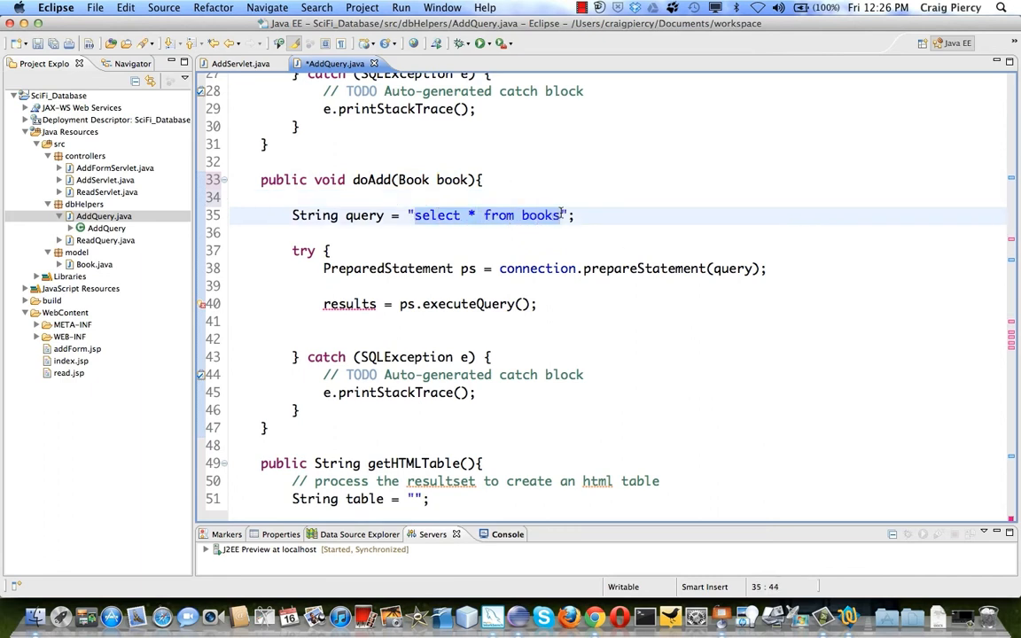
{"action": "key", "text": "Delete"}
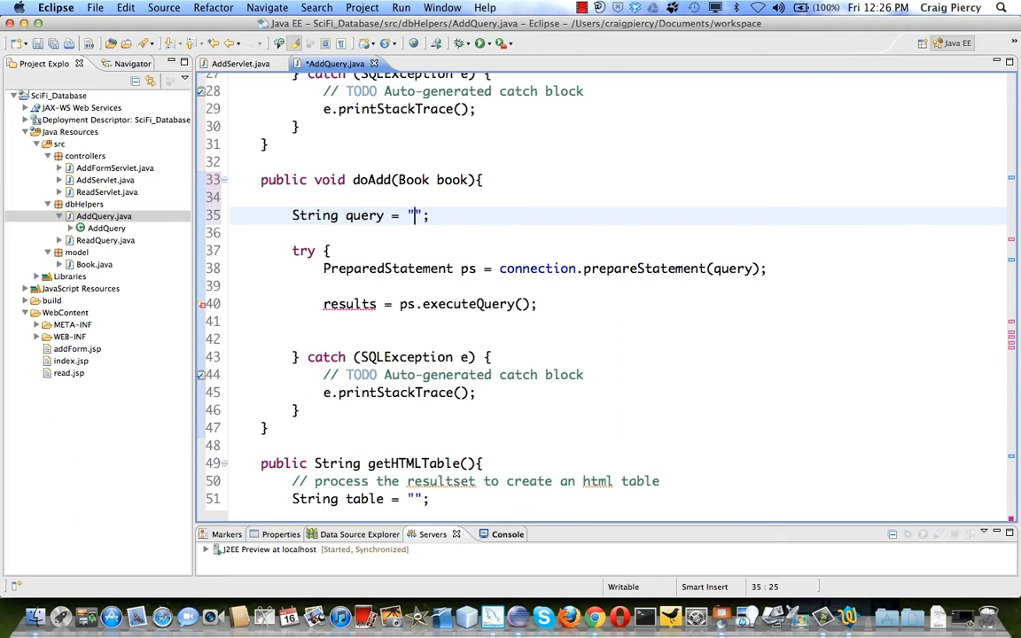
{"action": "type", "text": "insert into"}
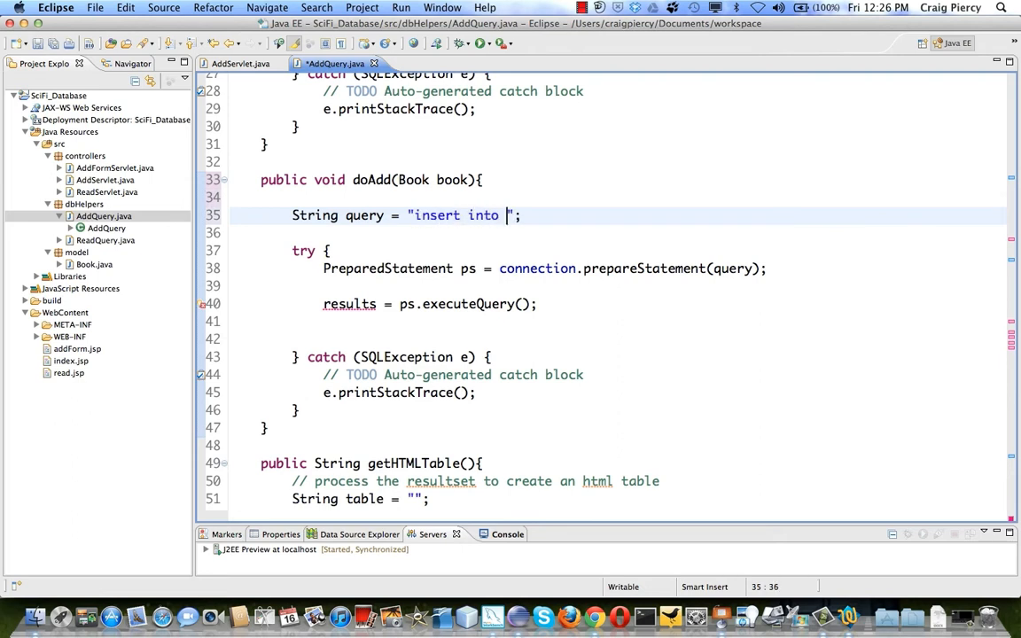
{"action": "type", "text": "books"}
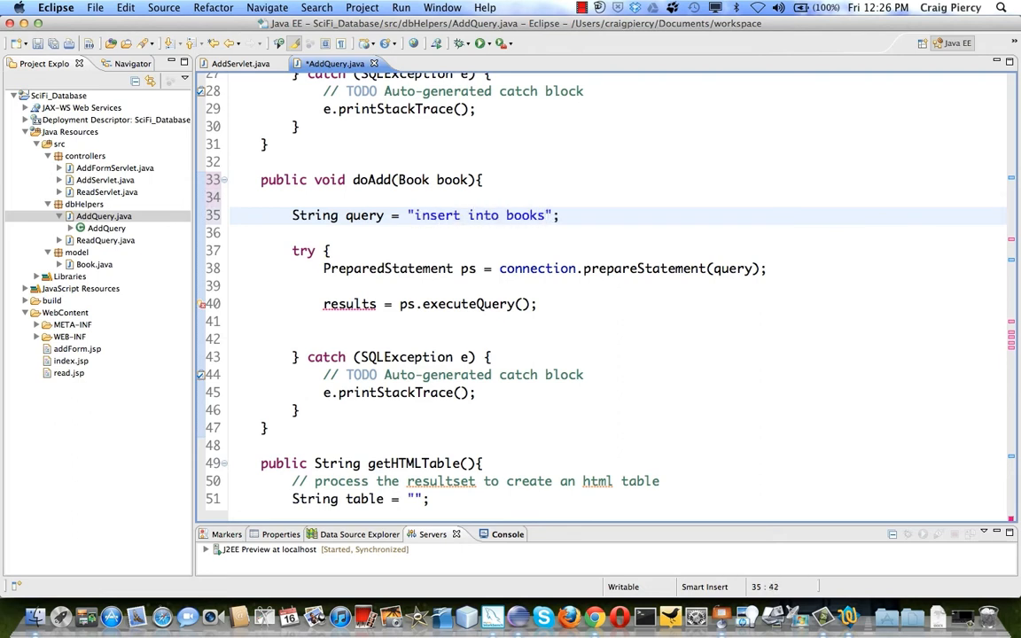
{"action": "type", "text": "(title, au"}
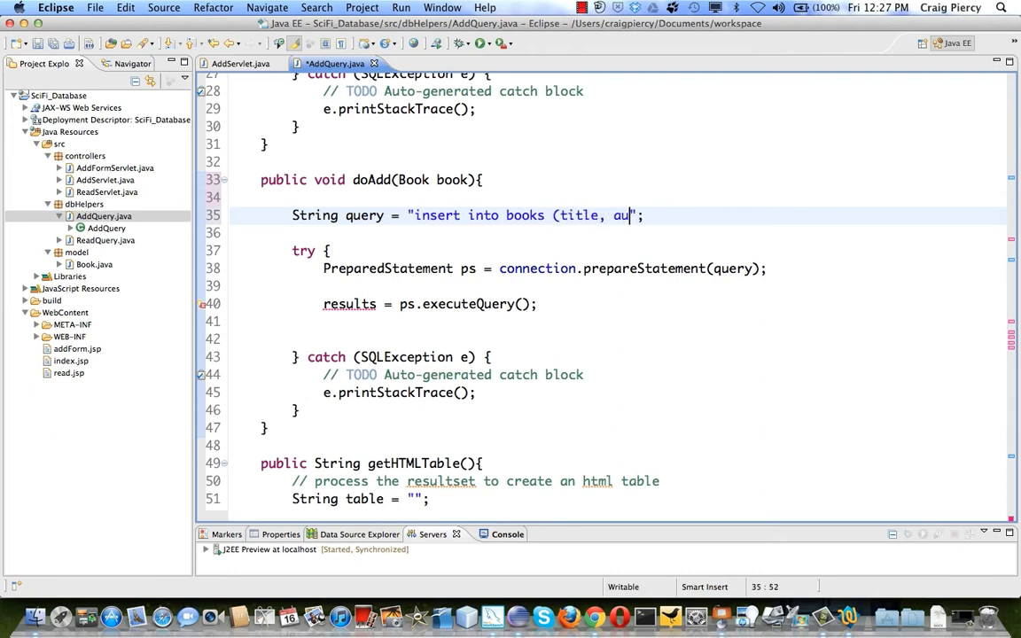
{"action": "type", "text": "thor, pages"}
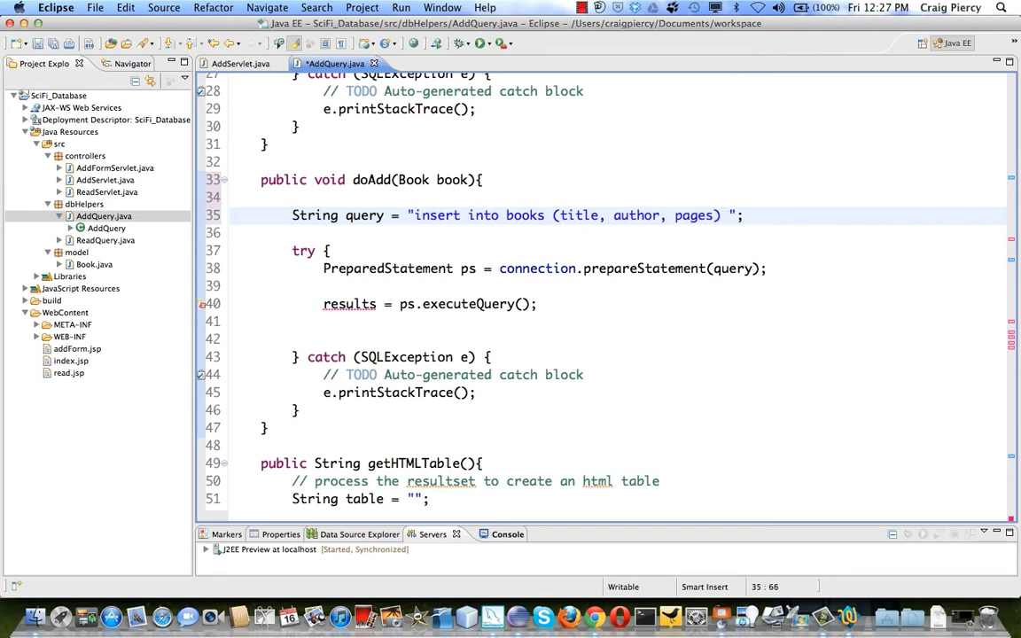
{"action": "type", "text": "values ()"}
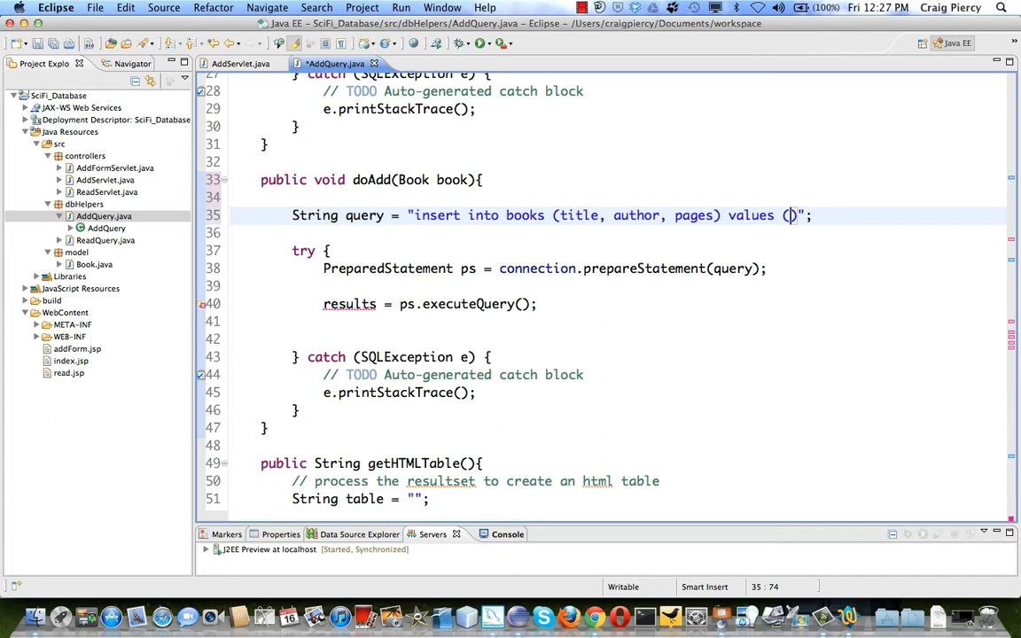
{"action": "type", "text": "?,"}
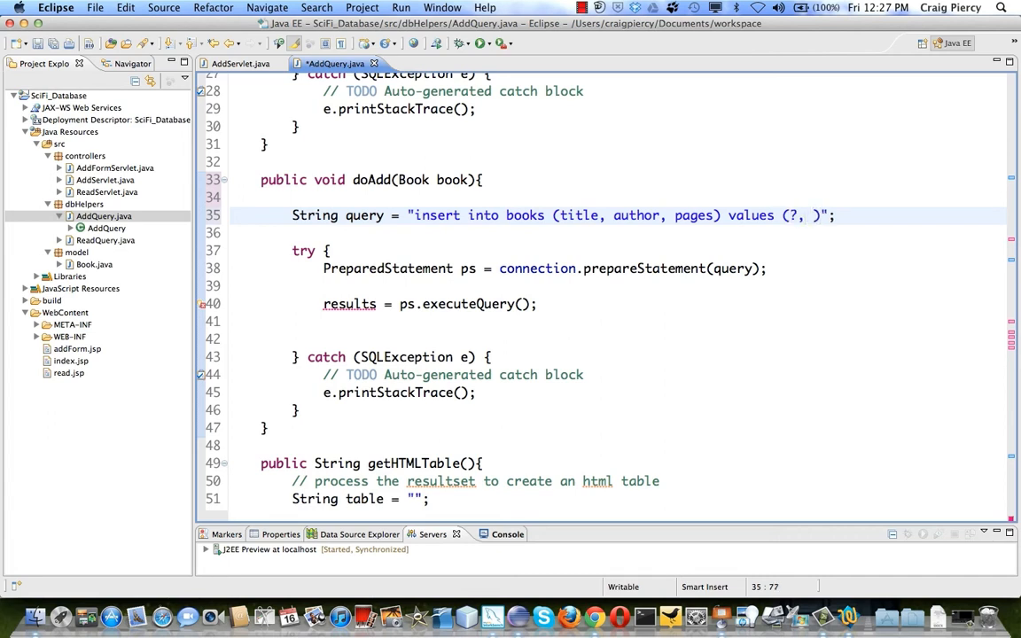
{"action": "type", "text": "?"}
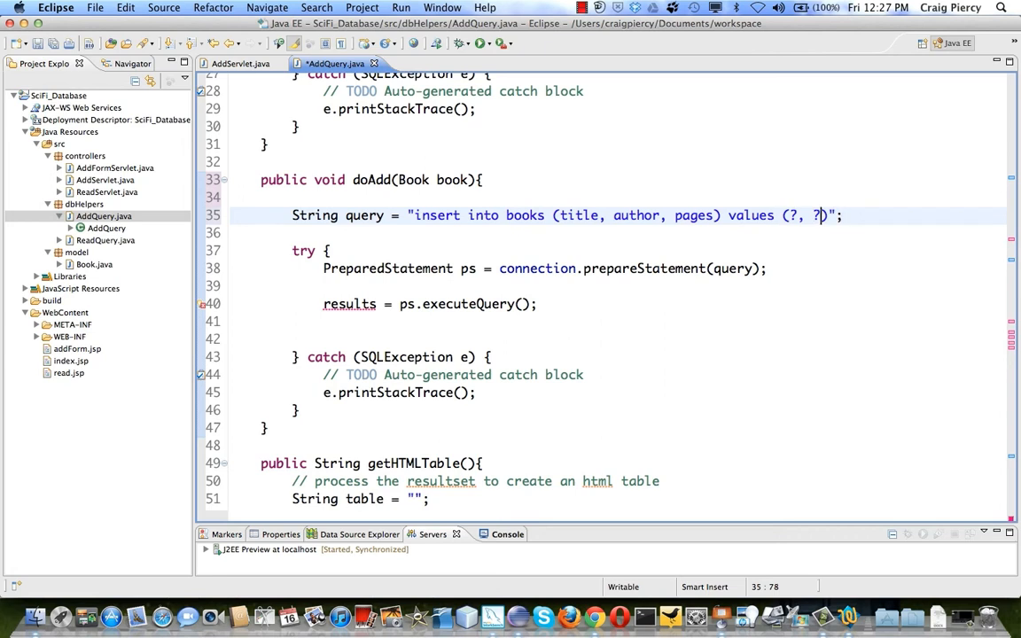
{"action": "type", "text": ", ?"}
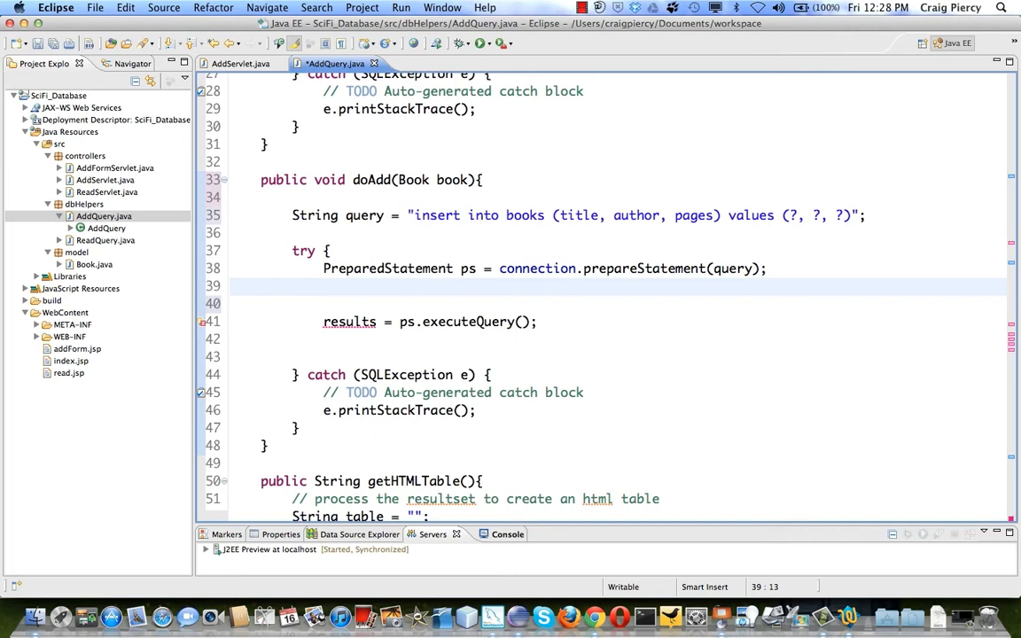
- Bind title and author with ps.setString(1, book.getTitle()) and ps.setString(2, book.getAuthor())
{"action": "type", "text": "ps.set"}
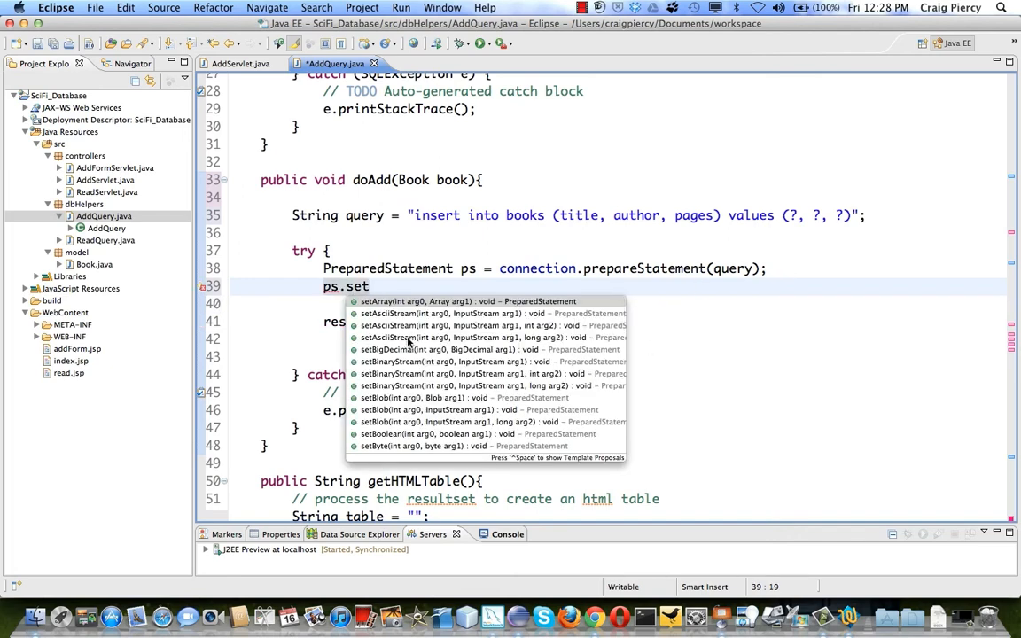
{"action": "scroll", "scroll_direction": "down", "scroll_amount": 3}
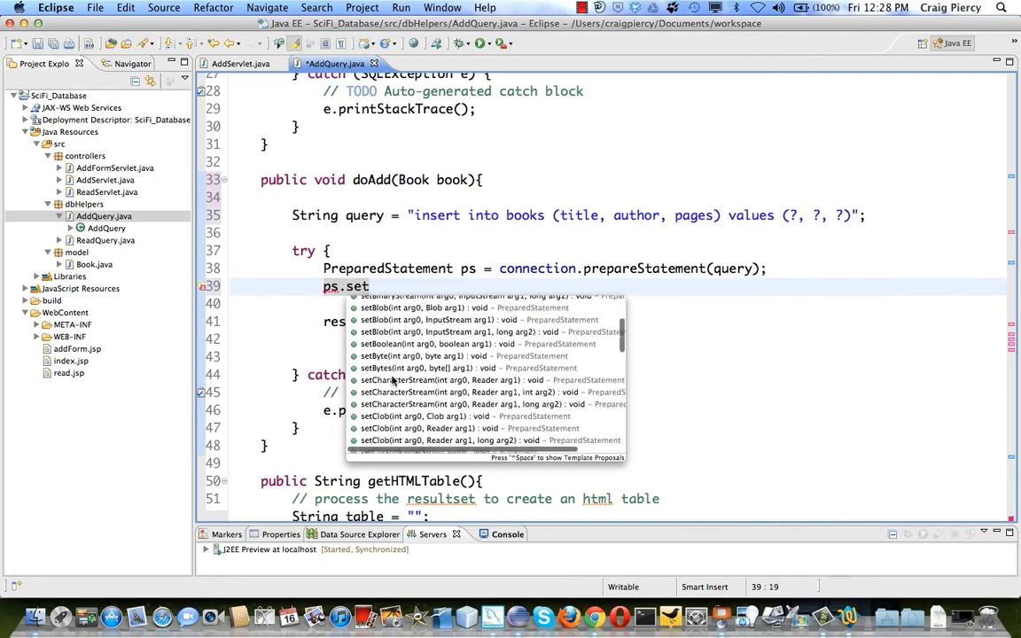
{"action": "scroll", "scroll_direction": "down", "scroll_amount": 3}
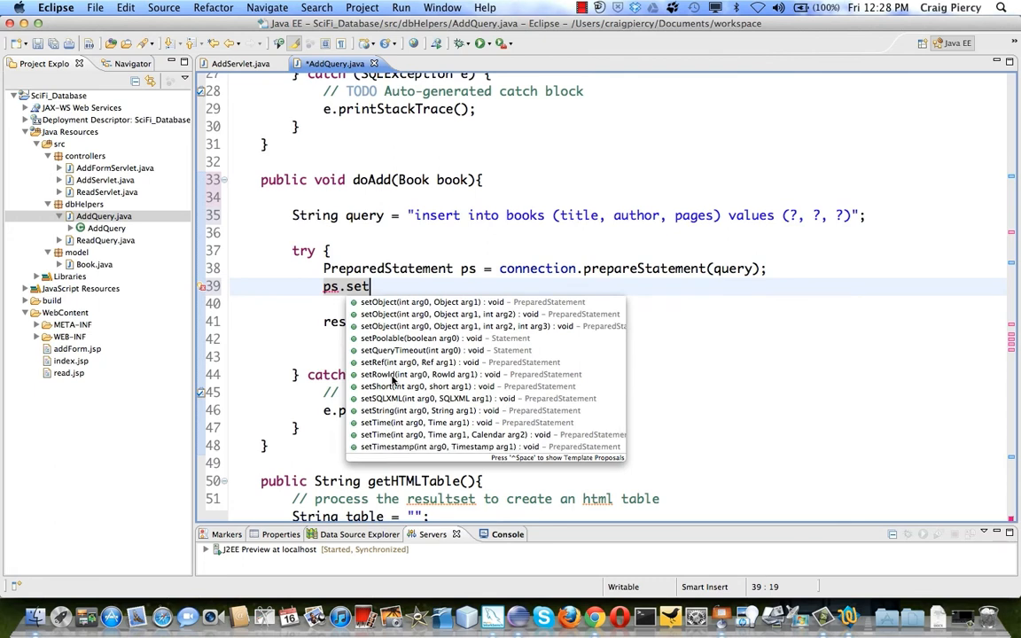
{"action": "mouse_move", "coordinate": [383, 412]}
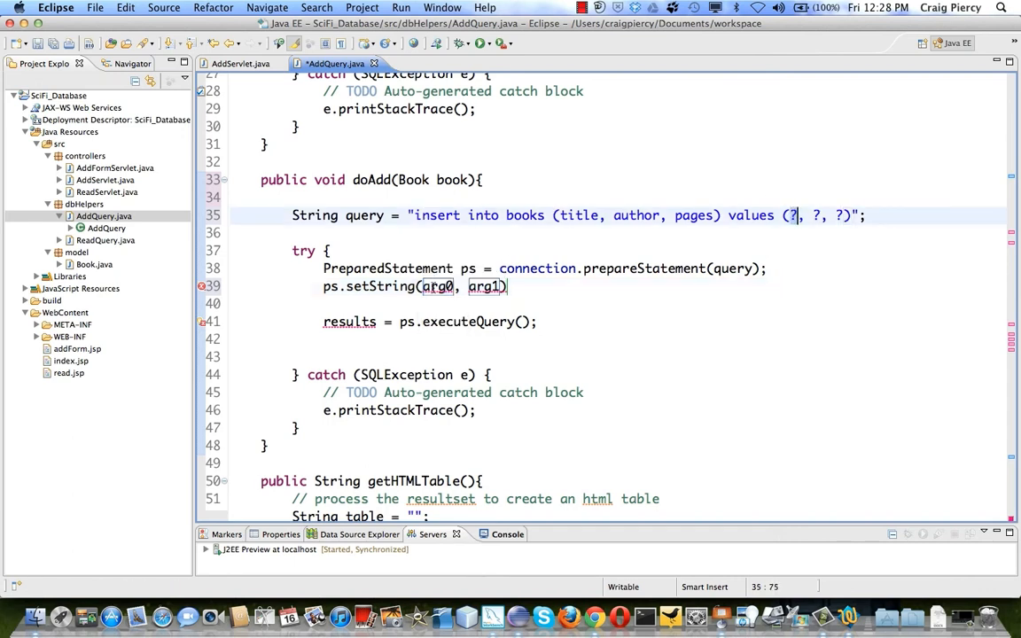
{"action": "type", "text": "1"}
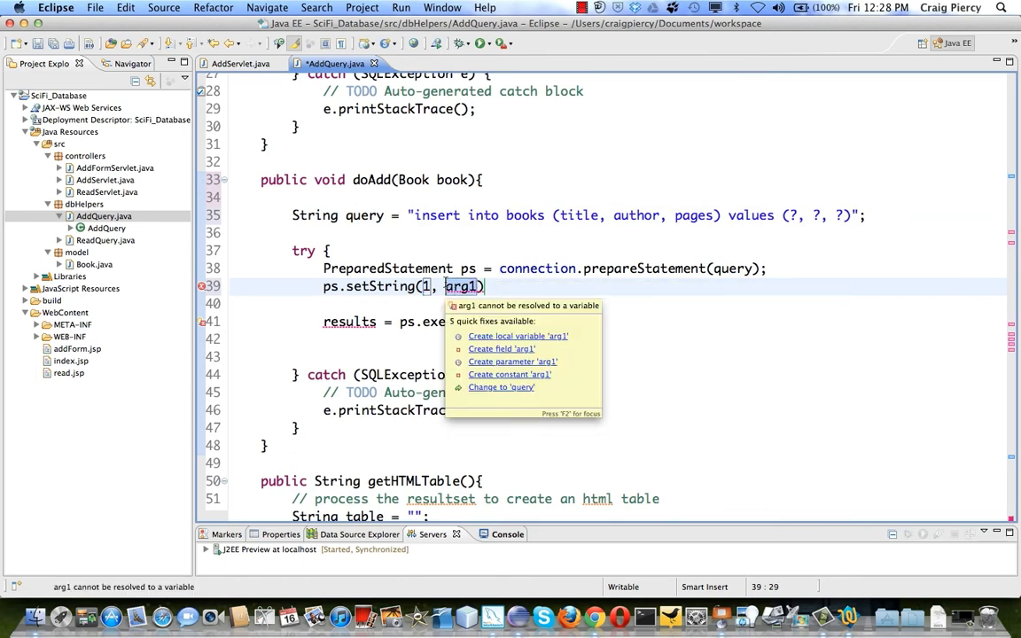
{"action": "type", "text": "b"}
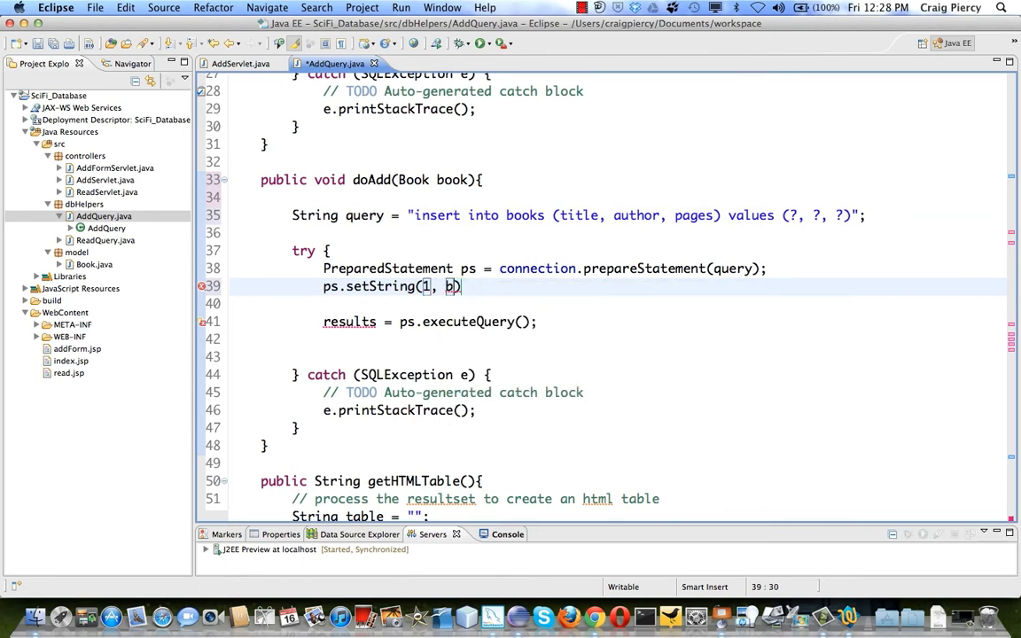
{"action": "type", "text": "ook.getTitle("}
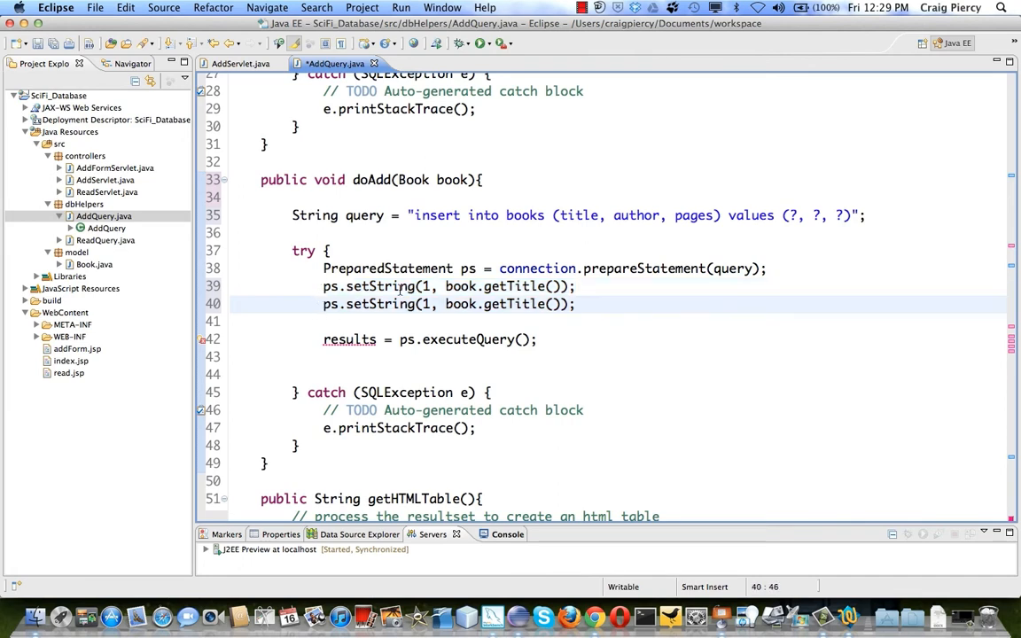
{"action": "type", "text": "2"}
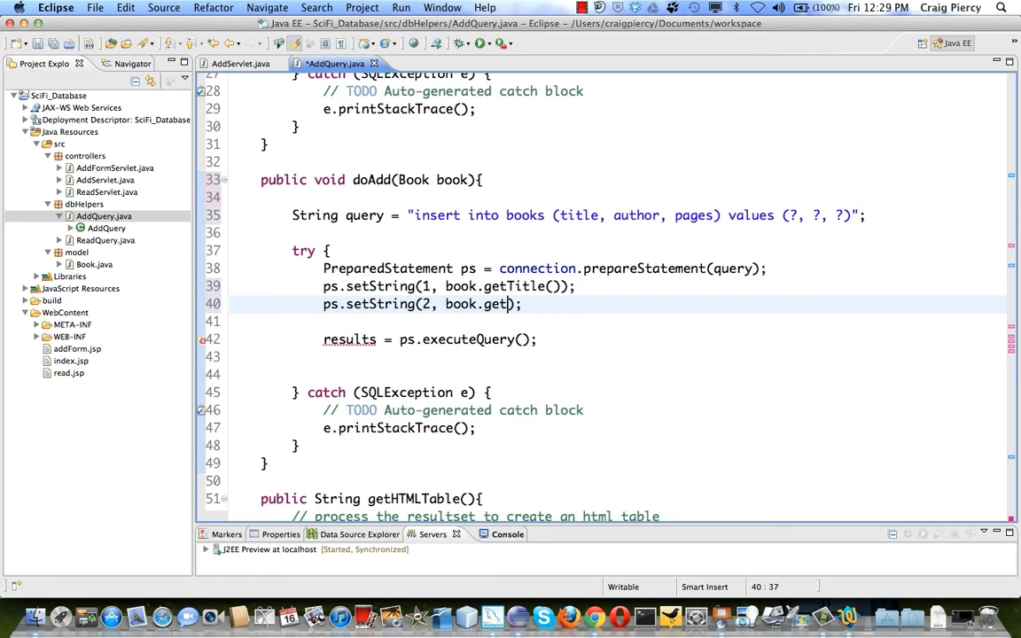
{"action": "type", "text": "Author"}
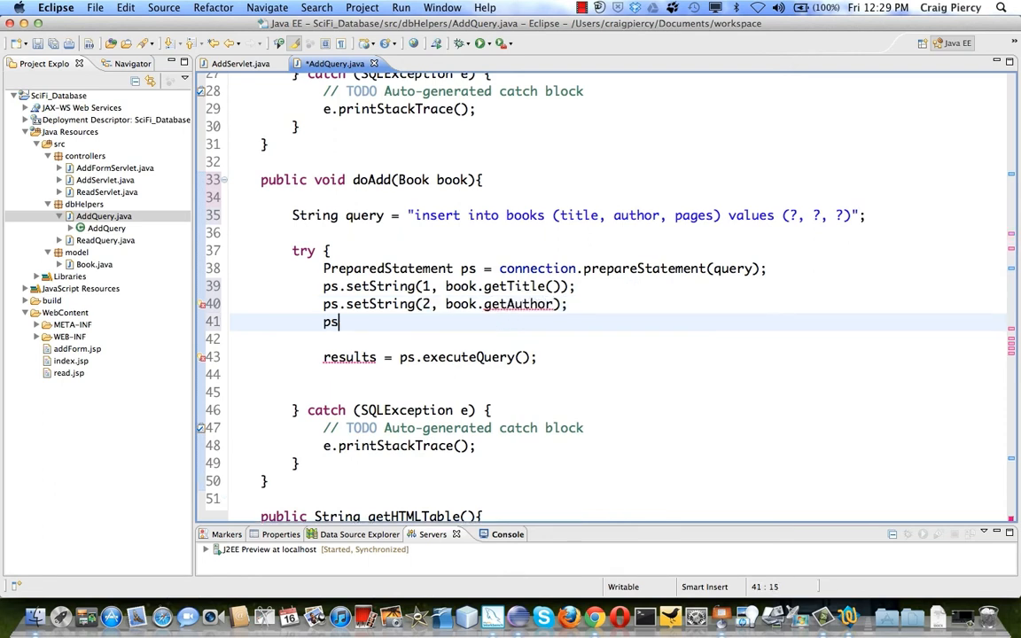
- Bind pages with ps.setInt(3, book.getPages()) and fix the getAuthor call
{"action": "type", "text": "set"}
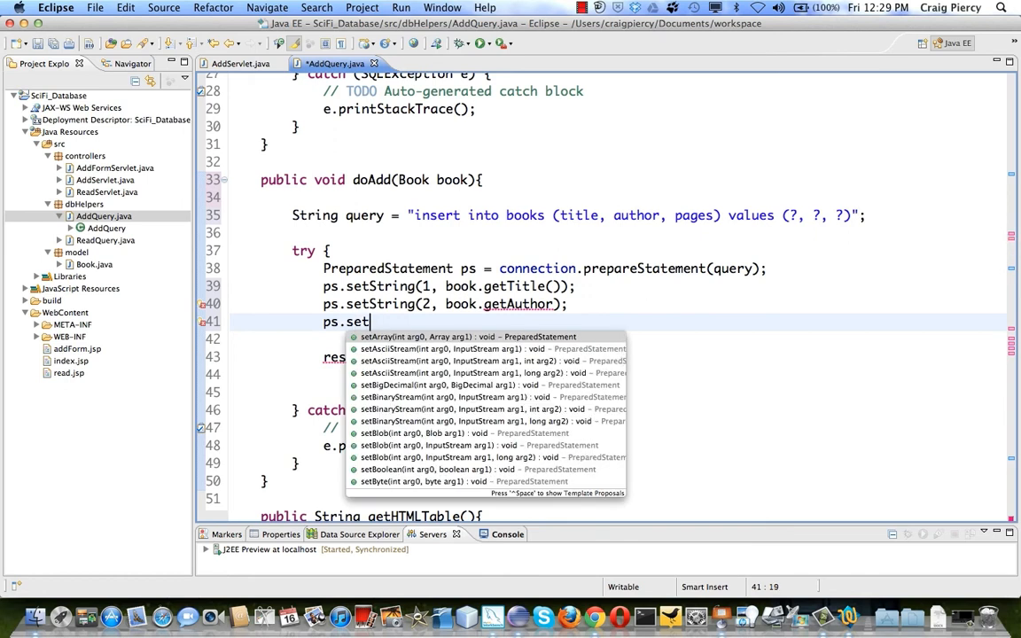
{"action": "type", "text": "In"}
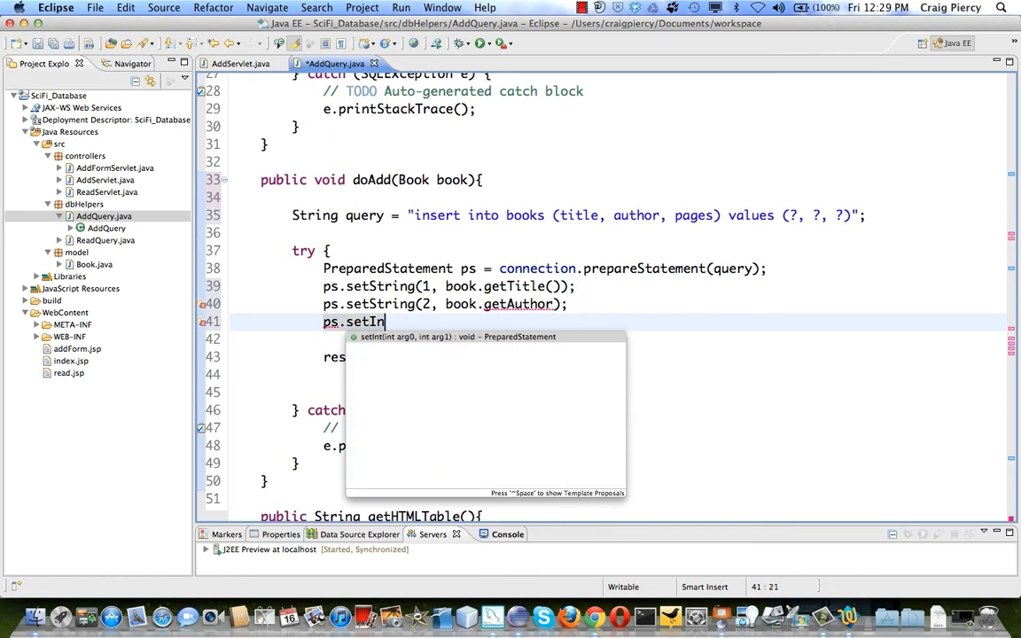
{"action": "key", "text": "Enter"}
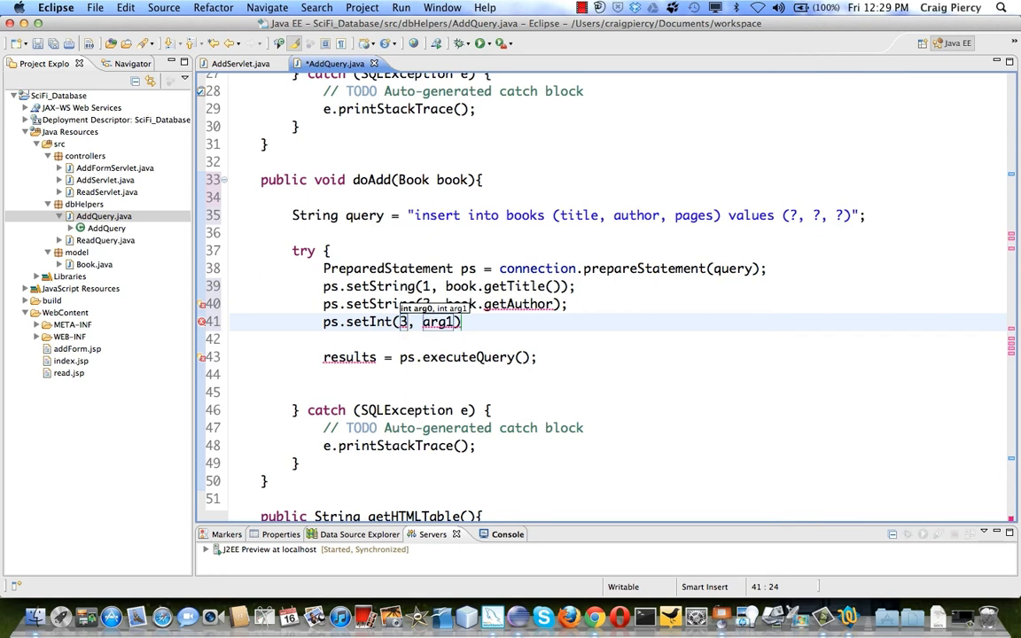
{"action": "type", "text": "book.getPages("}
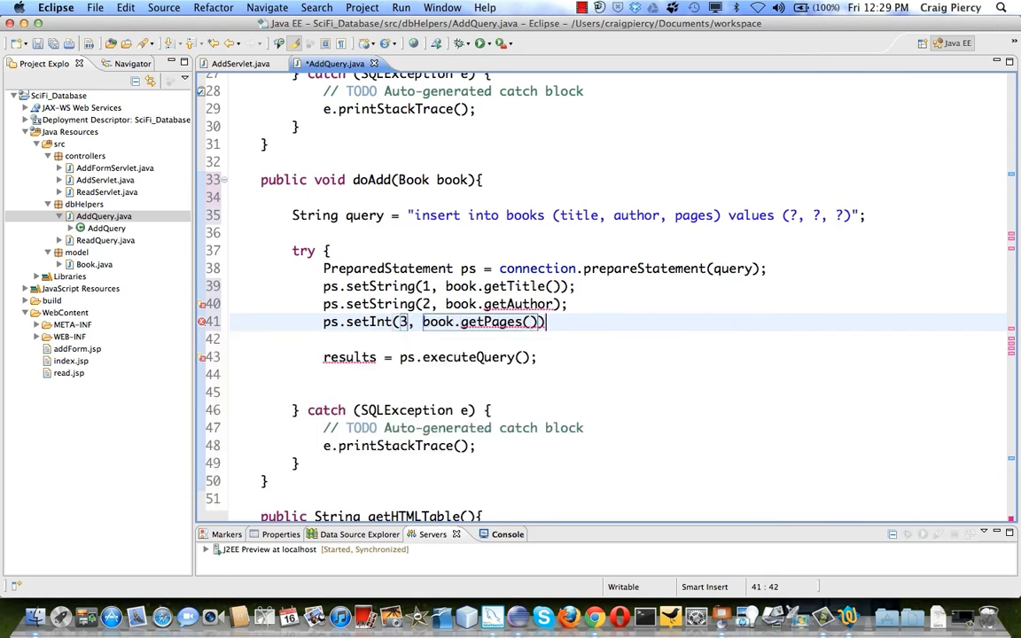
{"action": "type", "text": ";"}
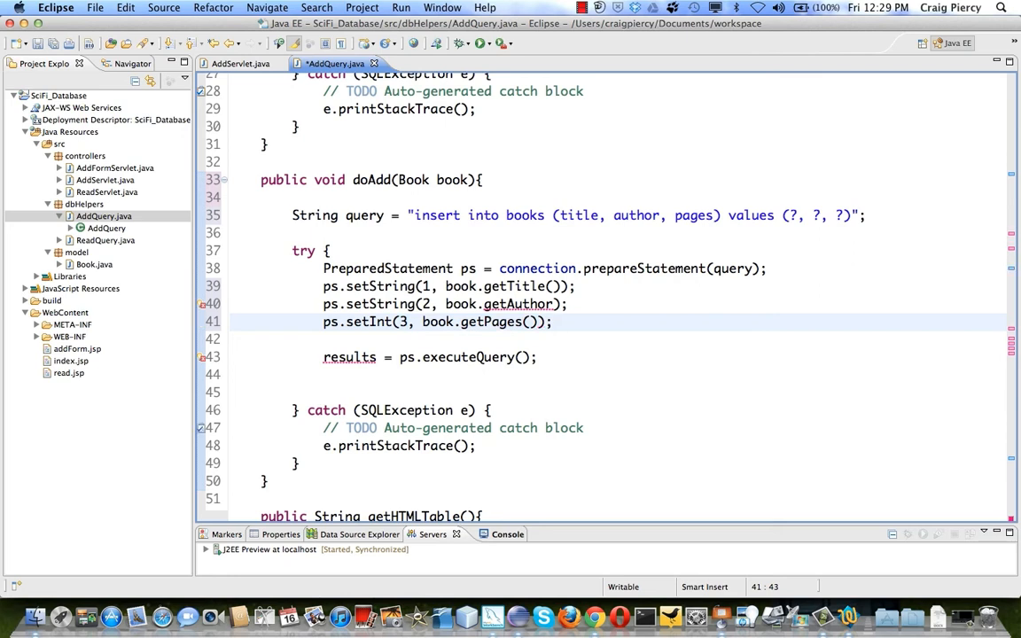
{"action": "left_click", "coordinate": [564, 303]}
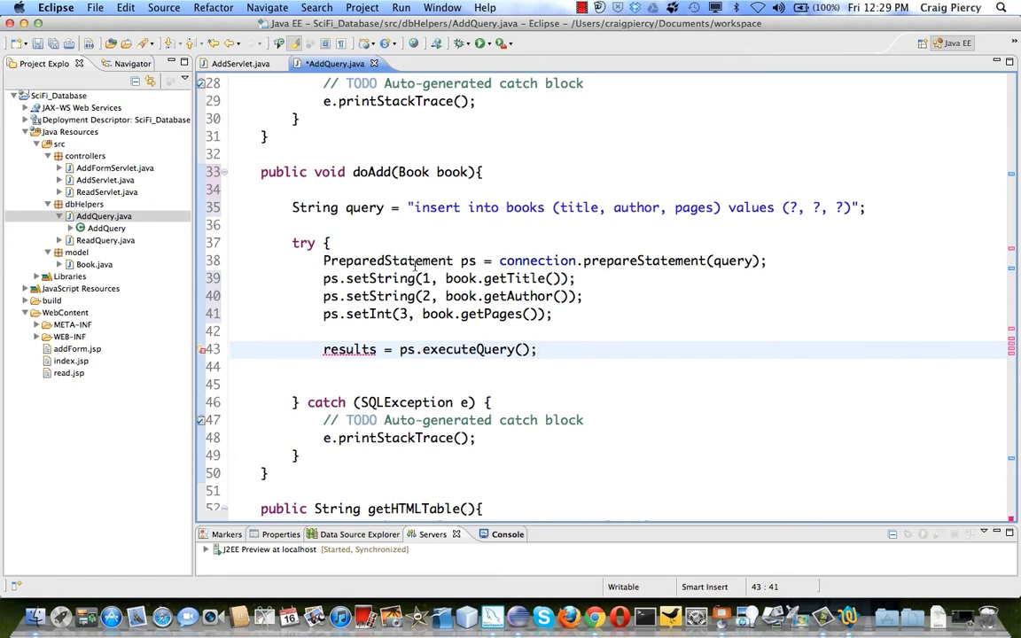
{"action": "mouse_move", "coordinate": [387, 260]}
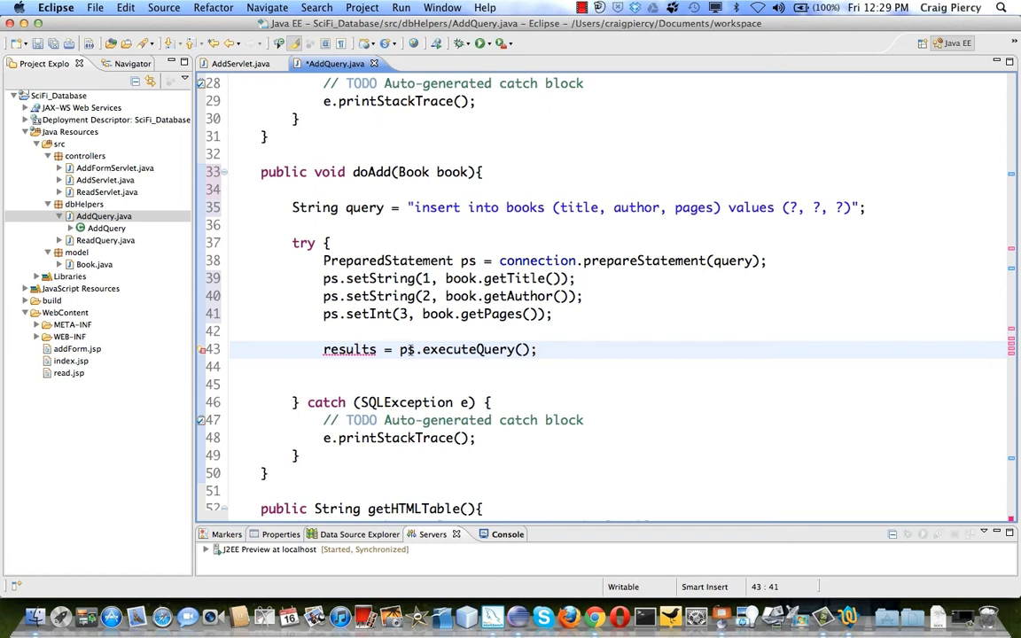
- Replace 'results = ps.executeQuery()' in doAdd with a bare ps.executeUpdate() call
{"action": "double_click", "coordinate": [349, 348]}
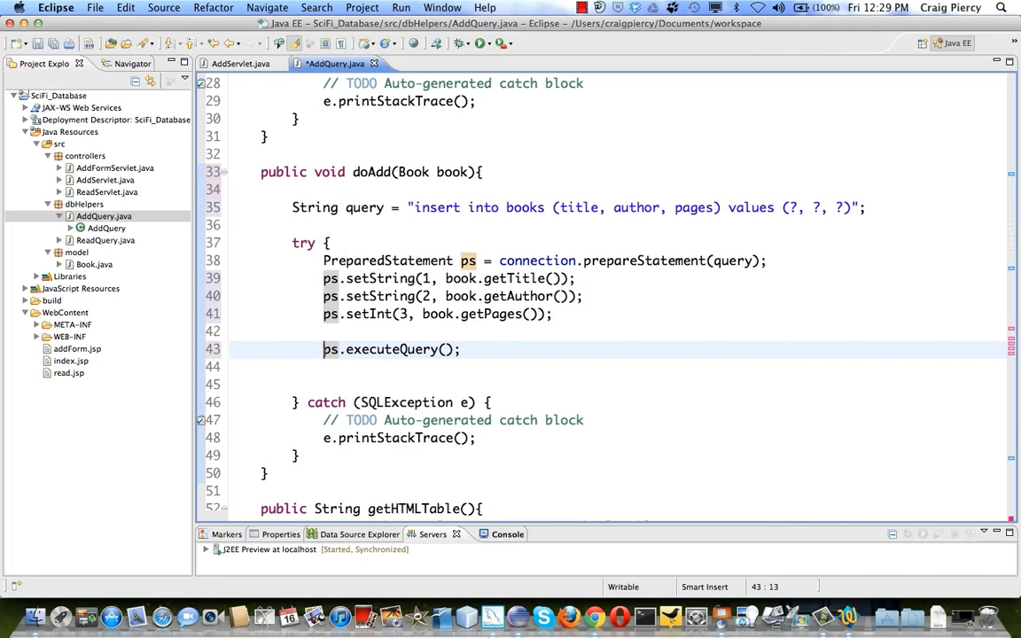
{"action": "mouse_move", "coordinate": [432, 346]}
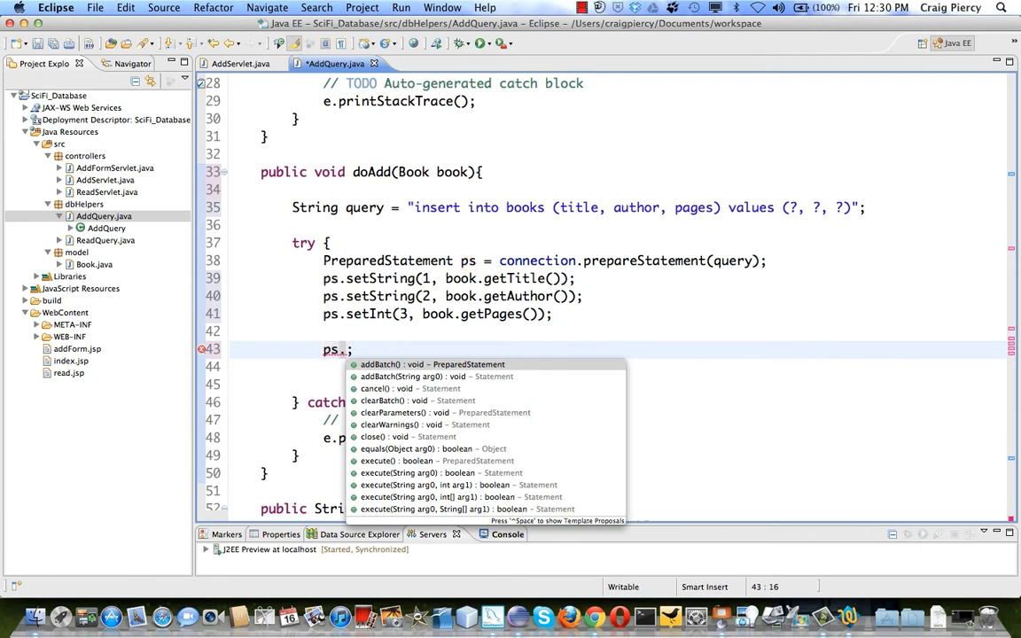
{"action": "type", "text": "executeUpdate("}
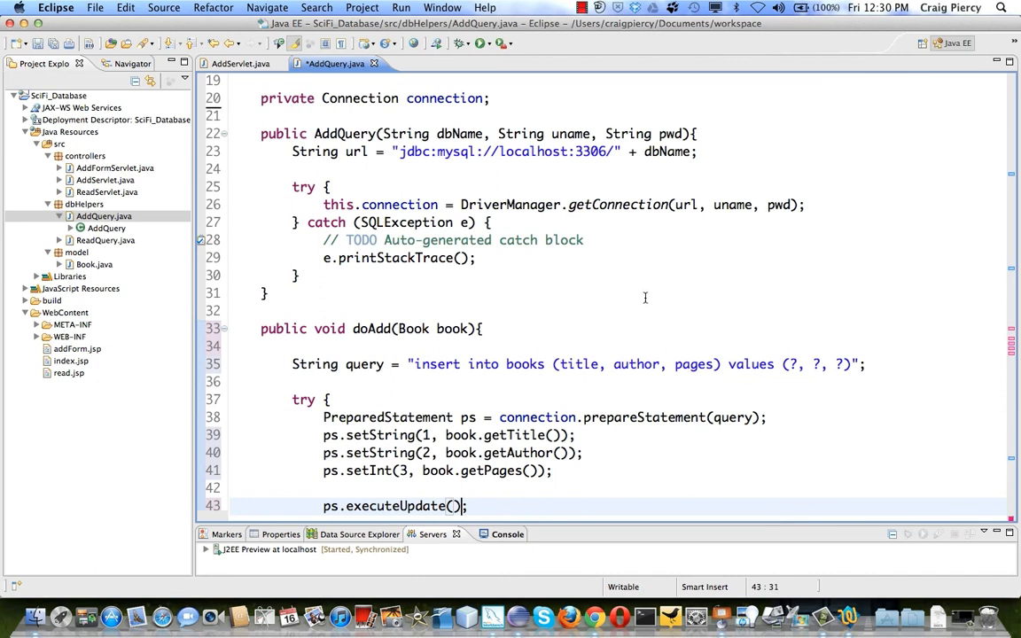
{"action": "mouse_move", "coordinate": [400, 204]}
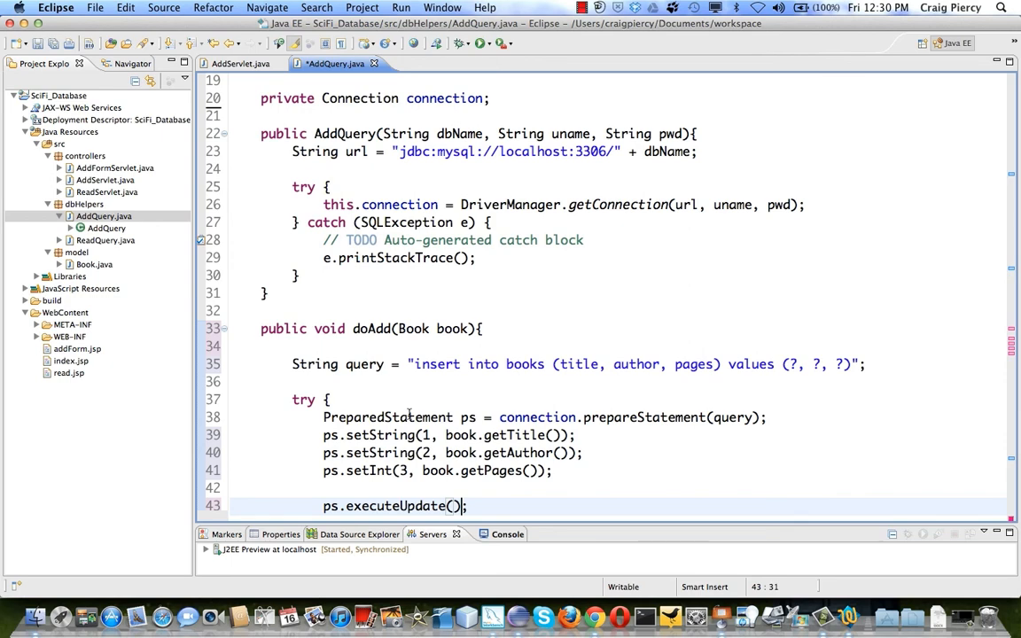
{"action": "mouse_move", "coordinate": [600, 403]}
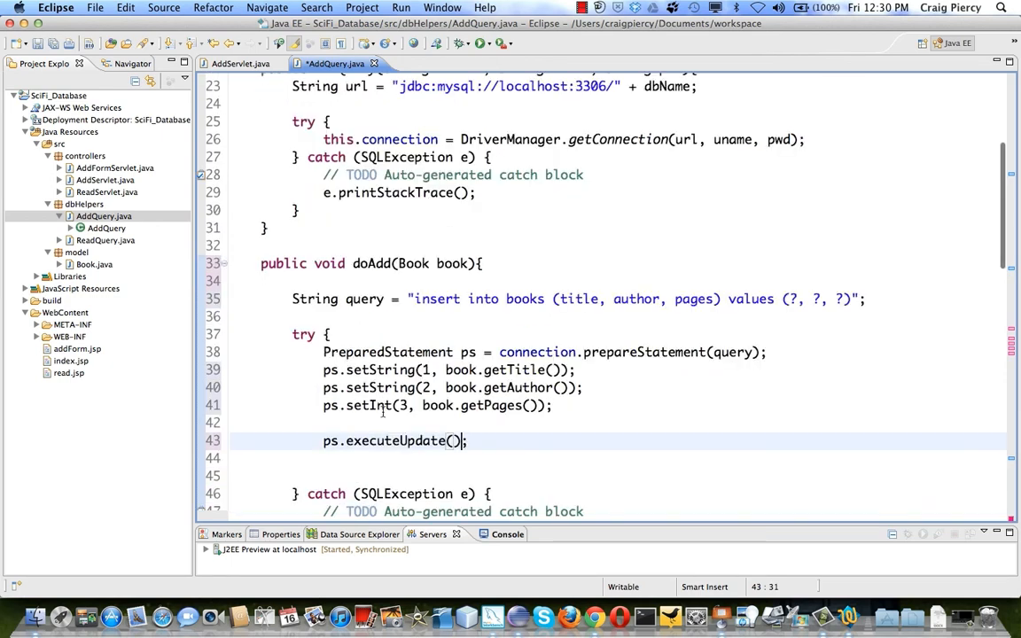
{"action": "mouse_move", "coordinate": [394, 440]}
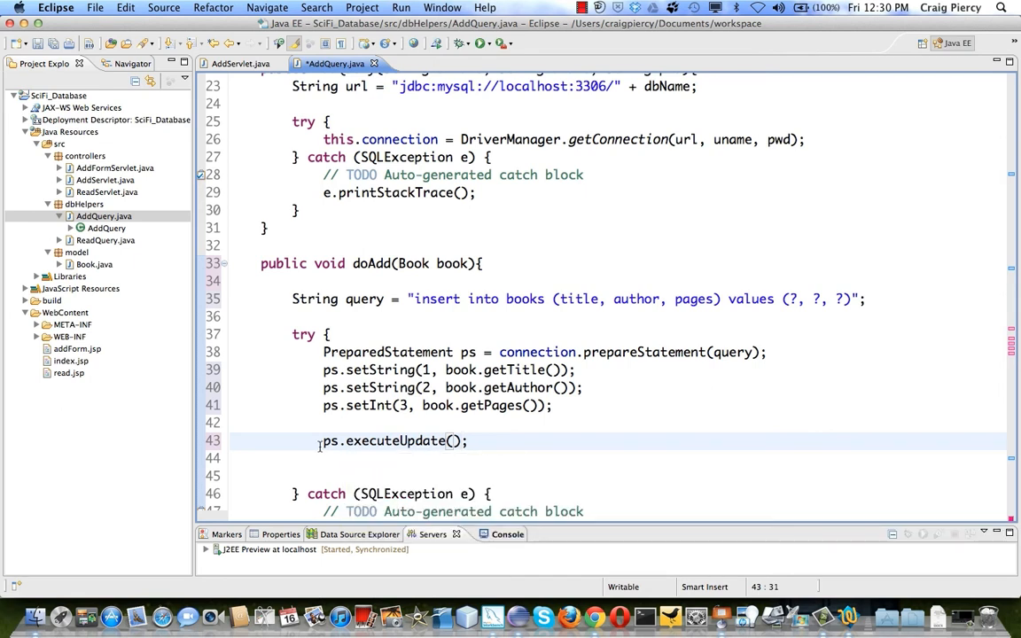
- Remove the getHTMLTable method below doAdd and save AddQuery.java
{"action": "scroll", "scroll_direction": "down", "scroll_amount": 3}
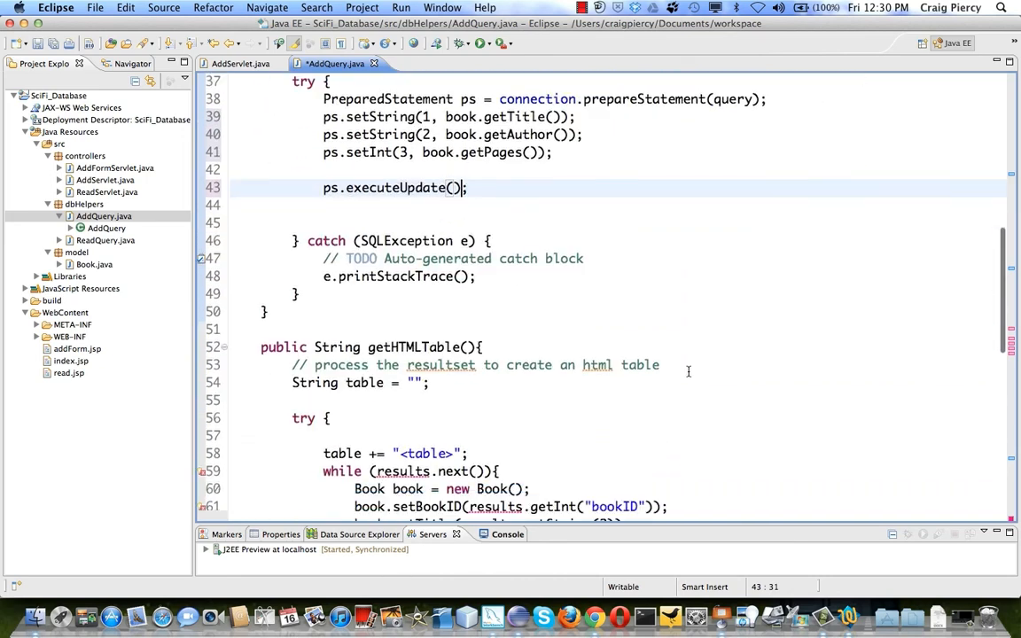
{"action": "scroll", "scroll_direction": "down", "scroll_amount": 3}
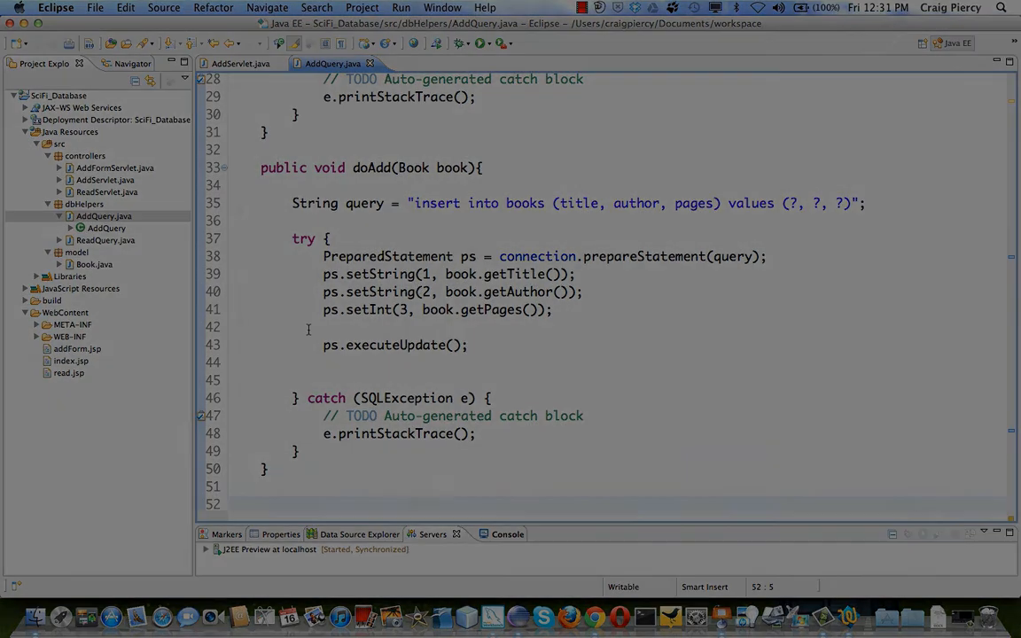
{"action": "left_click", "coordinate": [239, 62]}
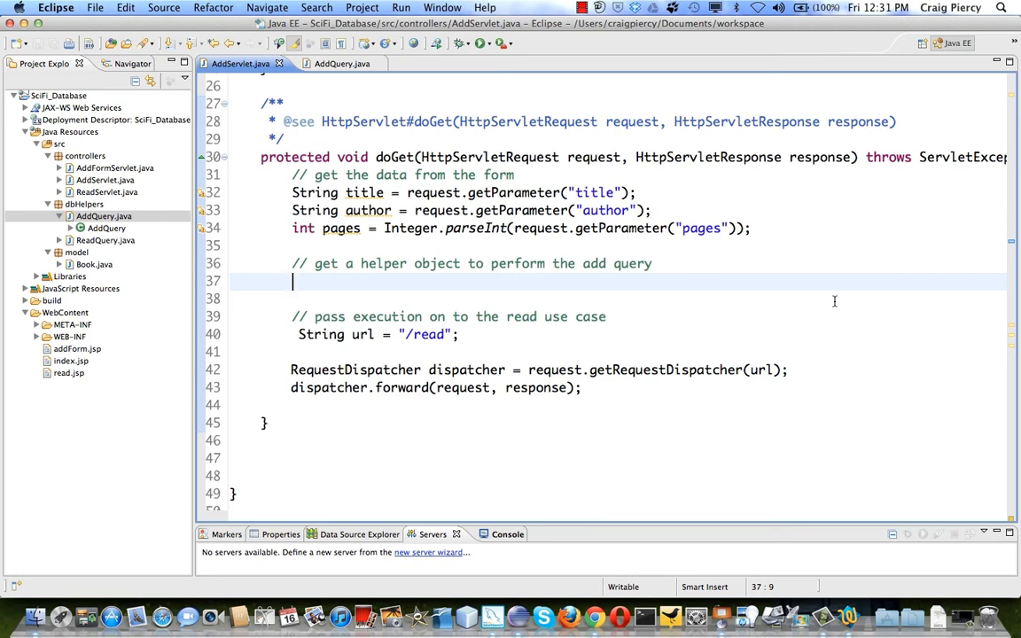
{"action": "type", "text": "AddQuery"}
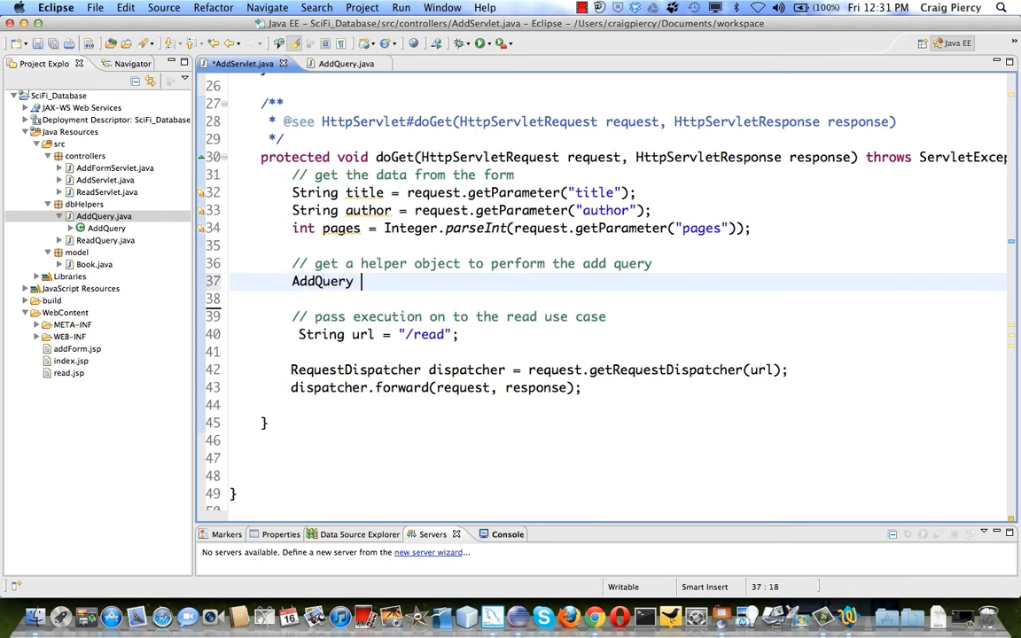
{"action": "type", "text": "aq = new"}
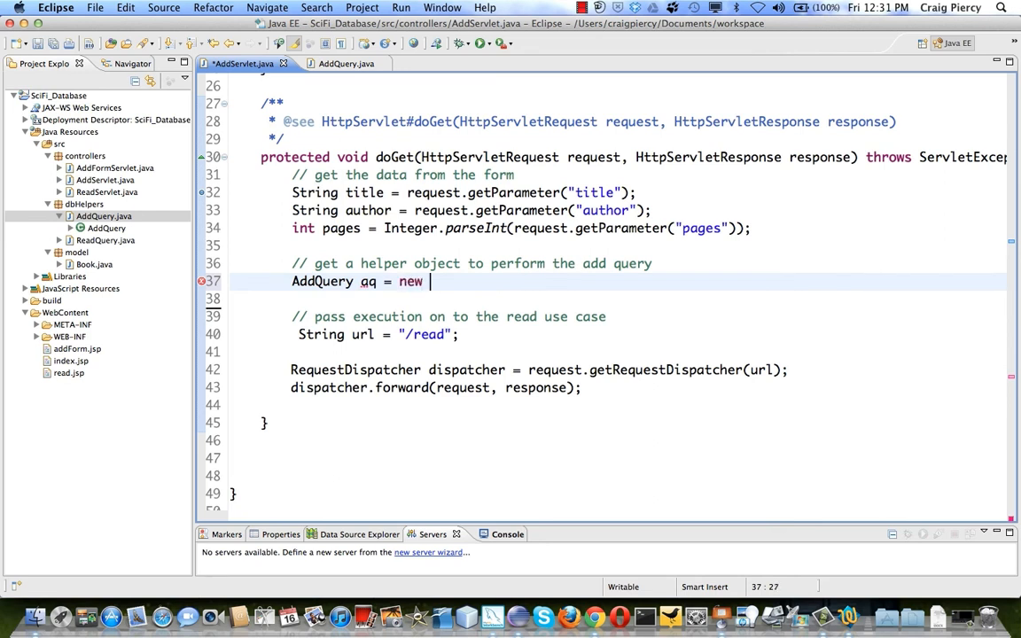
{"action": "type", "text": "AddQuer"}
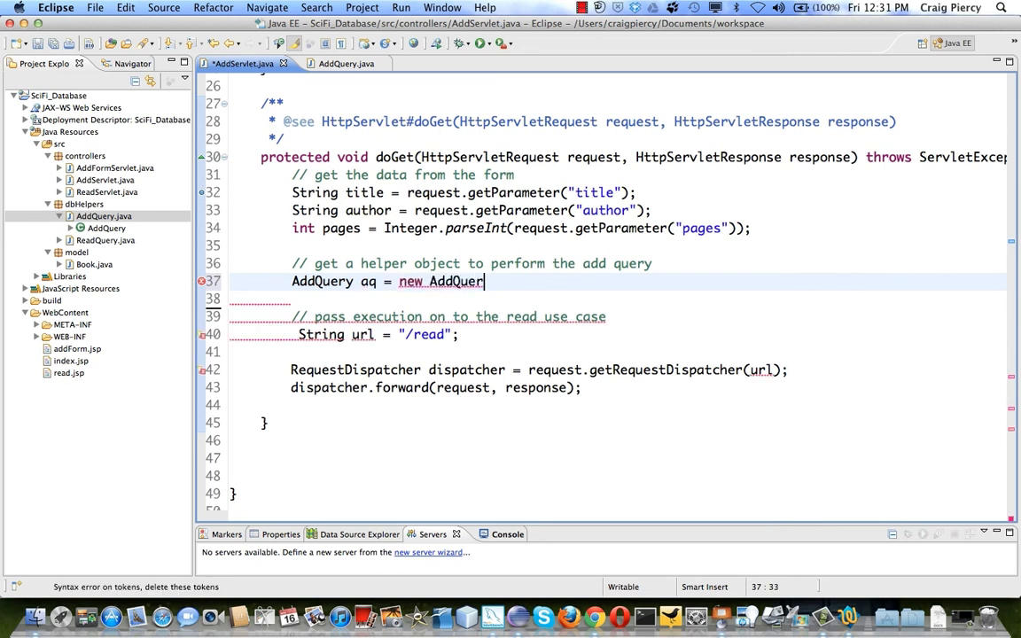
{"action": "type", "text": "y(\"\")"}
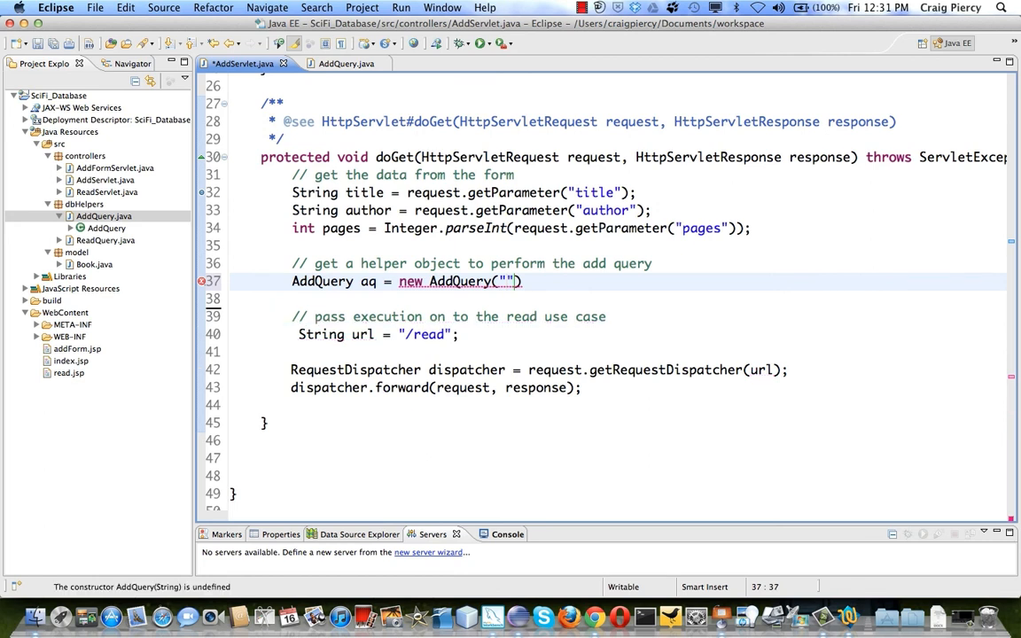
{"action": "type", "text": "s"}
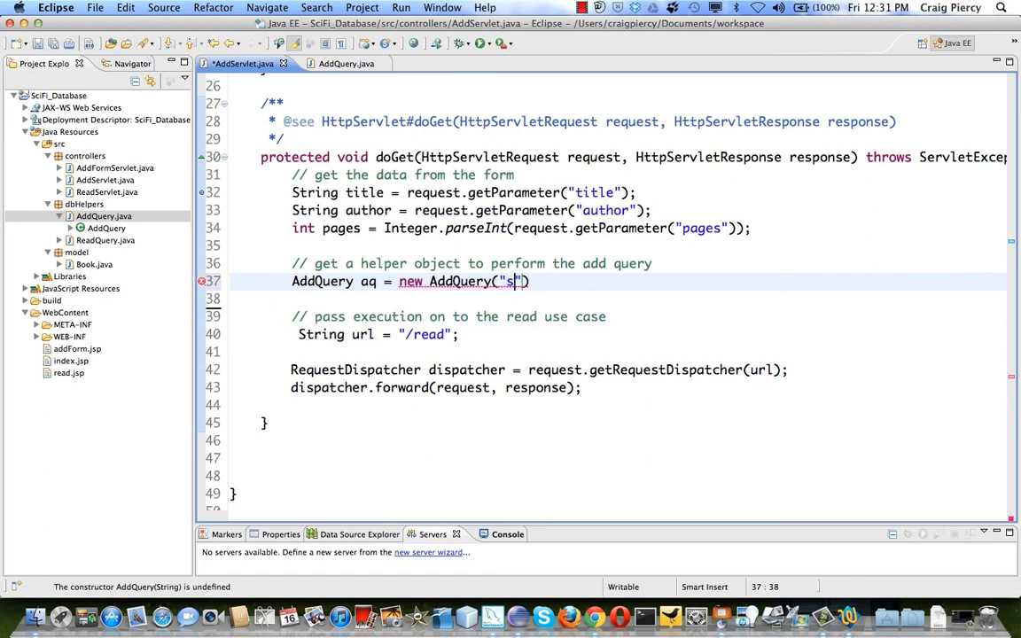
{"action": "type", "text": "cif_"}
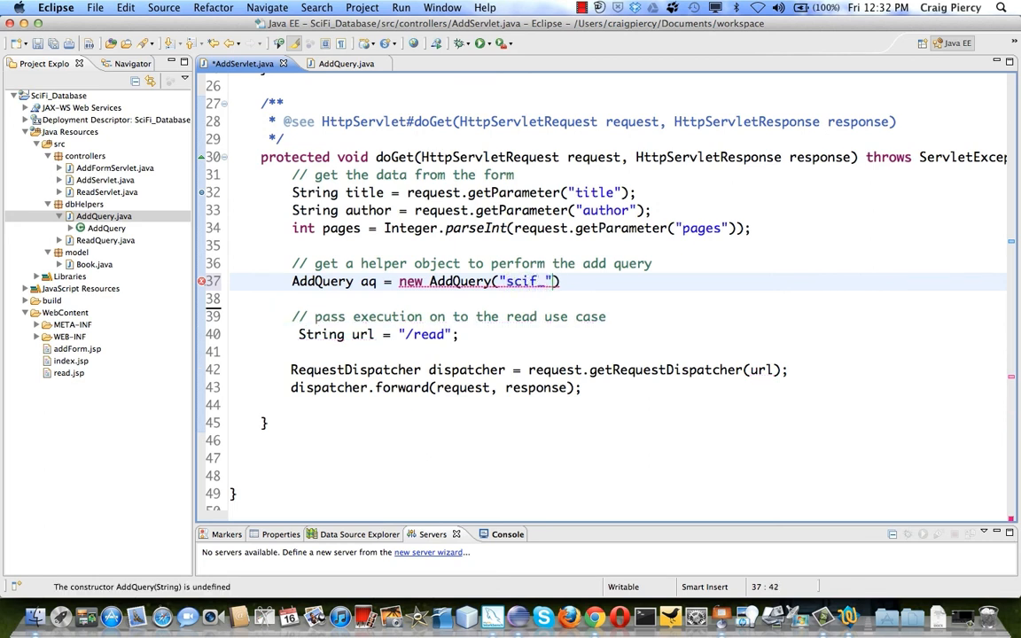
{"action": "type", "text": "library\",\"root"}
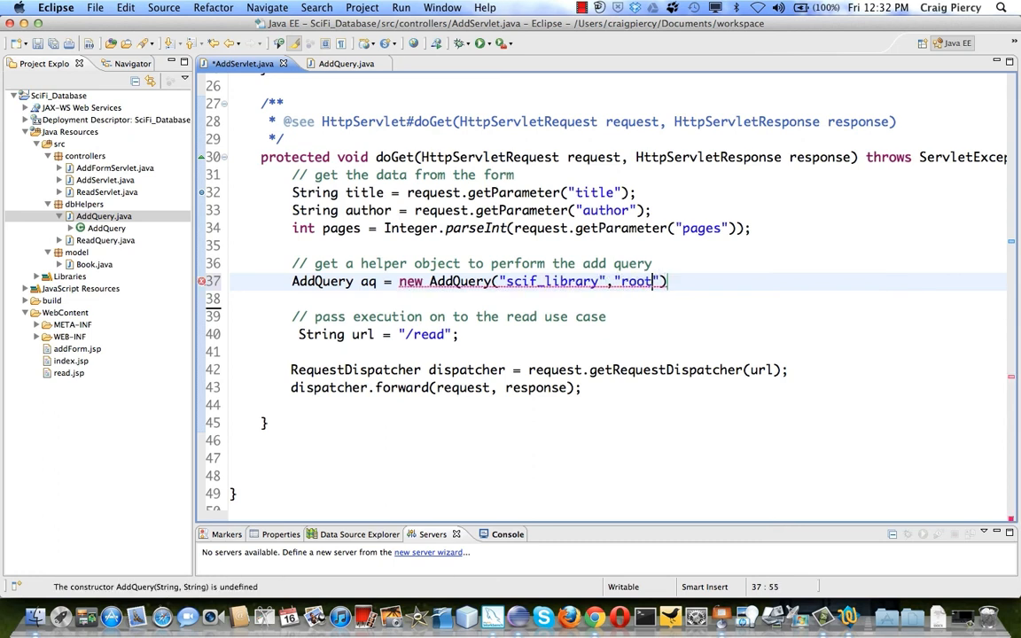
{"action": "type", "text": ",\"\""}
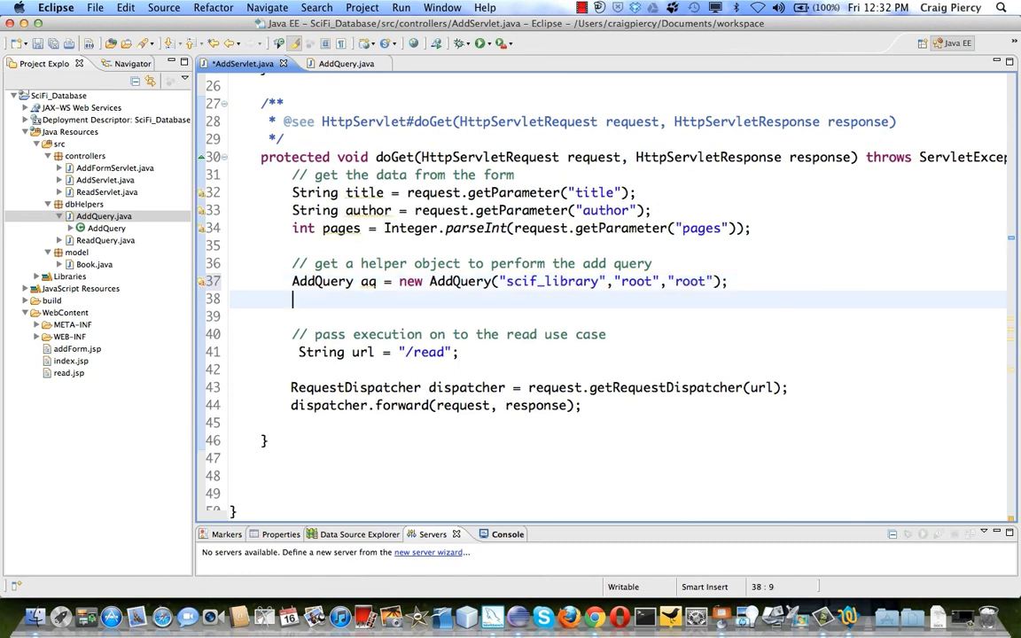
- Add the aq.doAdd(book); call on the next line
{"action": "type", "text": "aq"}
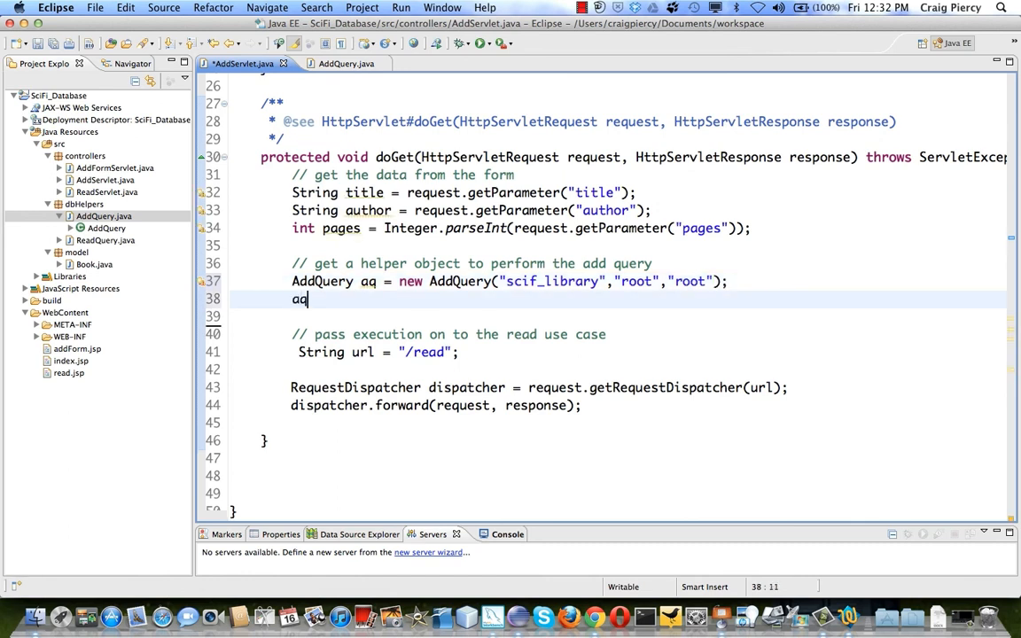
{"action": "type", "text": ".doAdd(book);"}
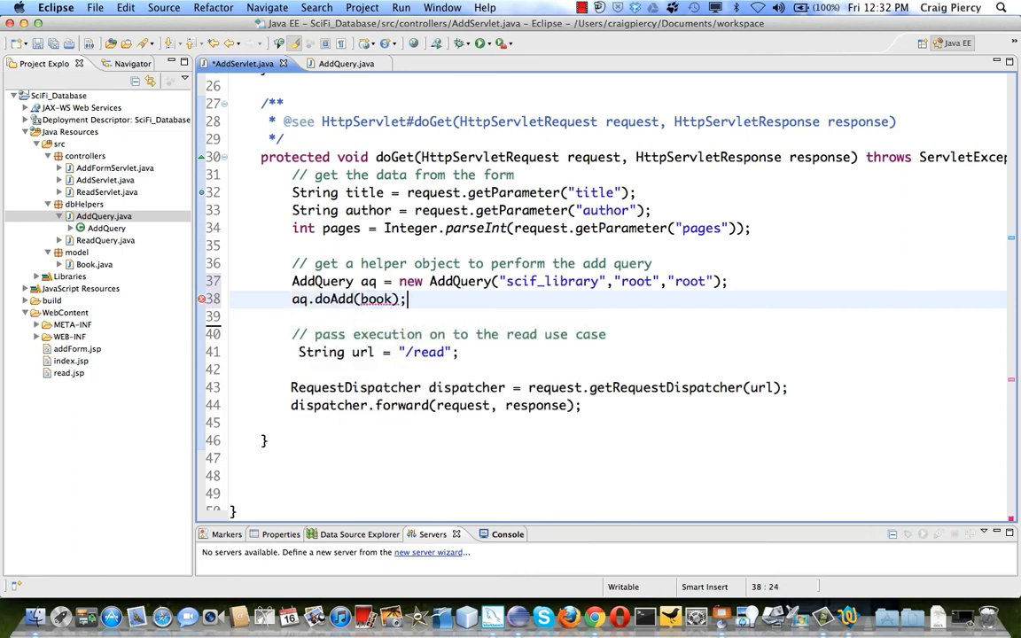
- Create Book book = new Book(), set its author, title and pages, then save AddServlet
{"action": "type", "text": "Book book = new"}
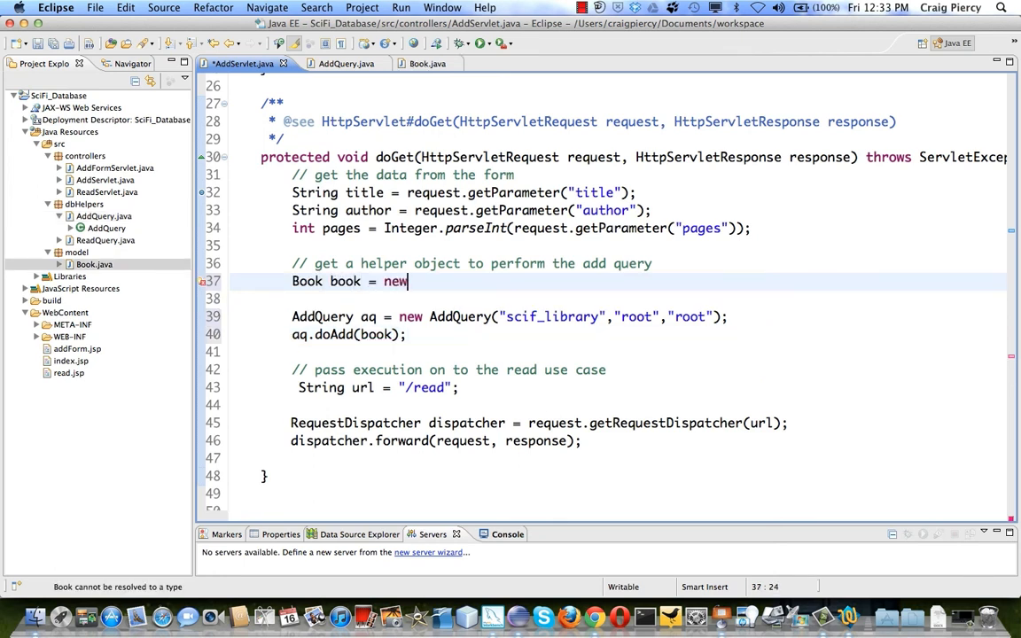
{"action": "type", "text": "Book();"}
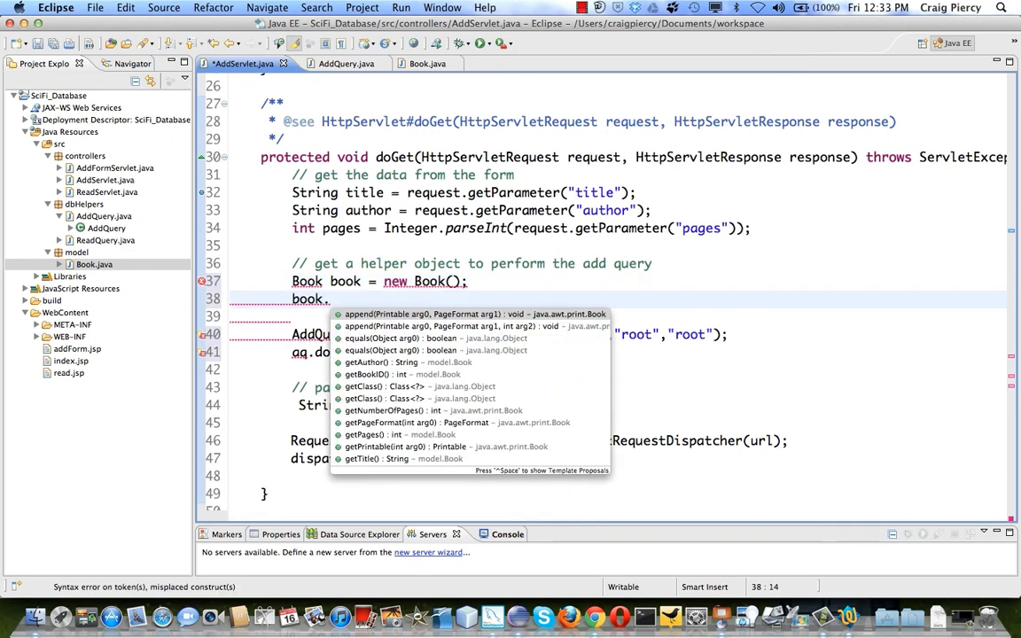
{"action": "type", "text": "setAuthor(author);"}
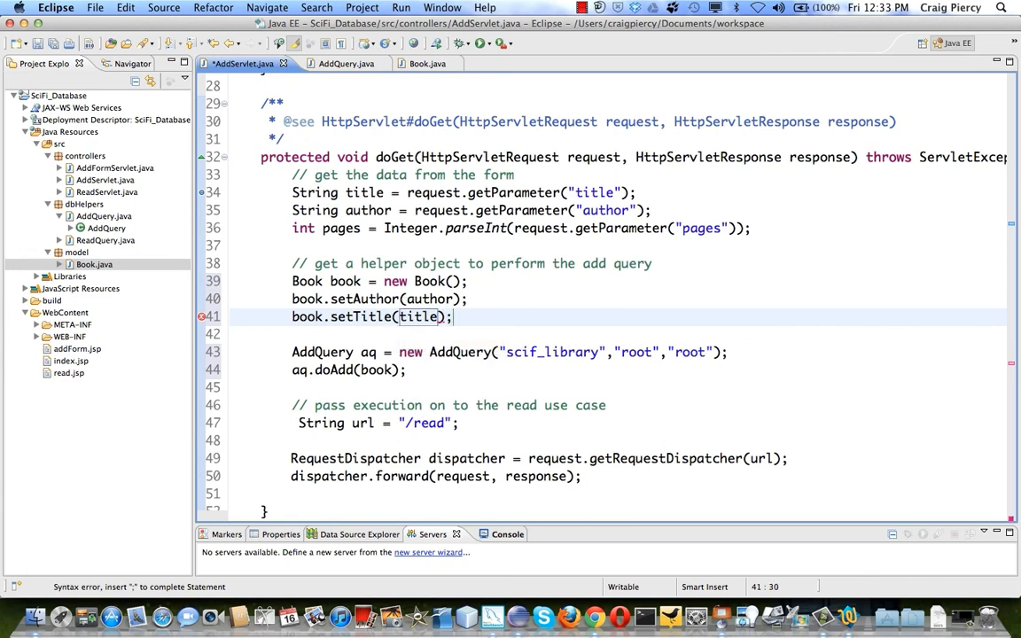
{"action": "type", "text": "book.setPages(pages);"}
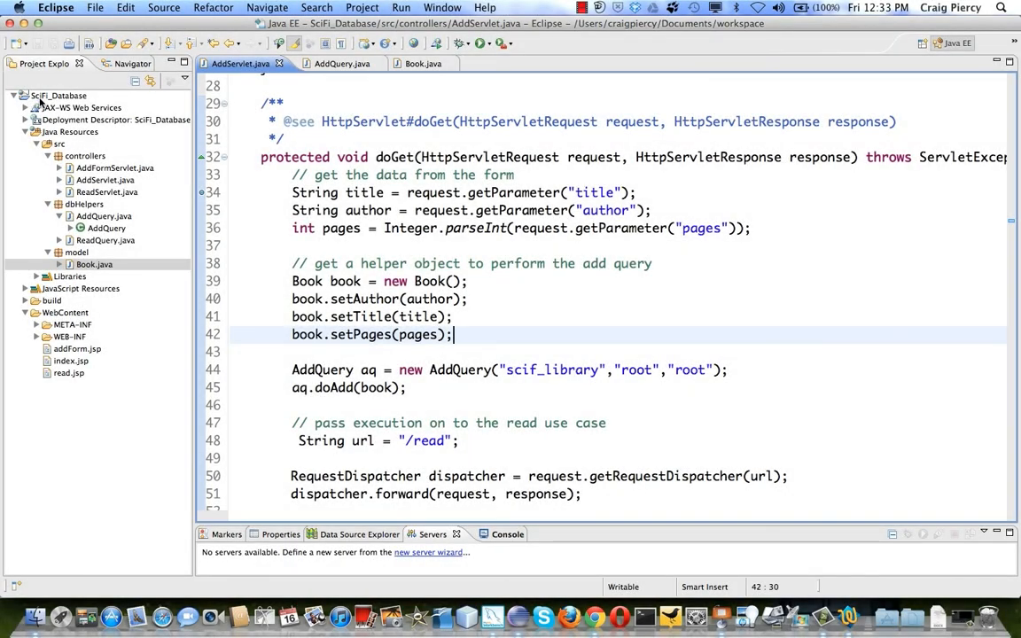
- Run the SciFi_Database project on the local server
{"action": "right_click", "coordinate": [58, 95]}
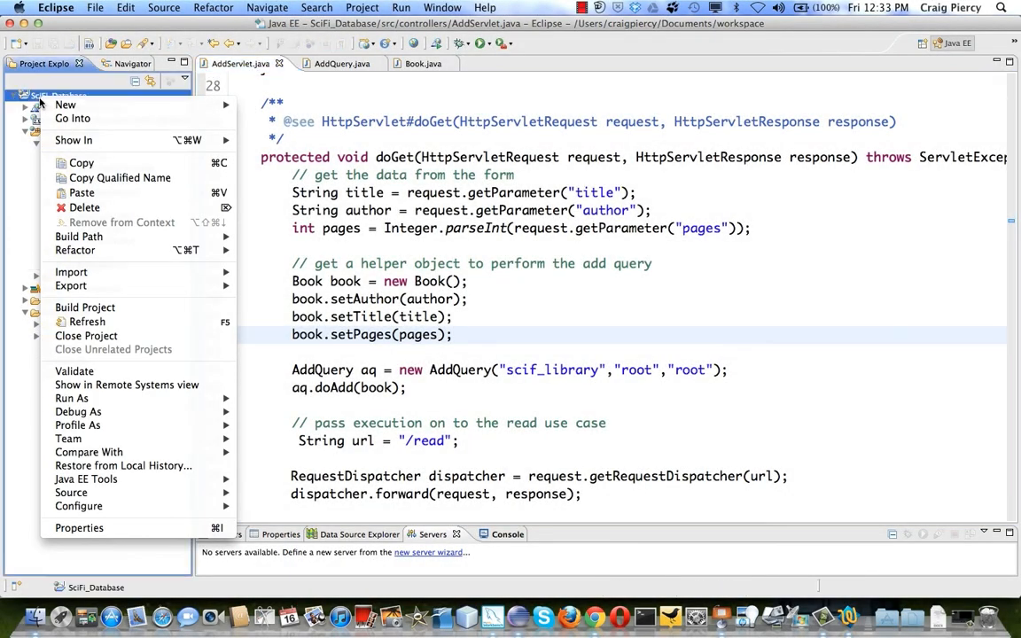
{"action": "mouse_move", "coordinate": [85, 308]}
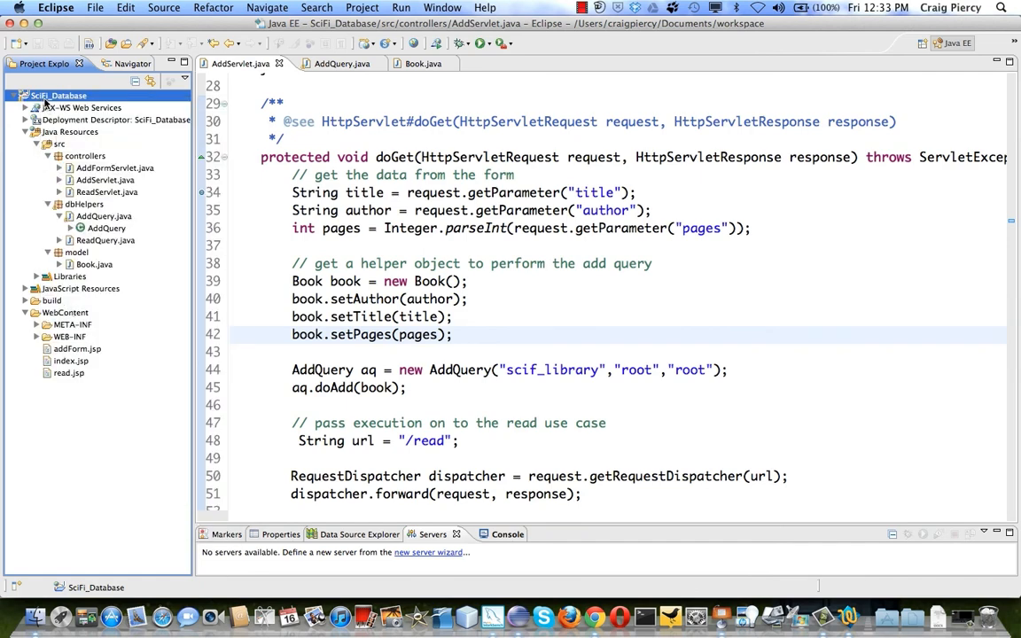
{"action": "right_click", "coordinate": [58, 95]}
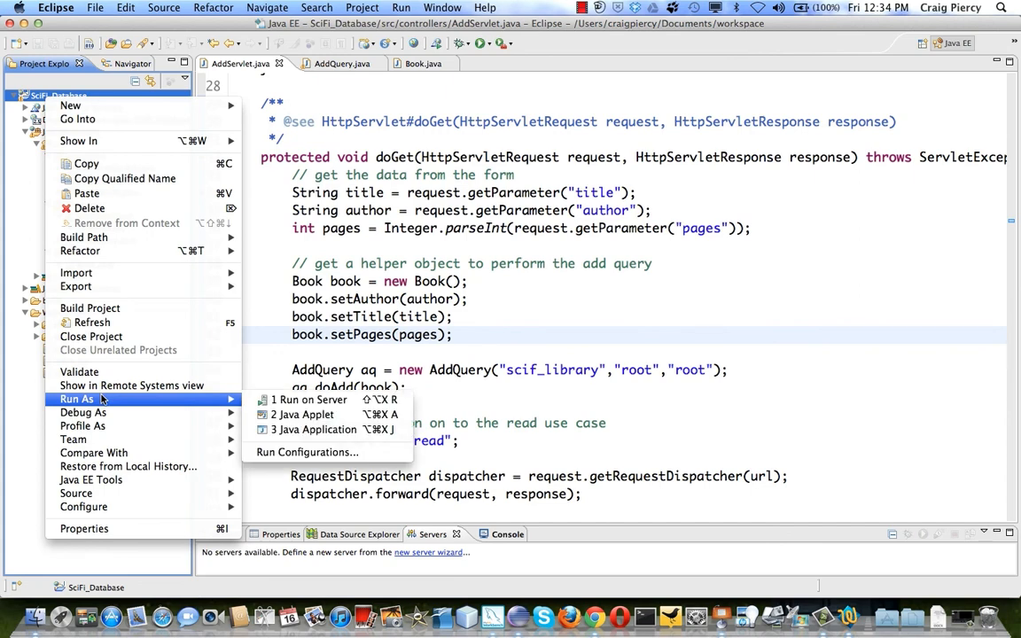
{"action": "left_click", "coordinate": [310, 400]}
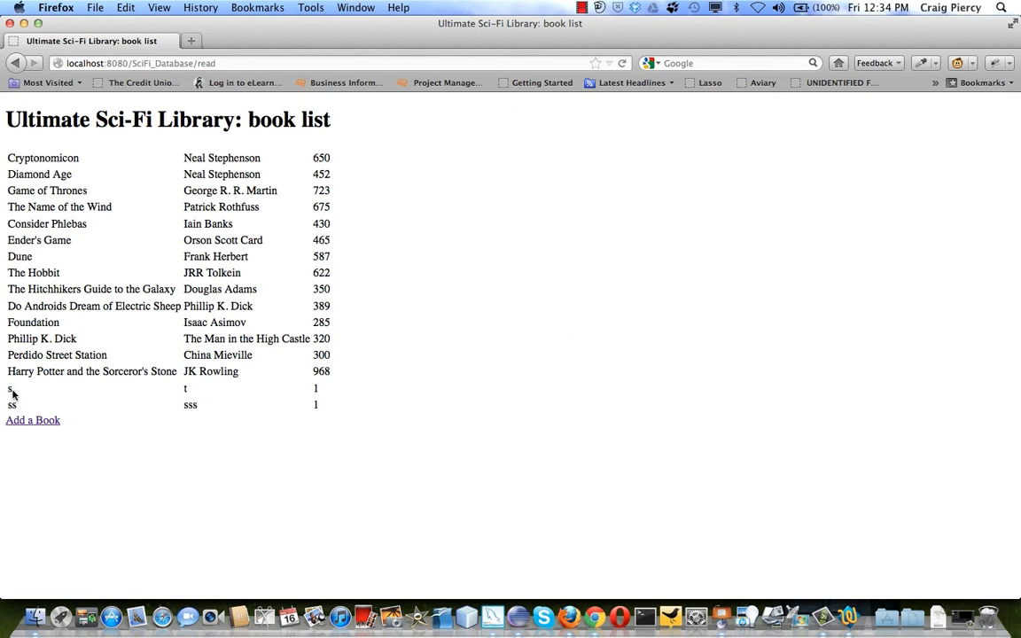
{"action": "mouse_move", "coordinate": [485, 477]}
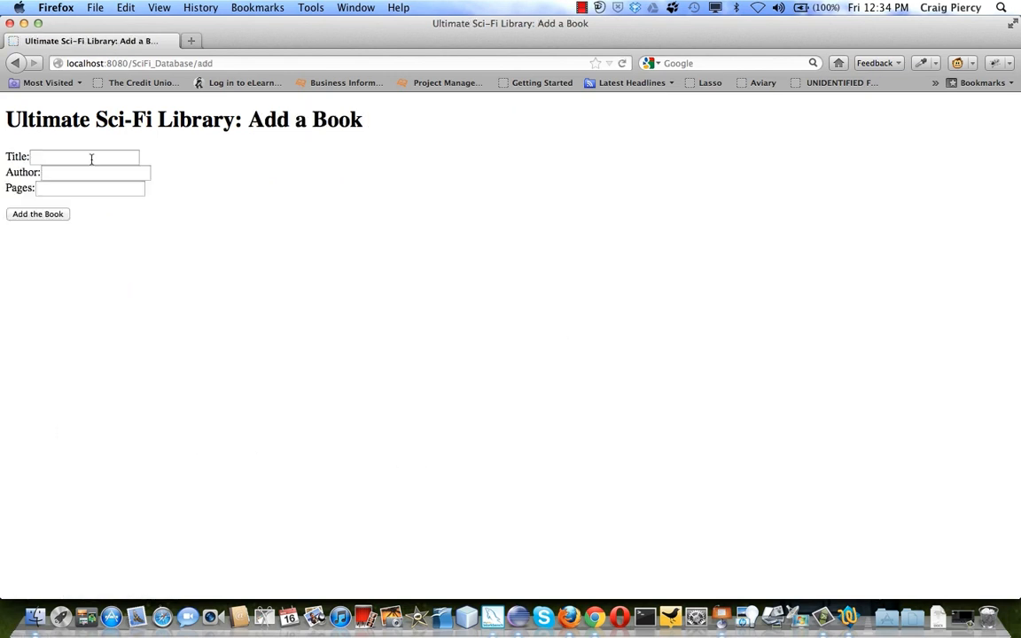
- Submit 'The Magicians Guild' by Trudi Canavan, 466 pages, through the Add a Book form
{"action": "type", "text": "The Magicians"}
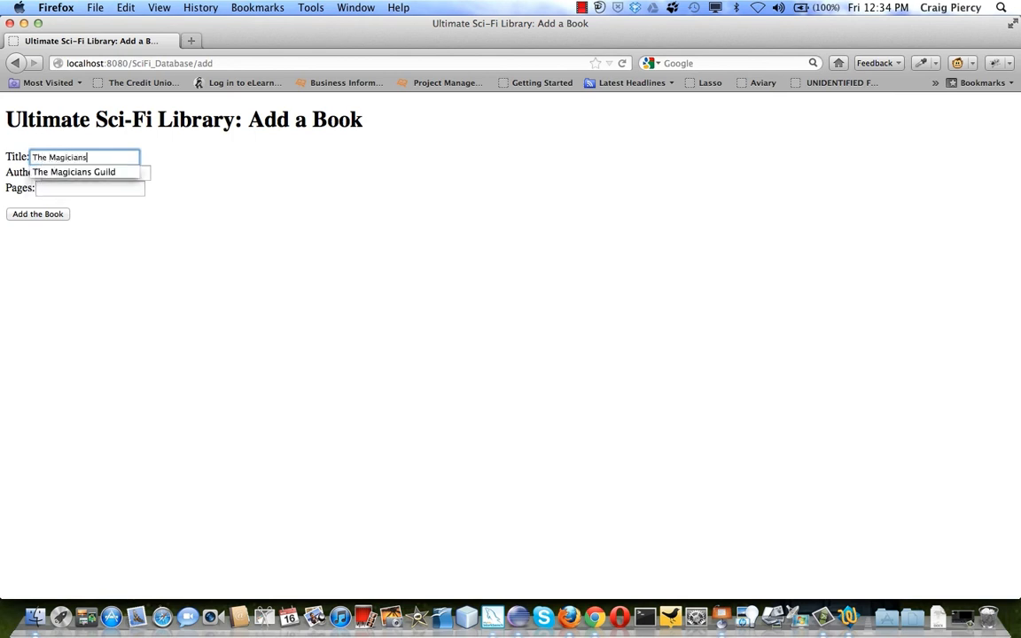
{"action": "left_click", "coordinate": [74, 172]}
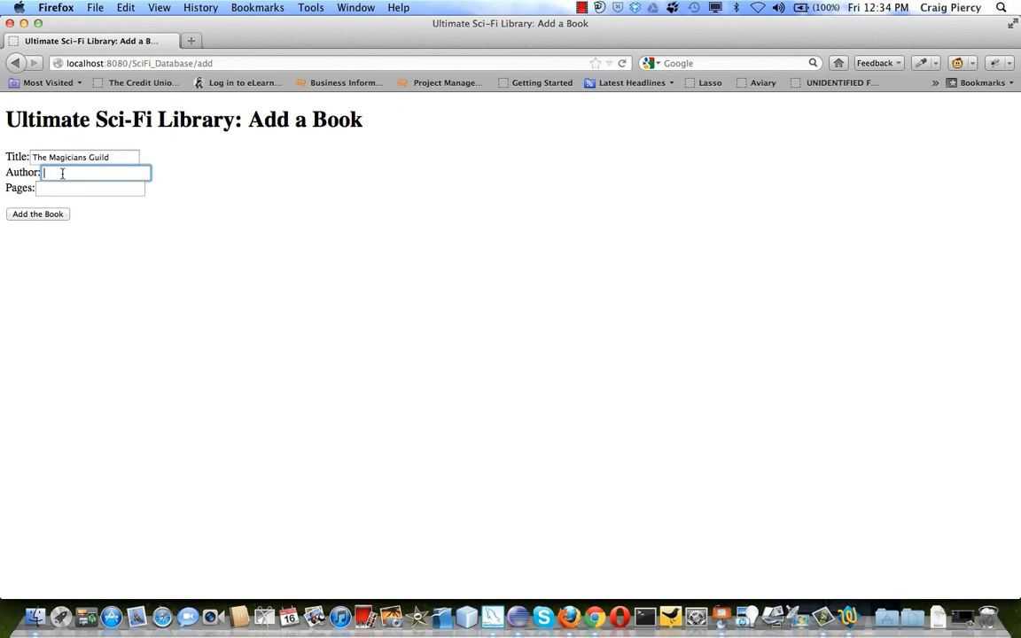
{"action": "type", "text": "Trudi"}
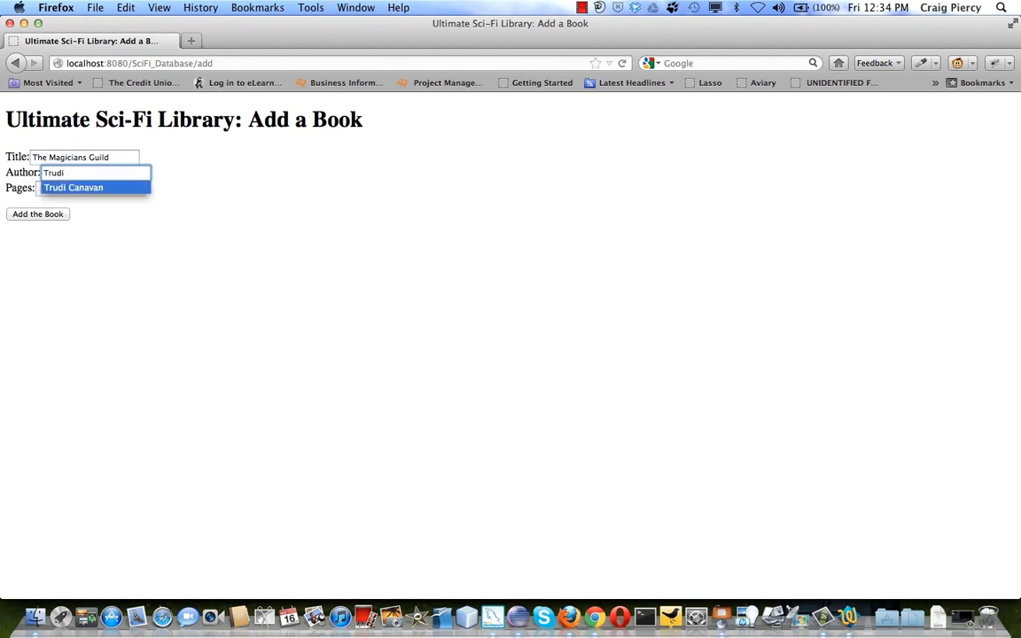
{"action": "left_click", "coordinate": [73, 187]}
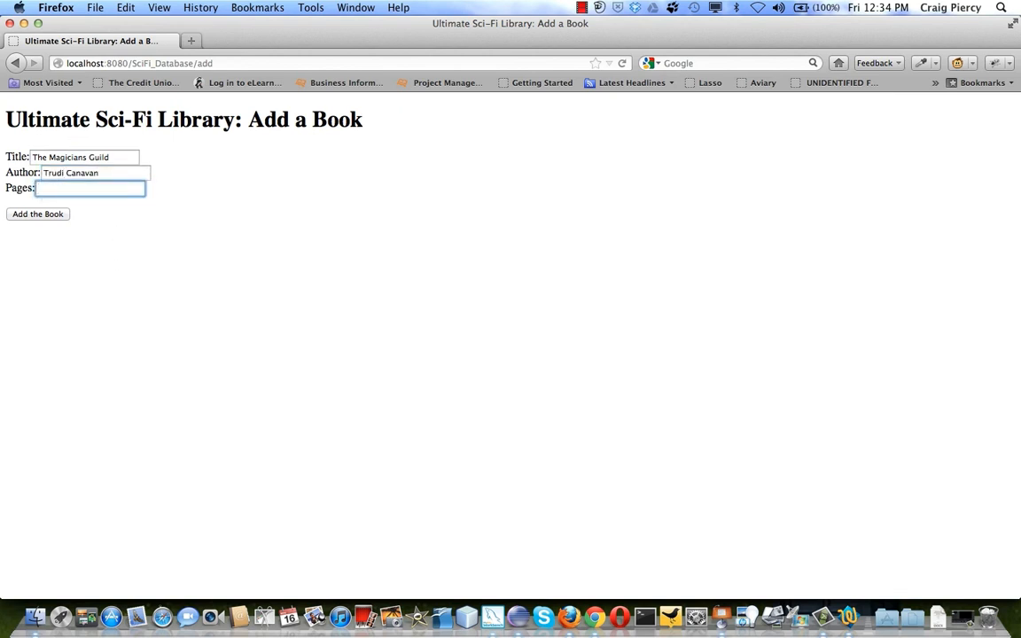
{"action": "type", "text": "466"}
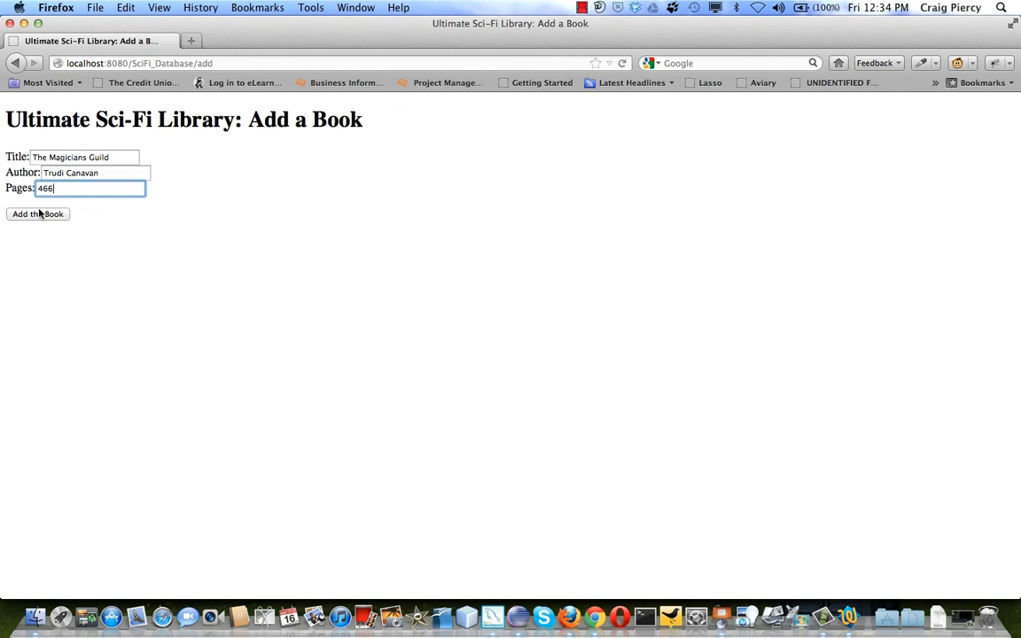
{"action": "left_click", "coordinate": [37, 214]}
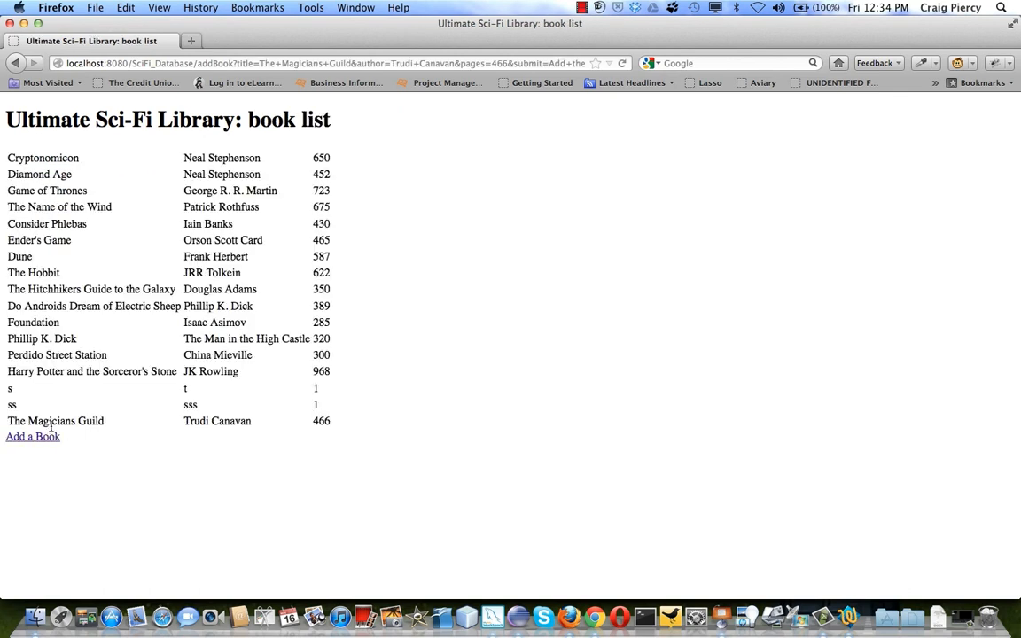
{"action": "mouse_move", "coordinate": [353, 436]}
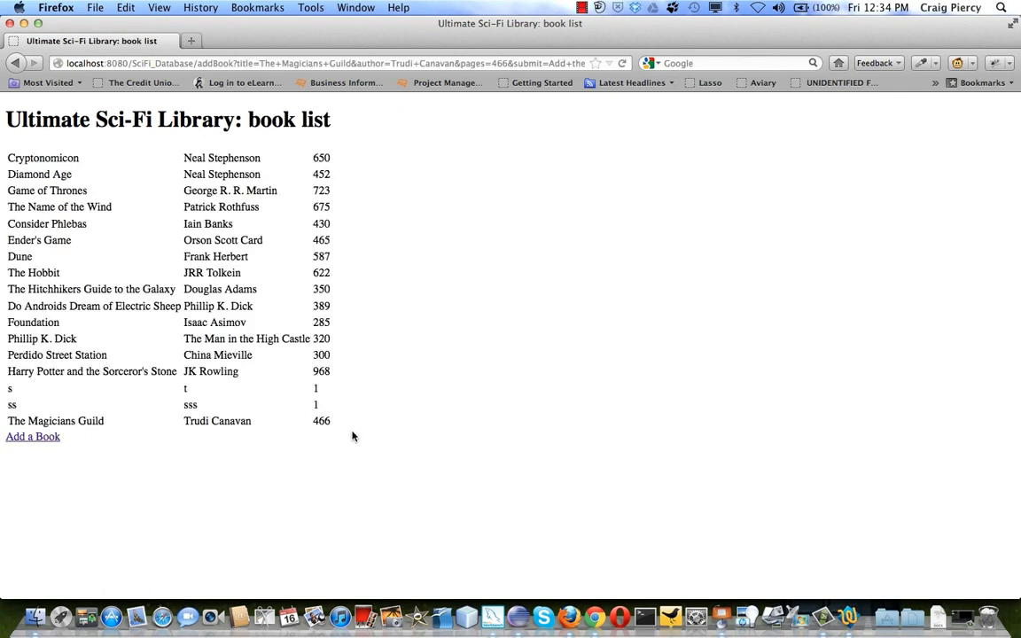